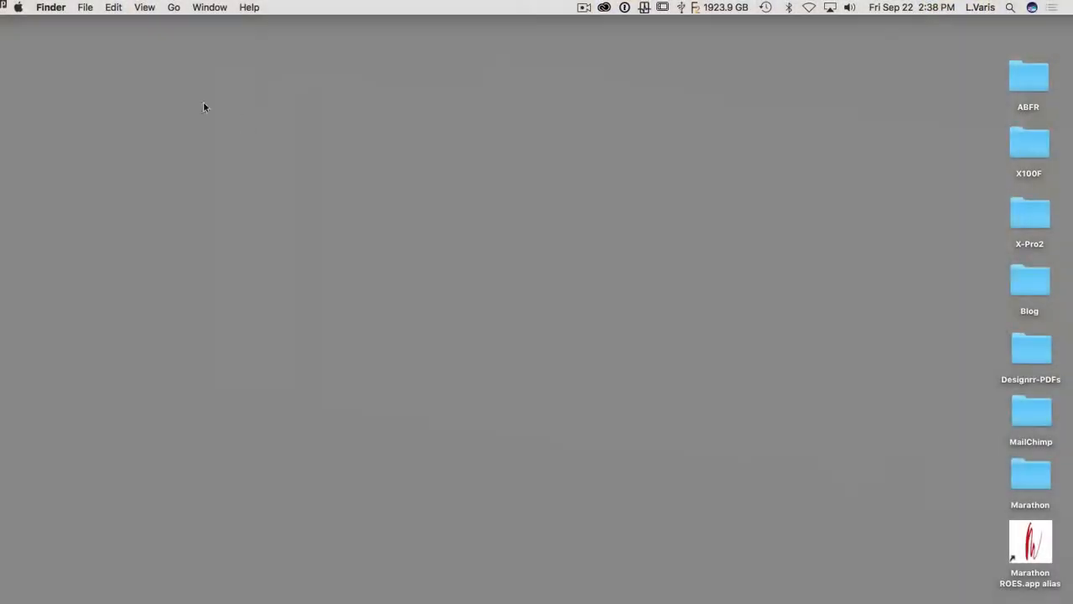
{"action": "mouse_move", "coordinate": [17, 12]}
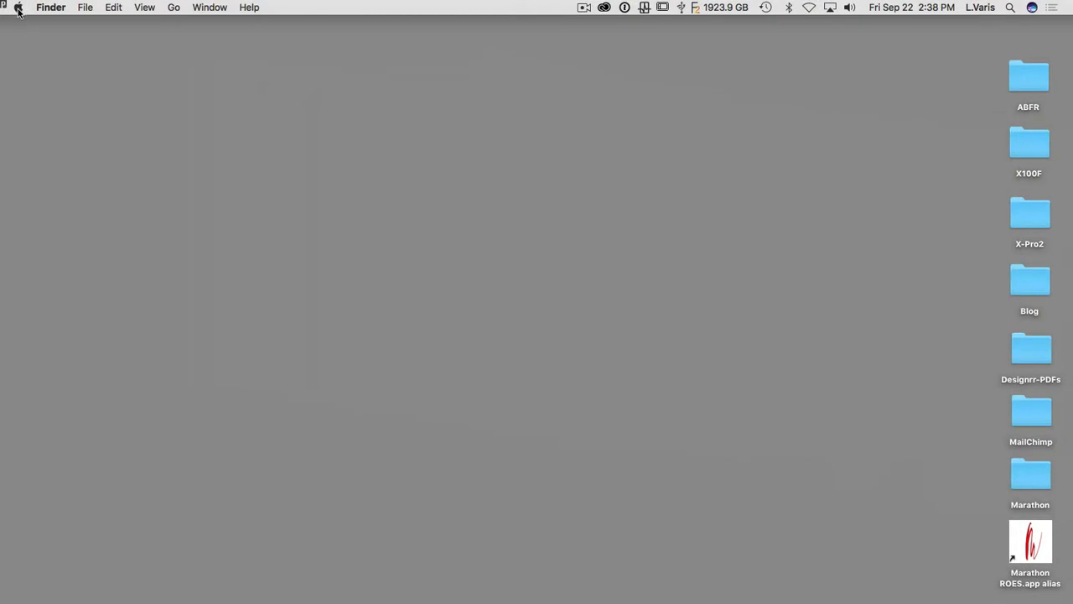
Reach the iMac's Displays pane in System Preferences with its scaled resolution choices.
{"action": "left_click", "coordinate": [16, 7]}
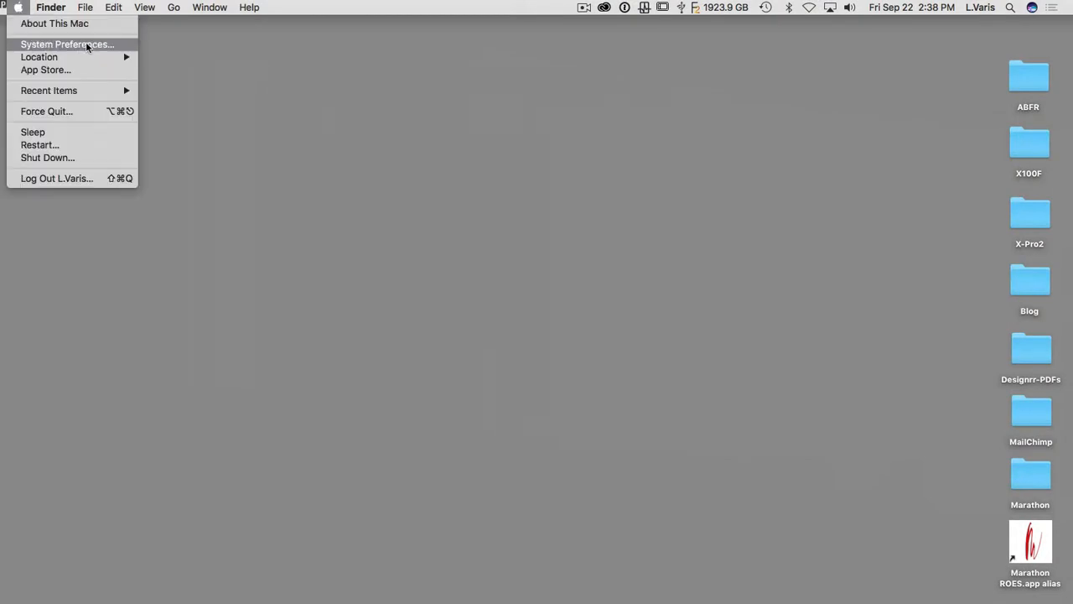
{"action": "left_click", "coordinate": [67, 44]}
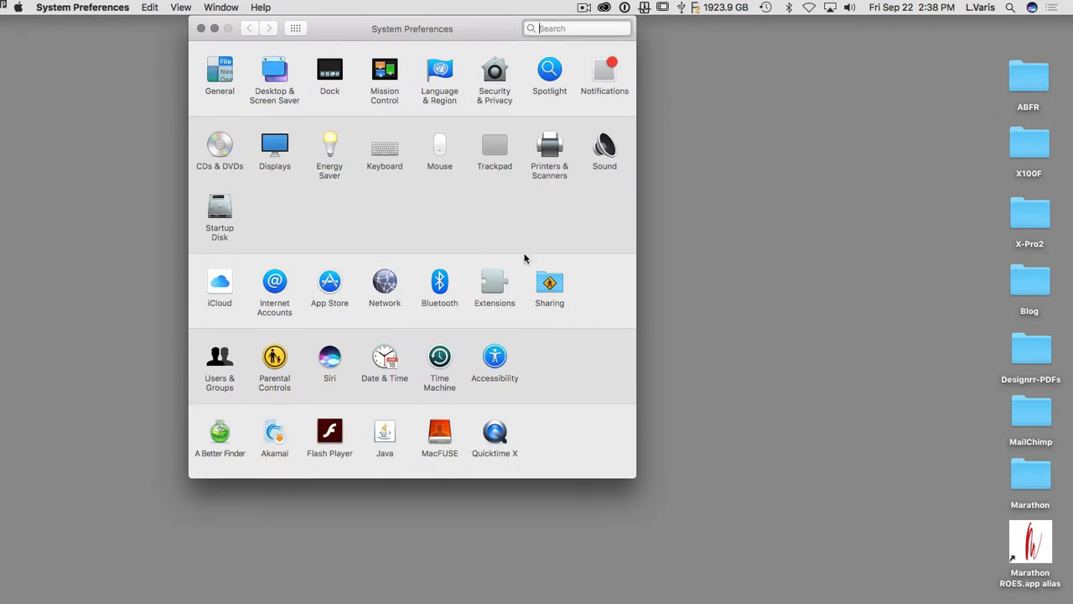
{"action": "mouse_move", "coordinate": [287, 164]}
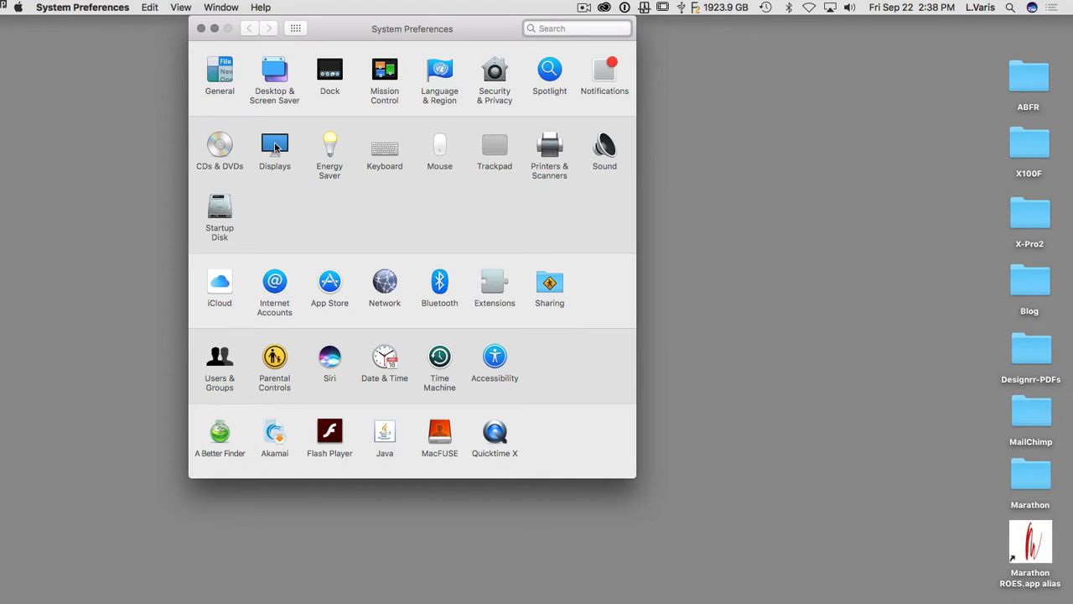
{"action": "left_click", "coordinate": [275, 144]}
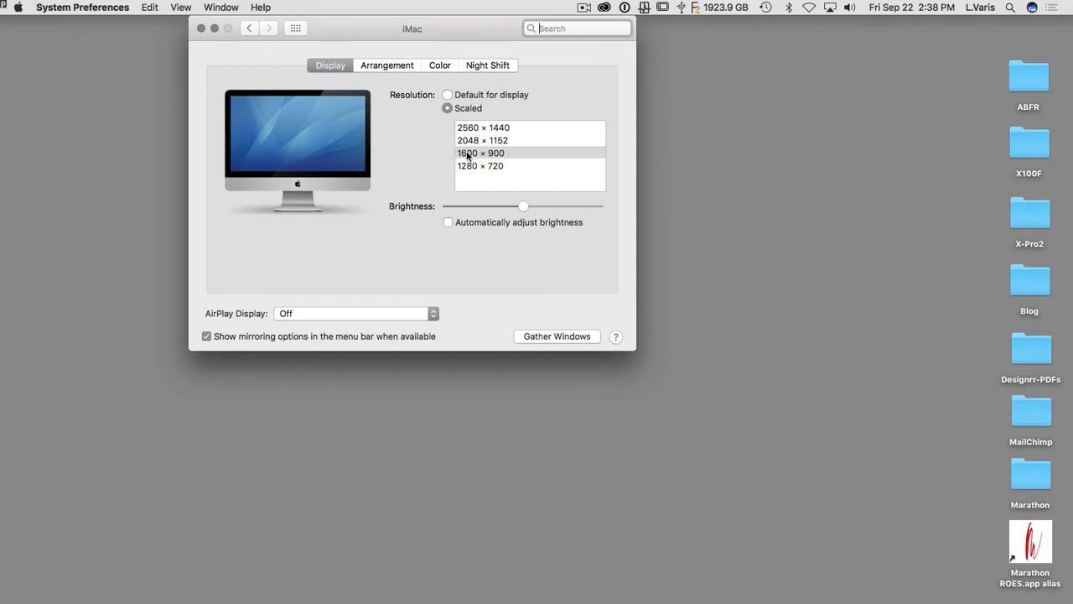
{"action": "mouse_move", "coordinate": [511, 158]}
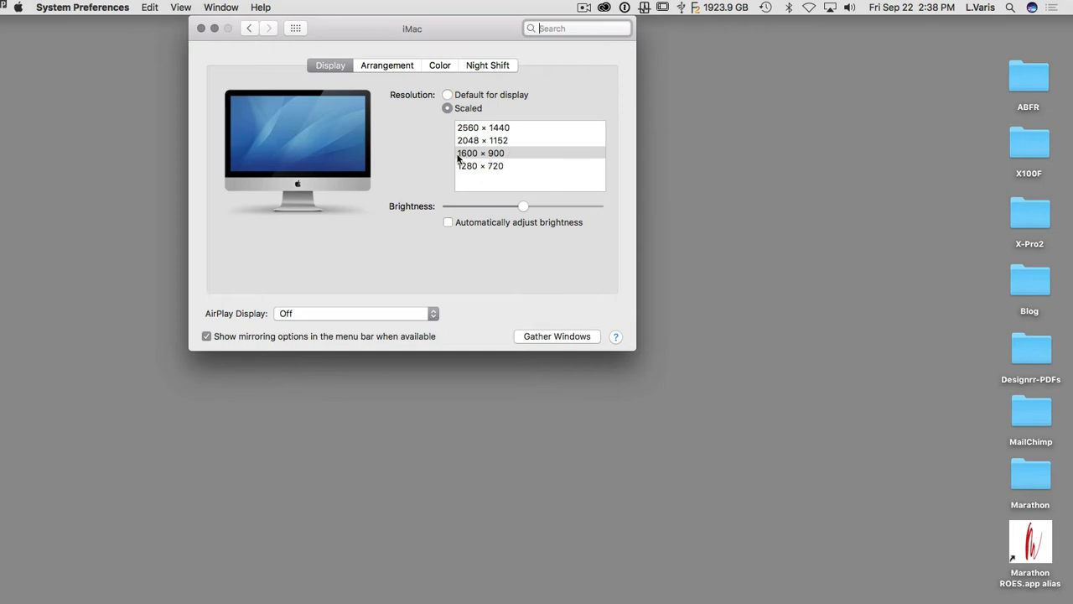
{"action": "mouse_move", "coordinate": [516, 157]}
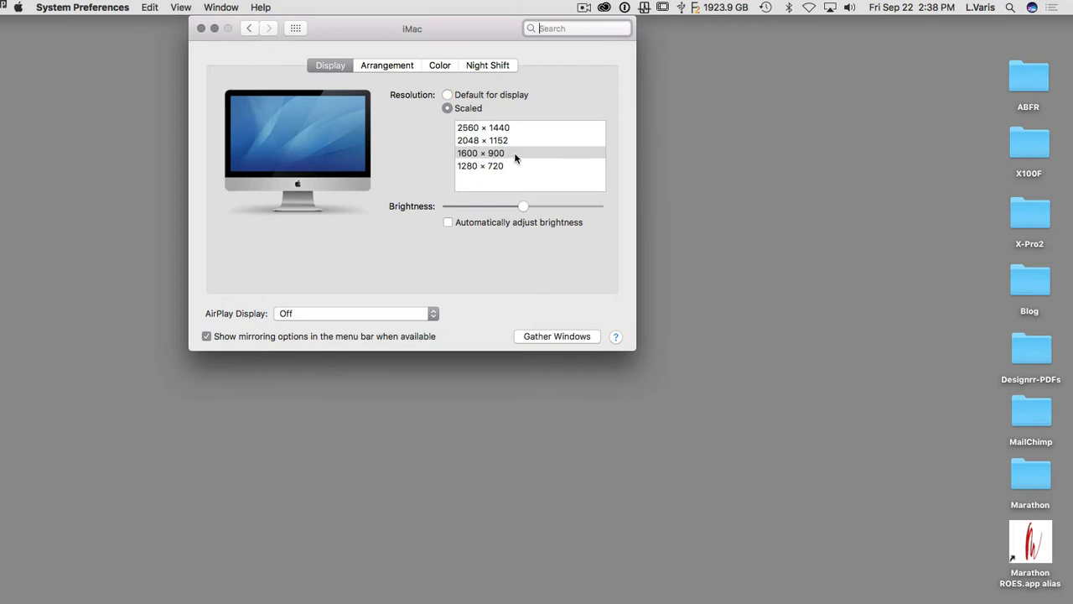
{"action": "mouse_move", "coordinate": [523, 155]}
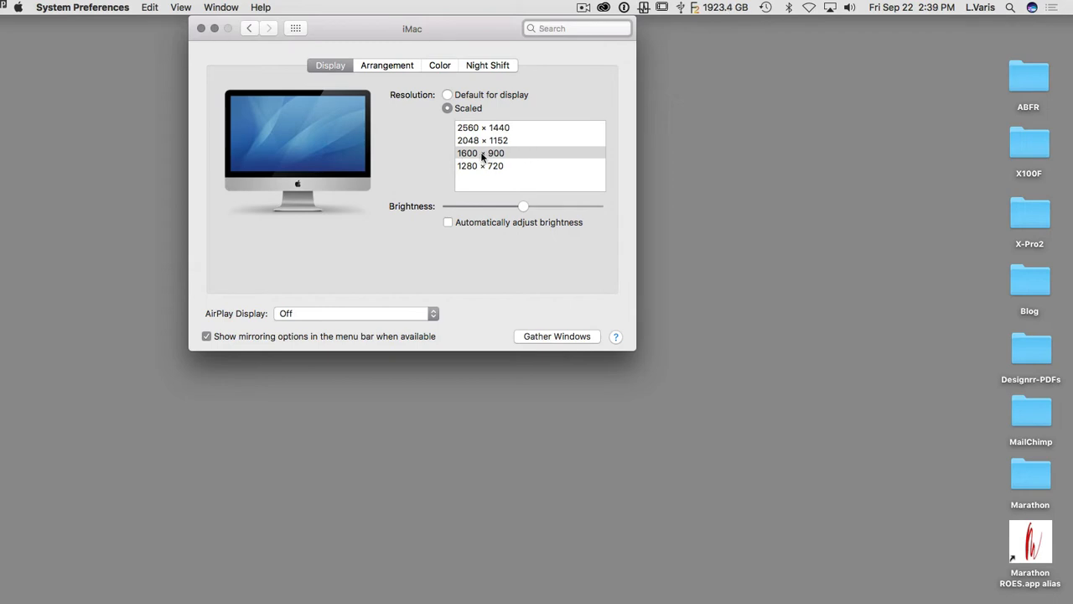
Quit System Preferences and launch Photoshop CC 2017 from the Dock to its start screen.
{"action": "left_click", "coordinate": [201, 26]}
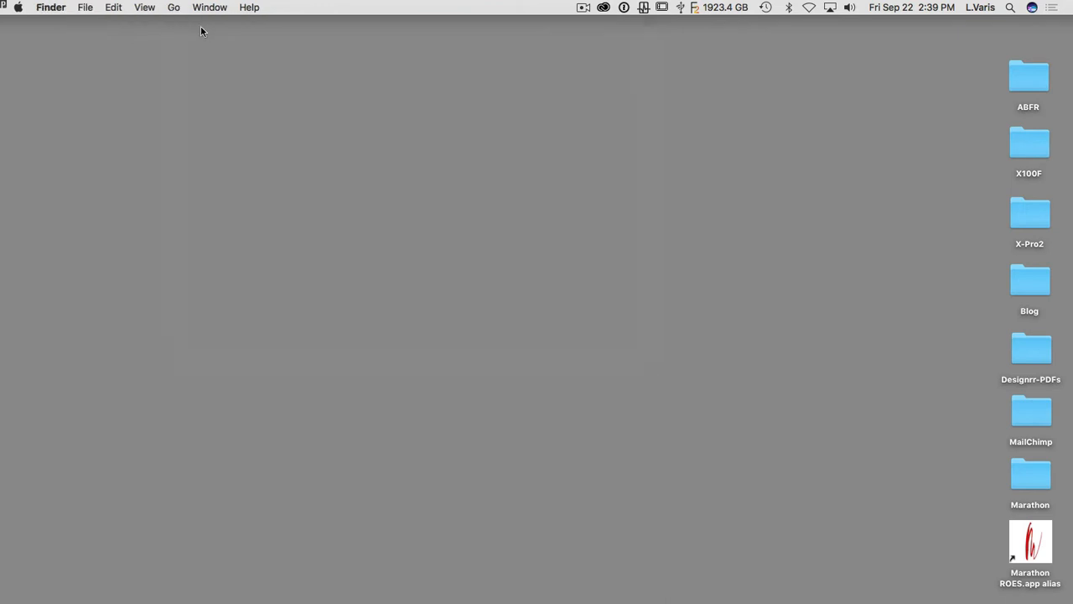
{"action": "left_click", "coordinate": [604, 6]}
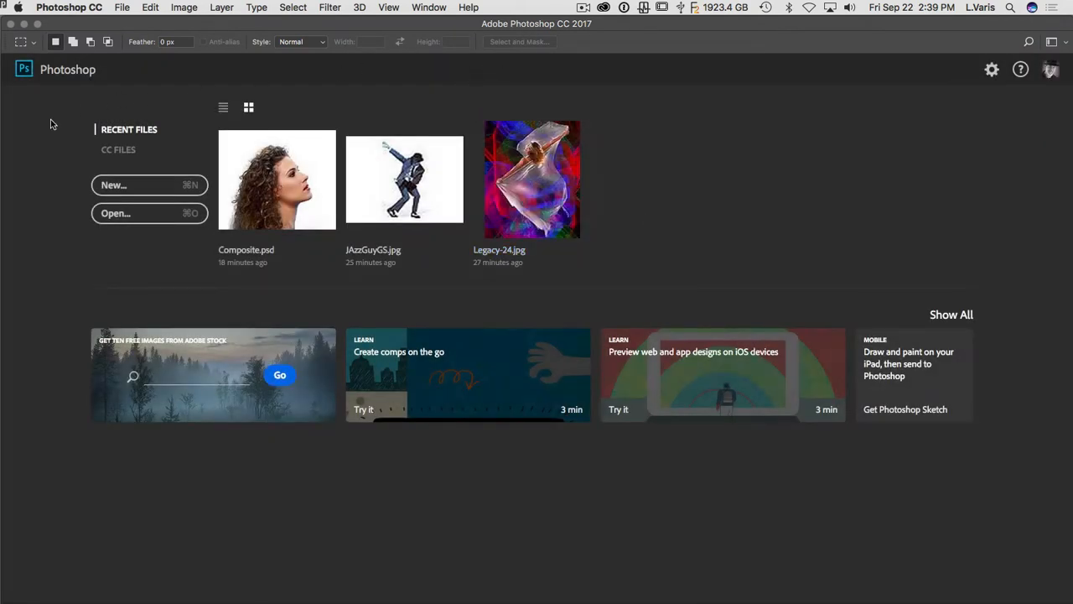
{"action": "mouse_move", "coordinate": [695, 268]}
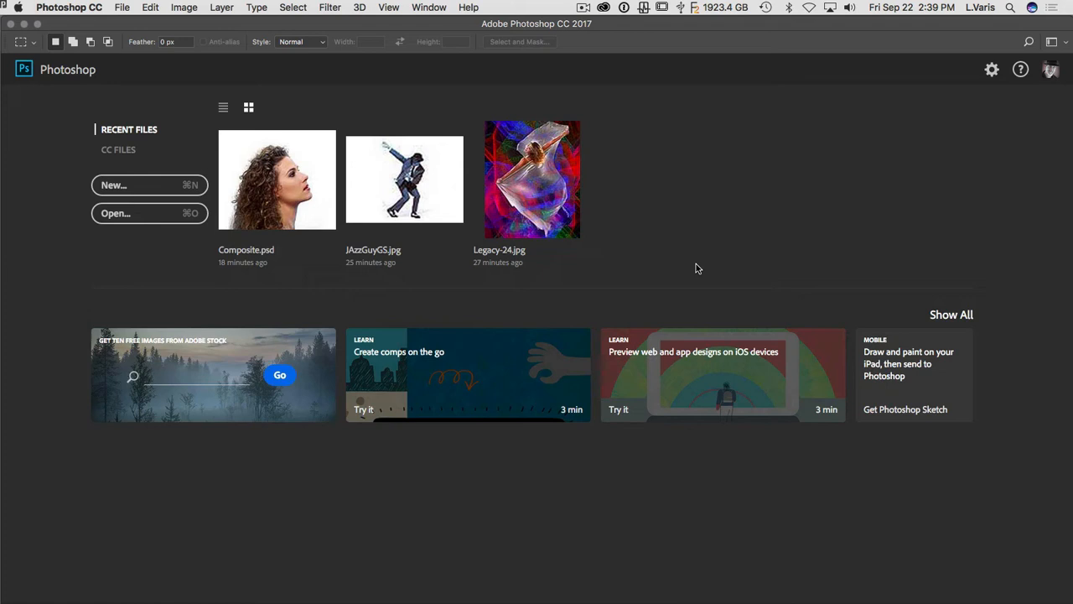
{"action": "mouse_move", "coordinate": [617, 158]}
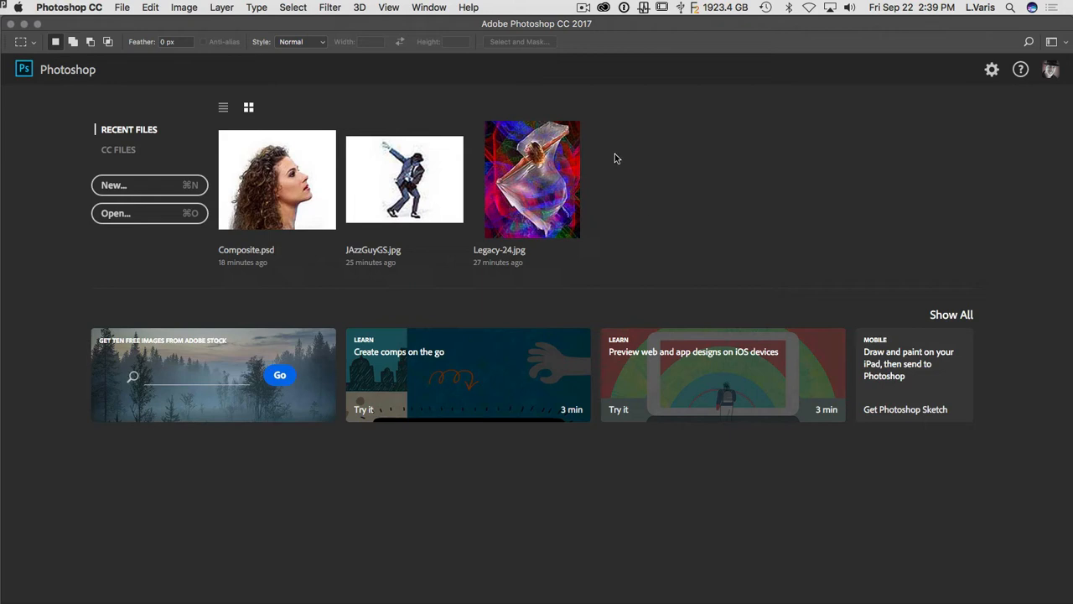
{"action": "mouse_move", "coordinate": [700, 142]}
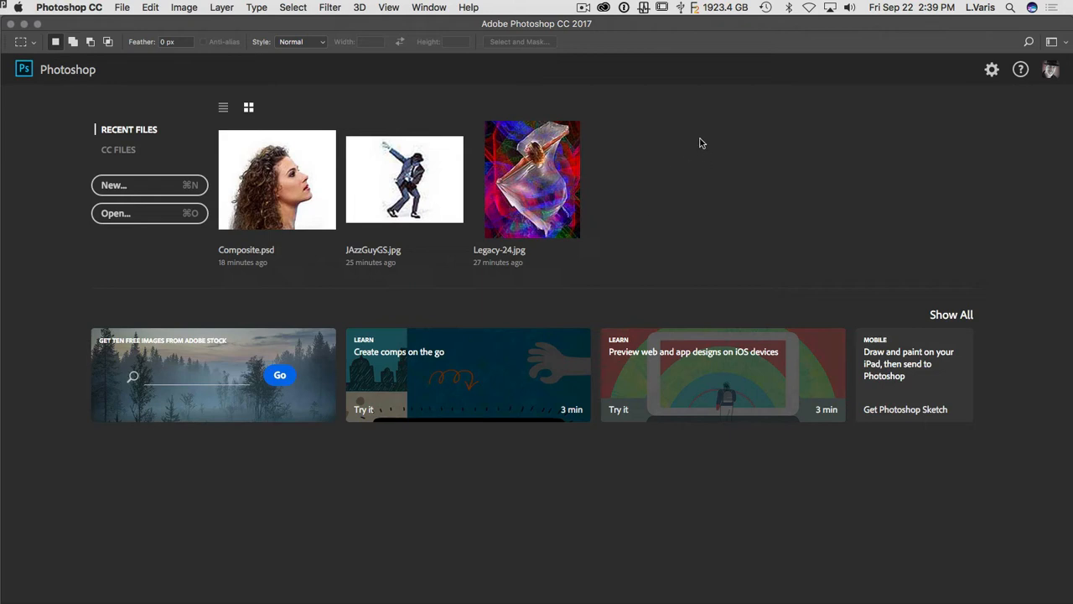
{"action": "mouse_move", "coordinate": [632, 242]}
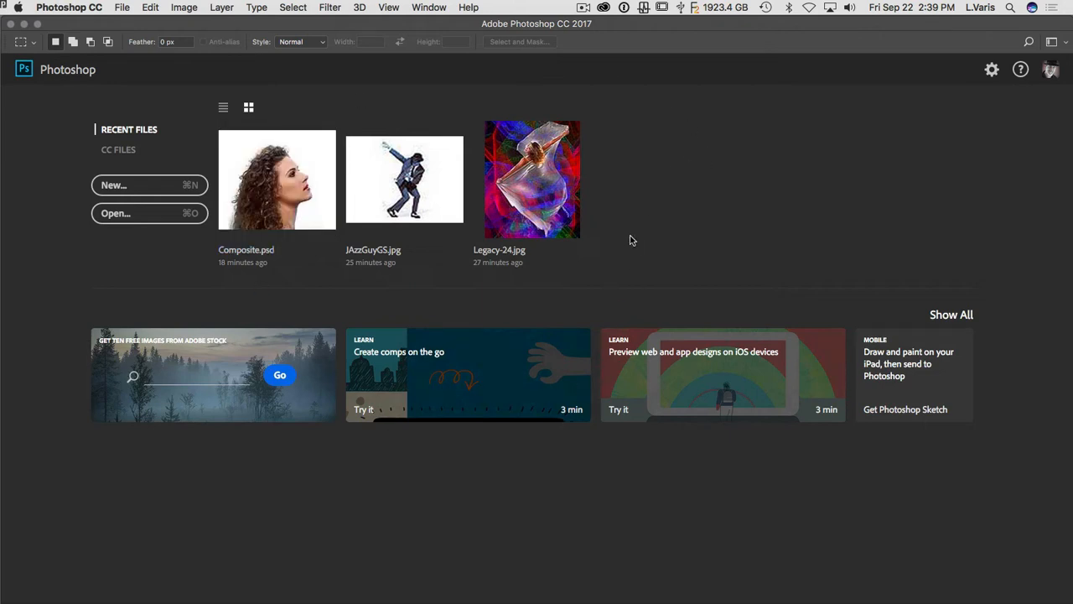
{"action": "mouse_move", "coordinate": [416, 186]}
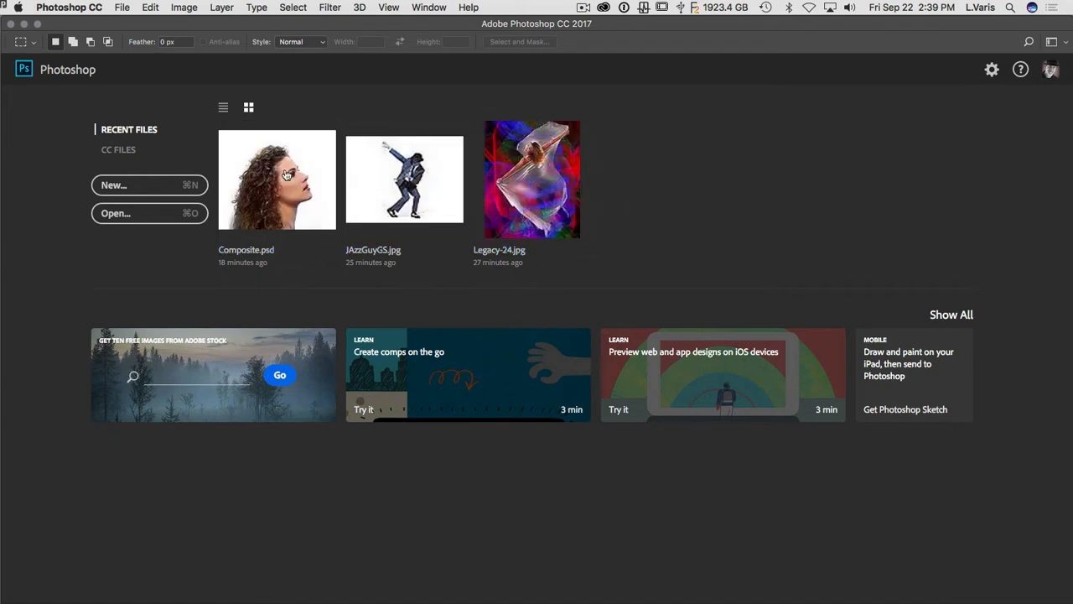
{"action": "mouse_move", "coordinate": [114, 184]}
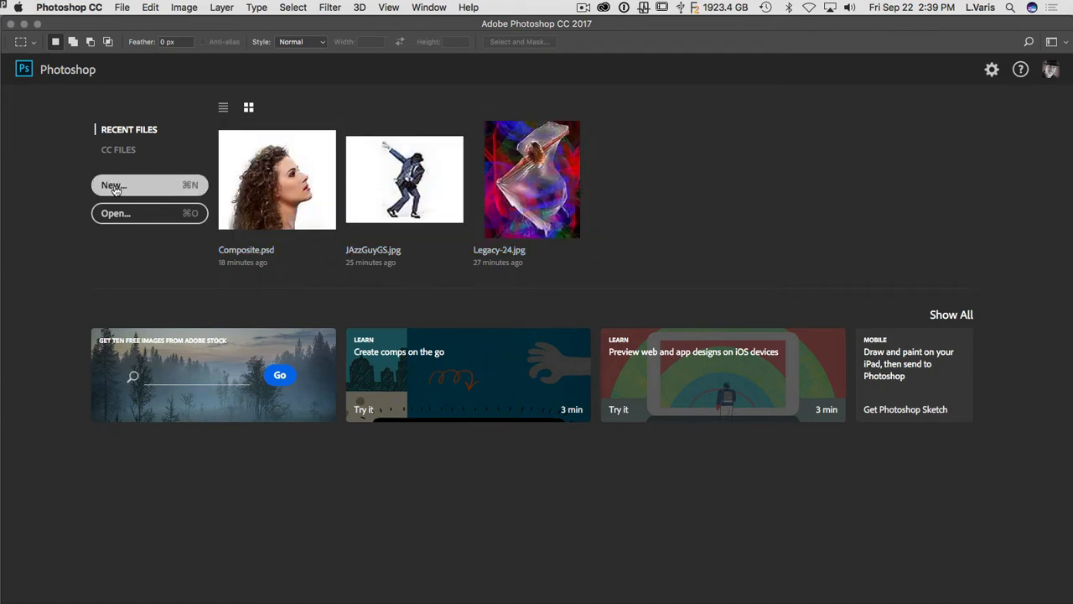
{"action": "mouse_move", "coordinate": [532, 178]}
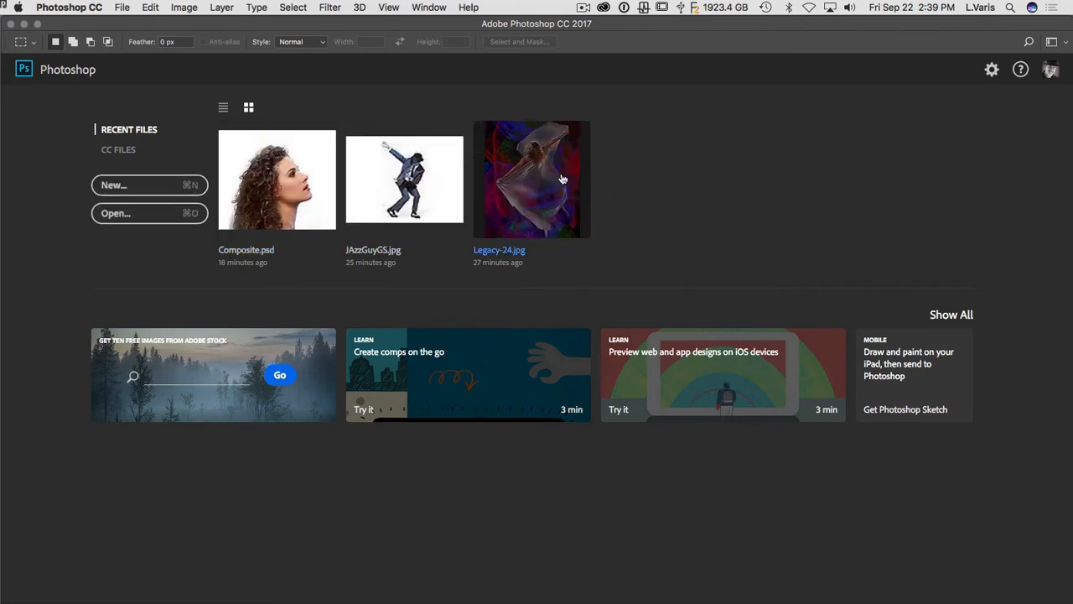
{"action": "mouse_move", "coordinate": [677, 229]}
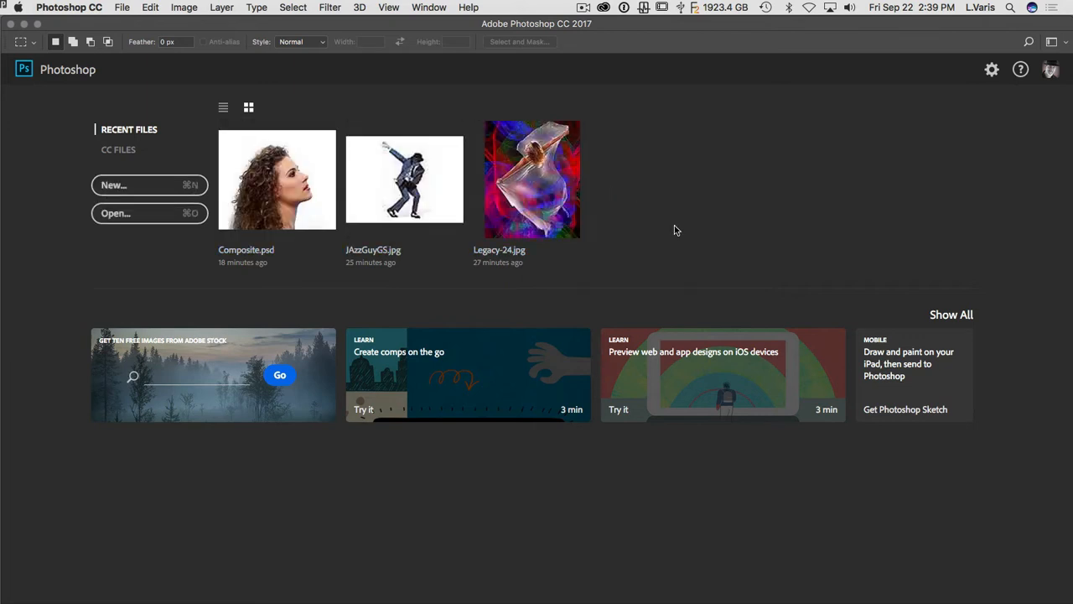
{"action": "mouse_move", "coordinate": [694, 218]}
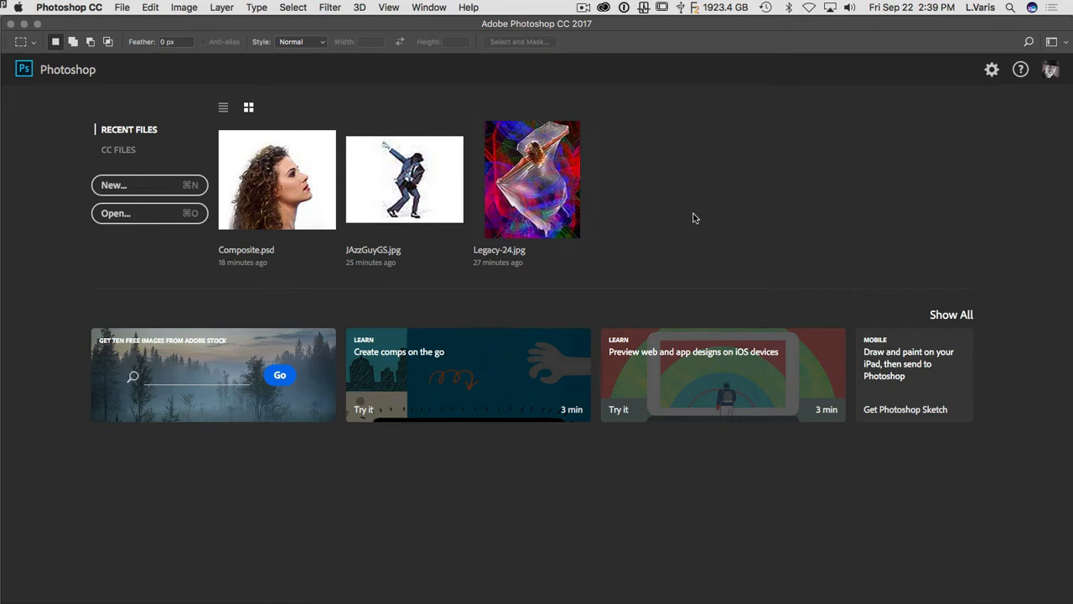
{"action": "mouse_move", "coordinate": [69, 6]}
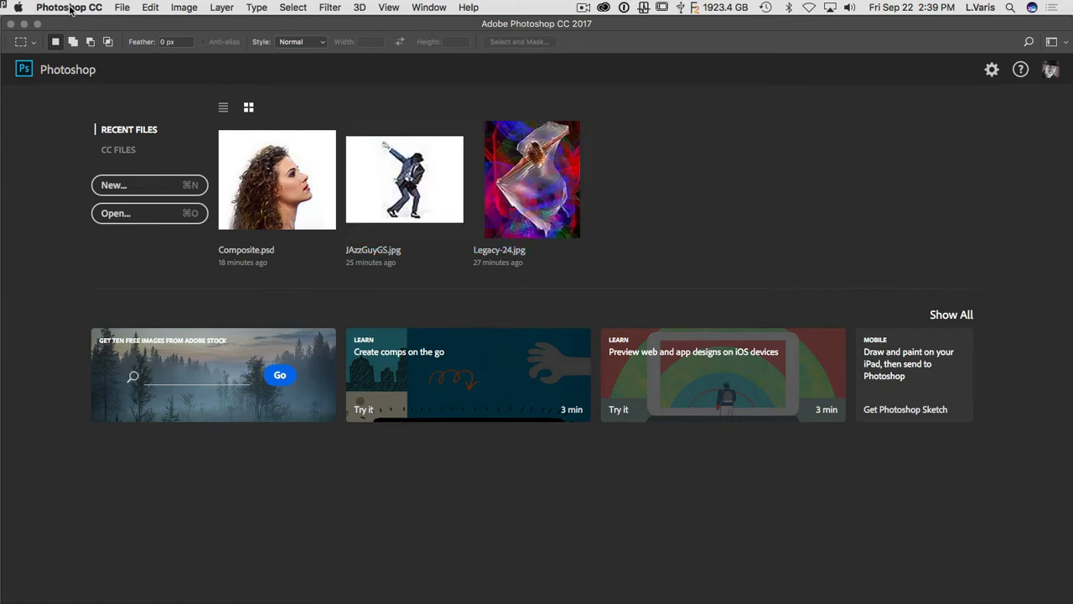
Show Photoshop's General preferences, turn off the Start workspace, and reposition the dialog up-left.
{"action": "left_click", "coordinate": [69, 6]}
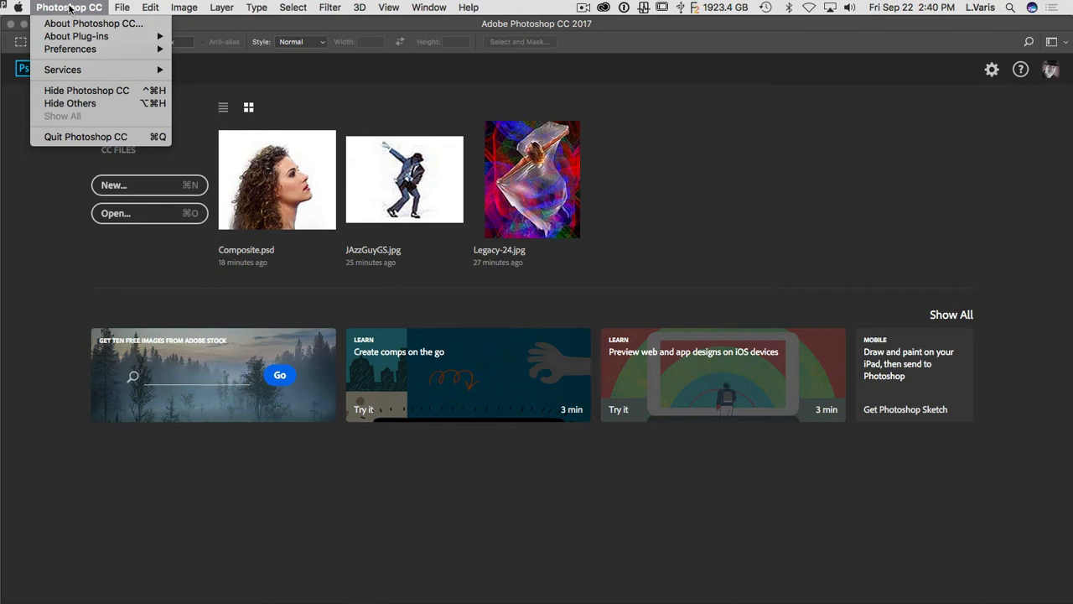
{"action": "left_click", "coordinate": [71, 49]}
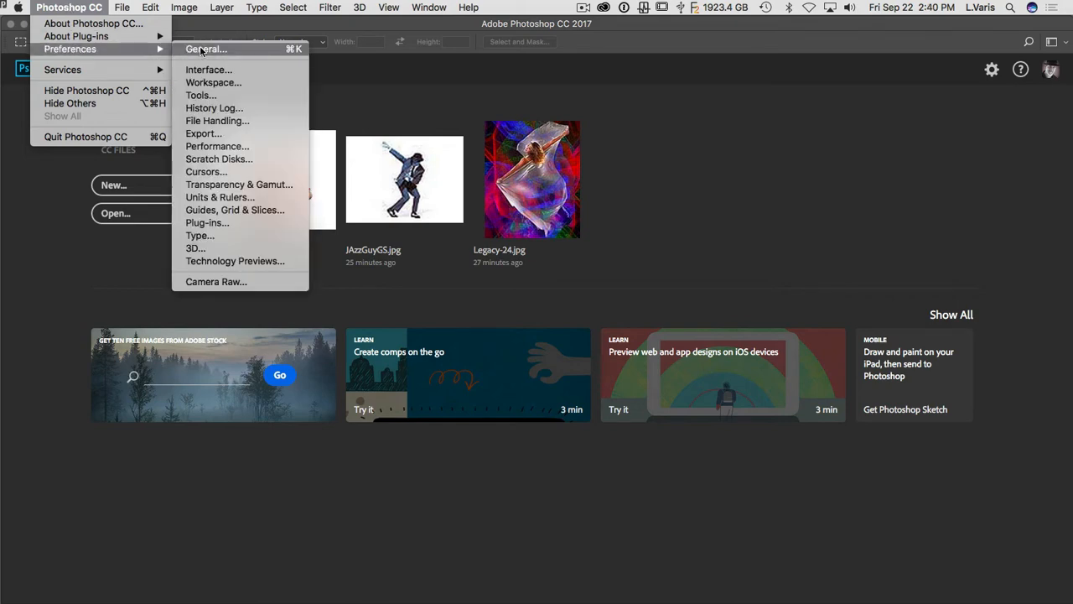
{"action": "left_click", "coordinate": [205, 49]}
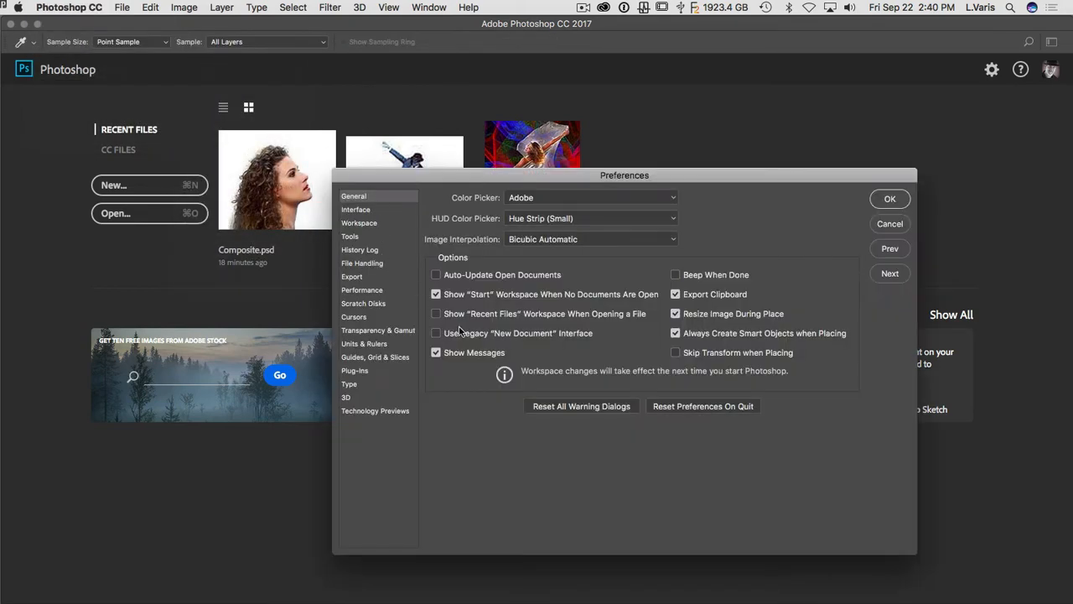
{"action": "left_click", "coordinate": [436, 294]}
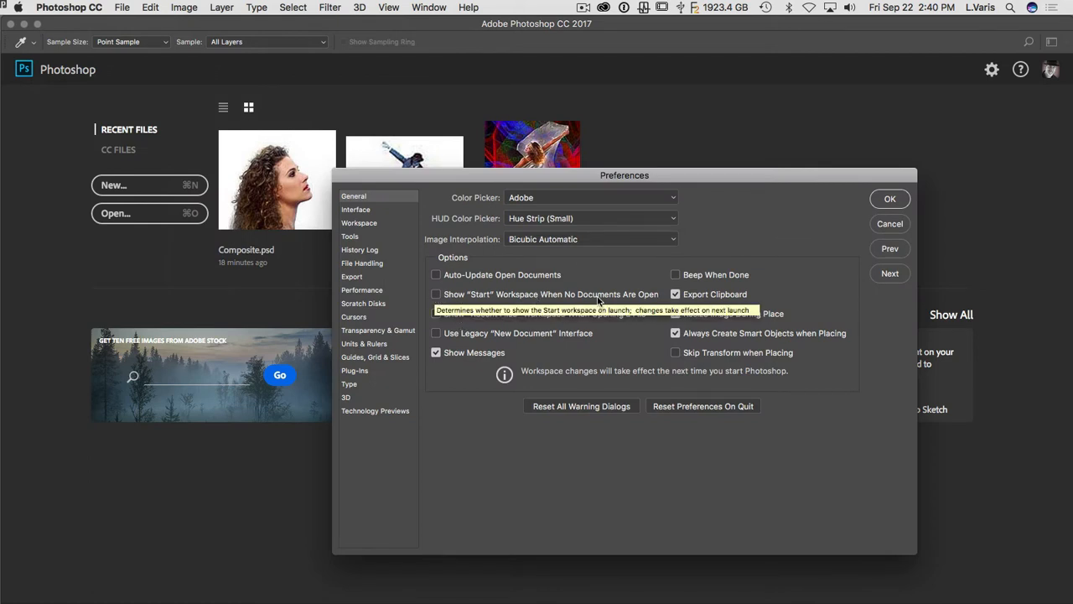
{"action": "mouse_move", "coordinate": [718, 176]}
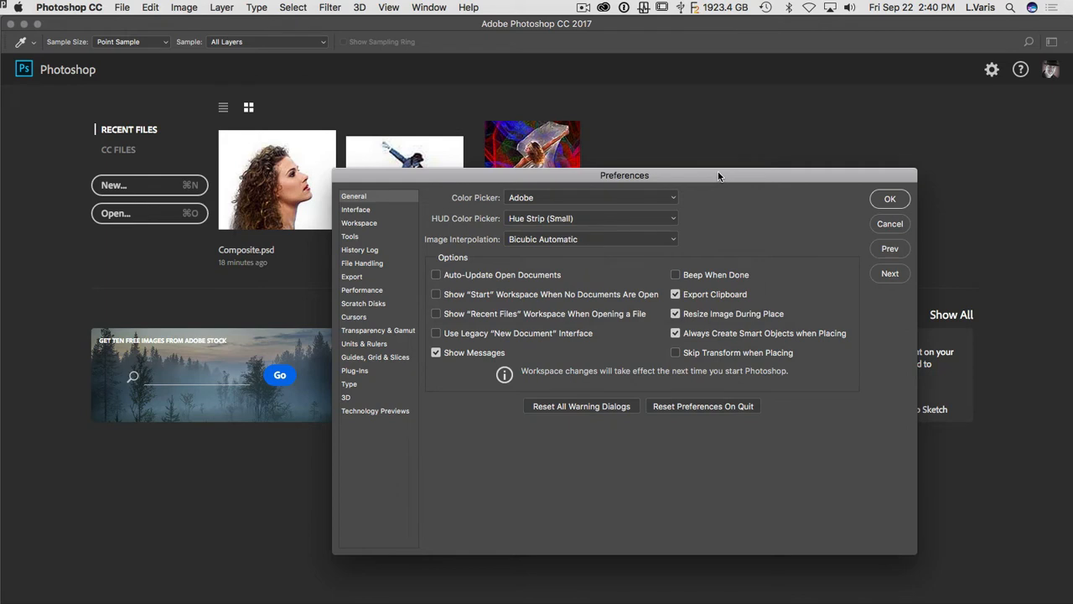
{"action": "left_click_drag", "start_coordinate": [624, 176], "coordinate": [536, 117]}
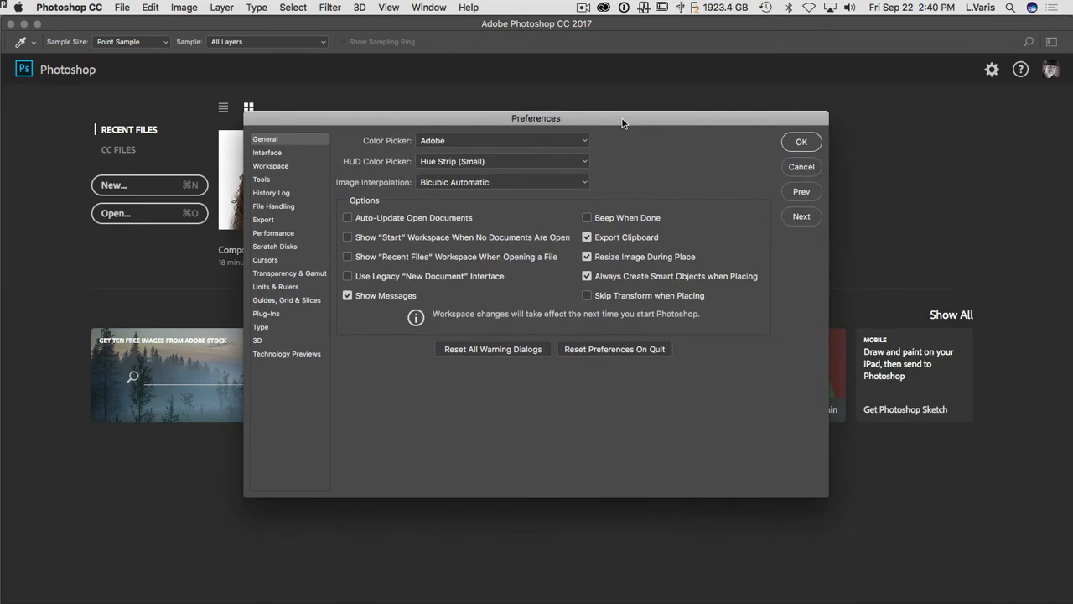
{"action": "mouse_move", "coordinate": [624, 141]}
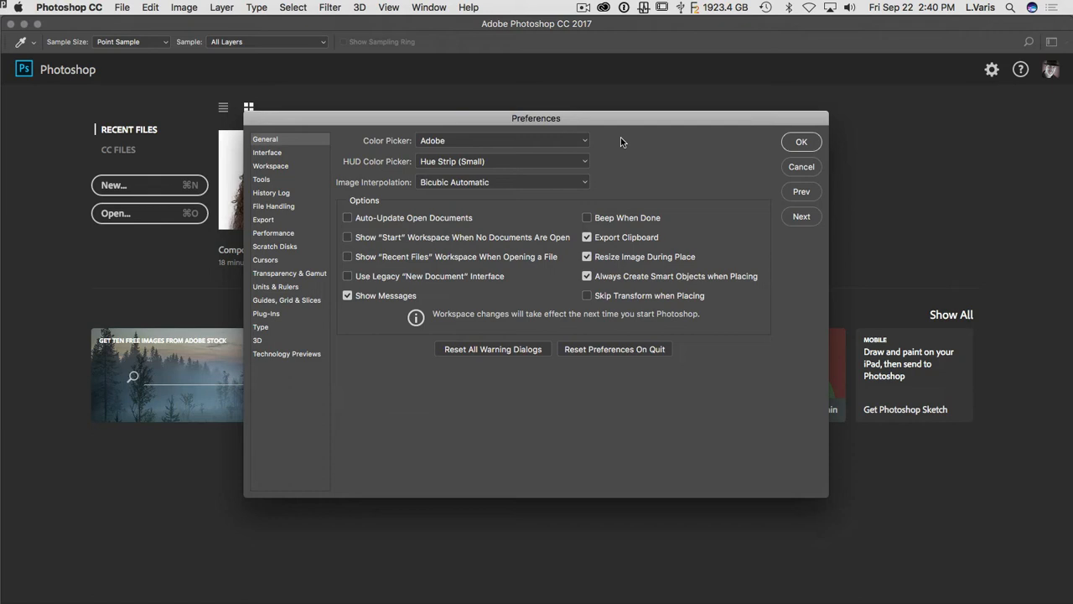
{"action": "mouse_move", "coordinate": [516, 138]}
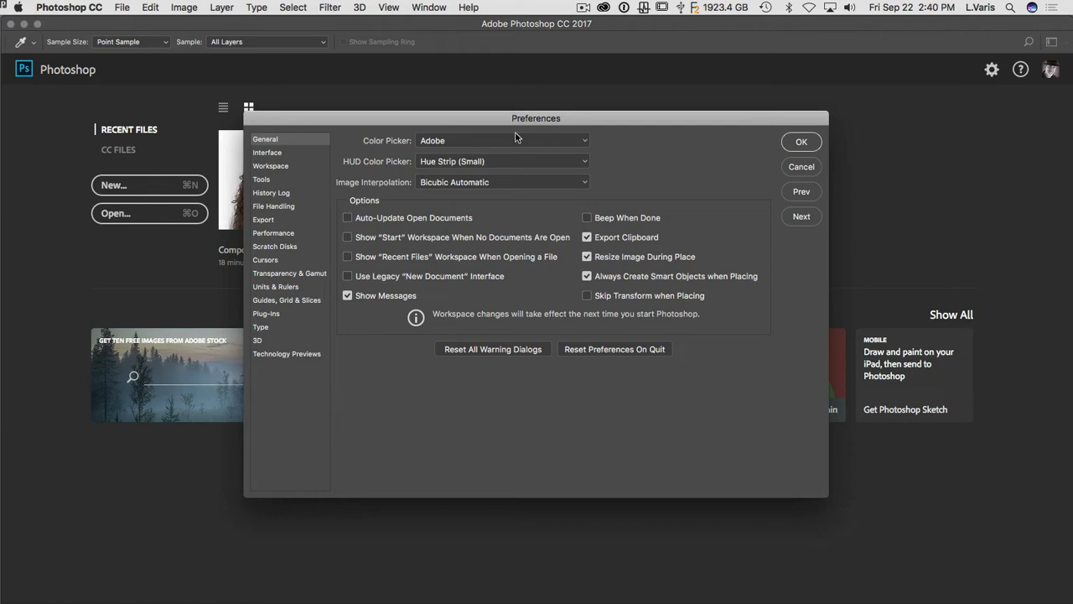
{"action": "mouse_move", "coordinate": [413, 121]}
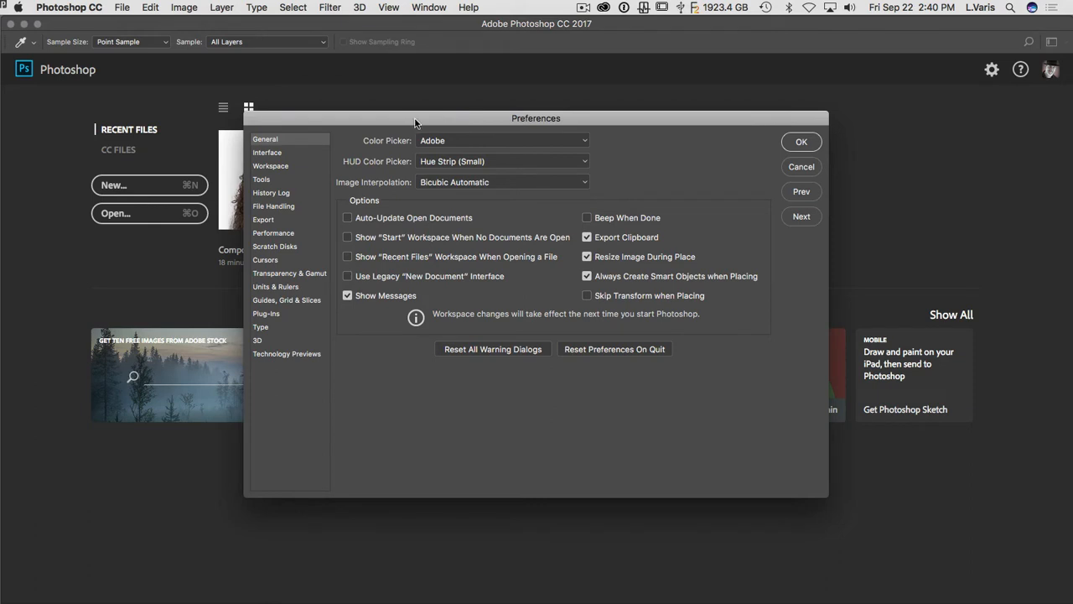
{"action": "mouse_move", "coordinate": [366, 137]}
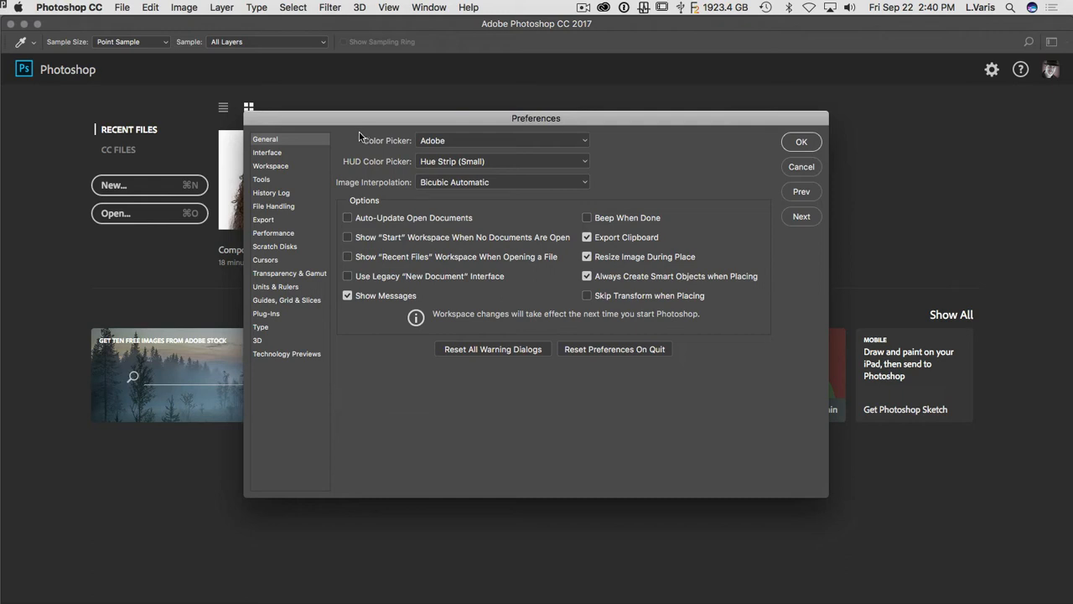
{"action": "mouse_move", "coordinate": [331, 175]}
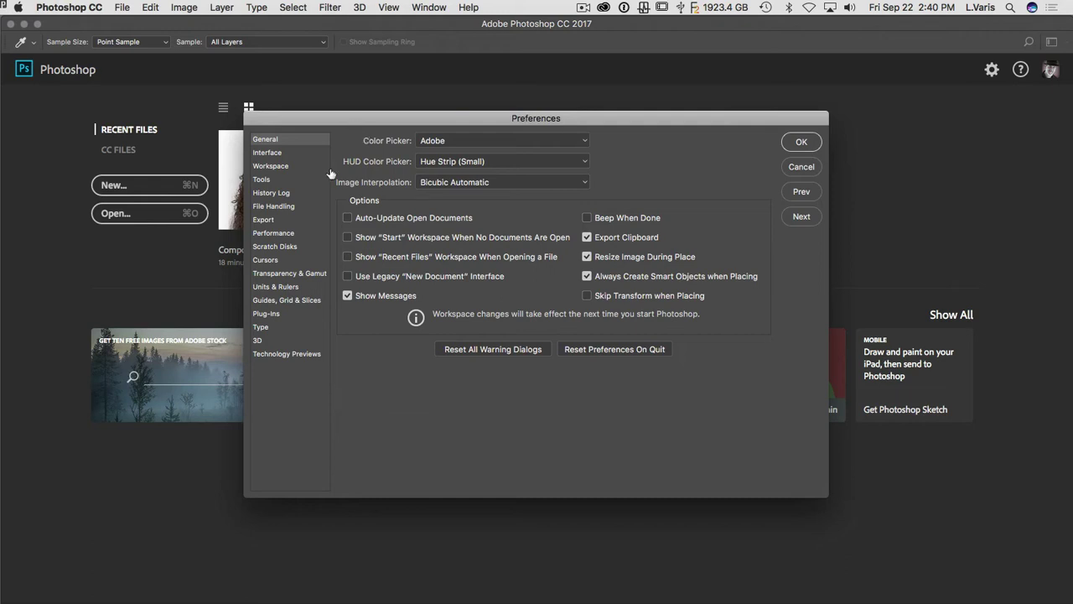
{"action": "mouse_move", "coordinate": [306, 158]}
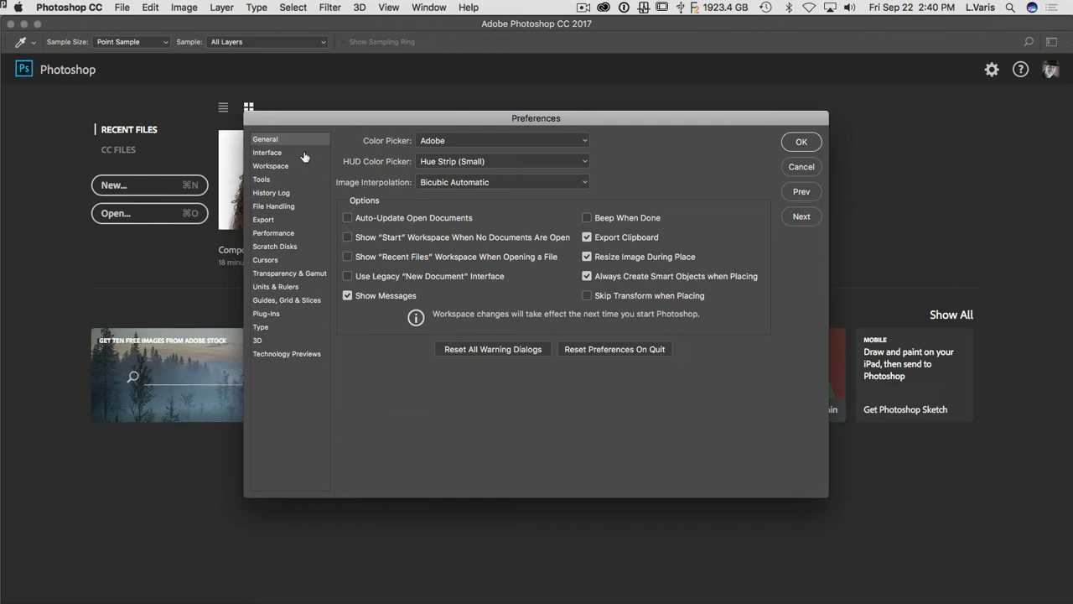
{"action": "mouse_move", "coordinate": [614, 250]}
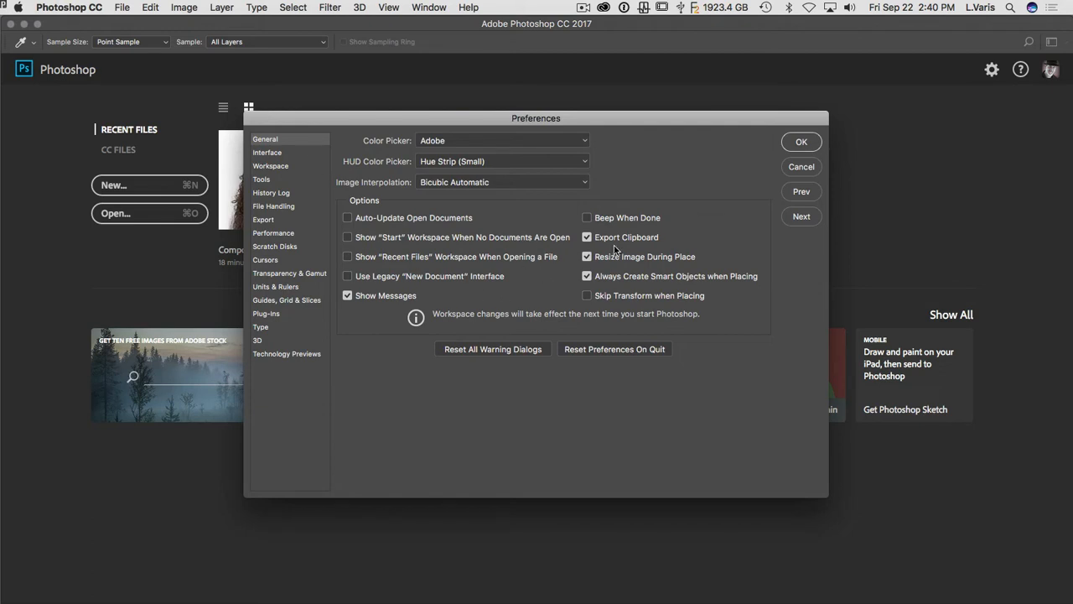
{"action": "mouse_move", "coordinate": [428, 339]}
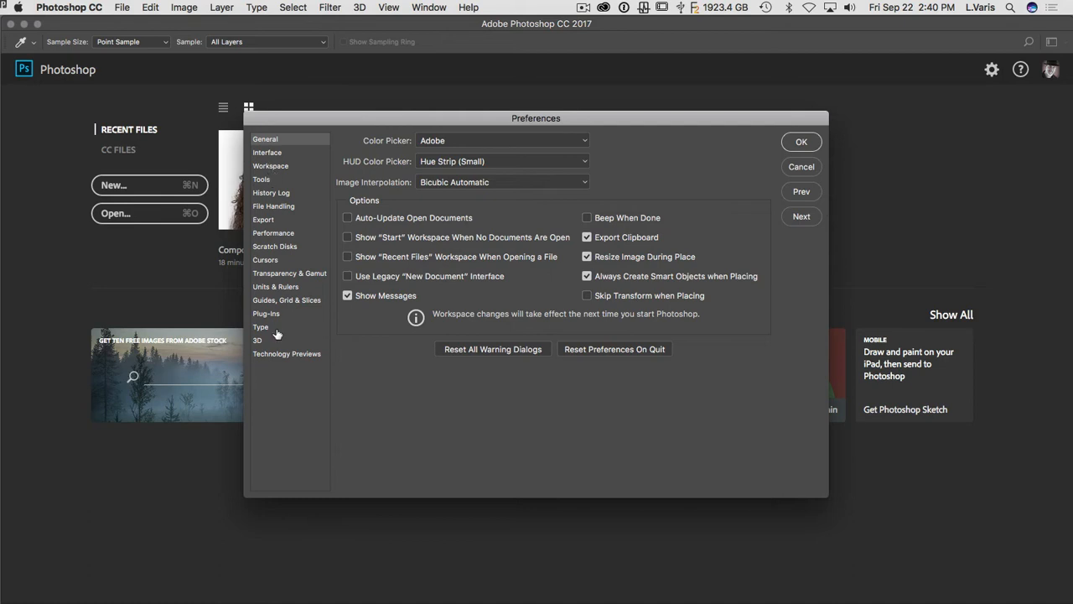
{"action": "mouse_move", "coordinate": [266, 153]}
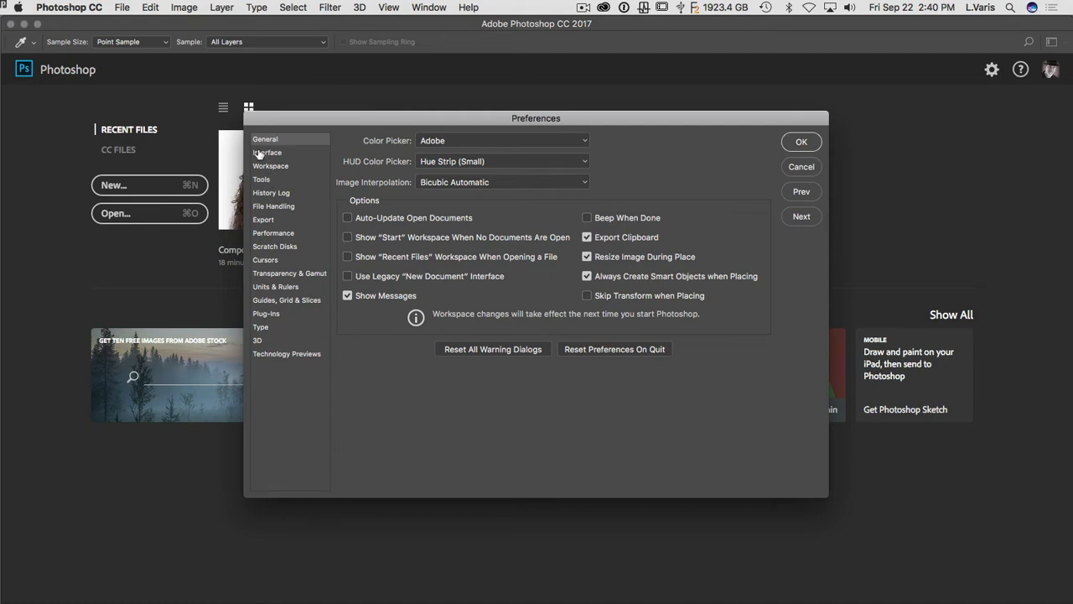
Switch the Preferences dialog to the Interface category with its colour theme swatches.
{"action": "left_click", "coordinate": [266, 153]}
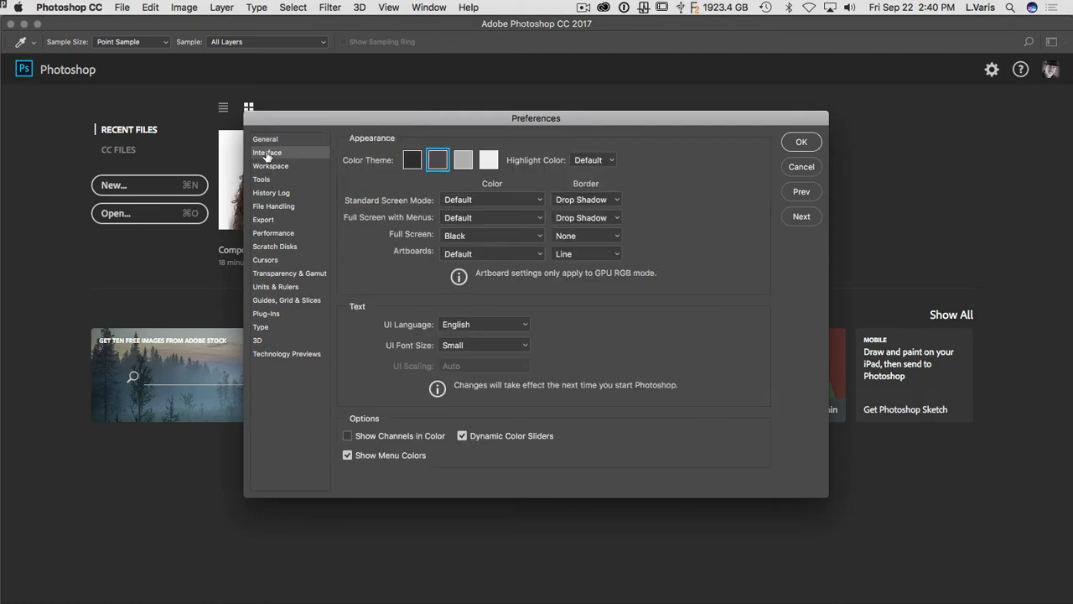
{"action": "mouse_move", "coordinate": [298, 178]}
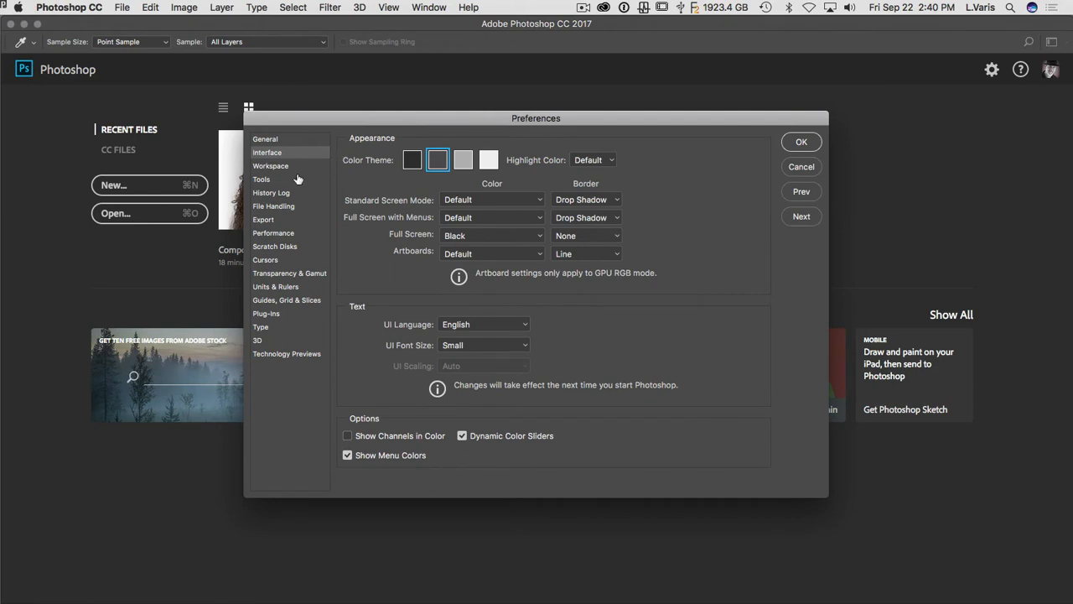
{"action": "mouse_move", "coordinate": [349, 171]}
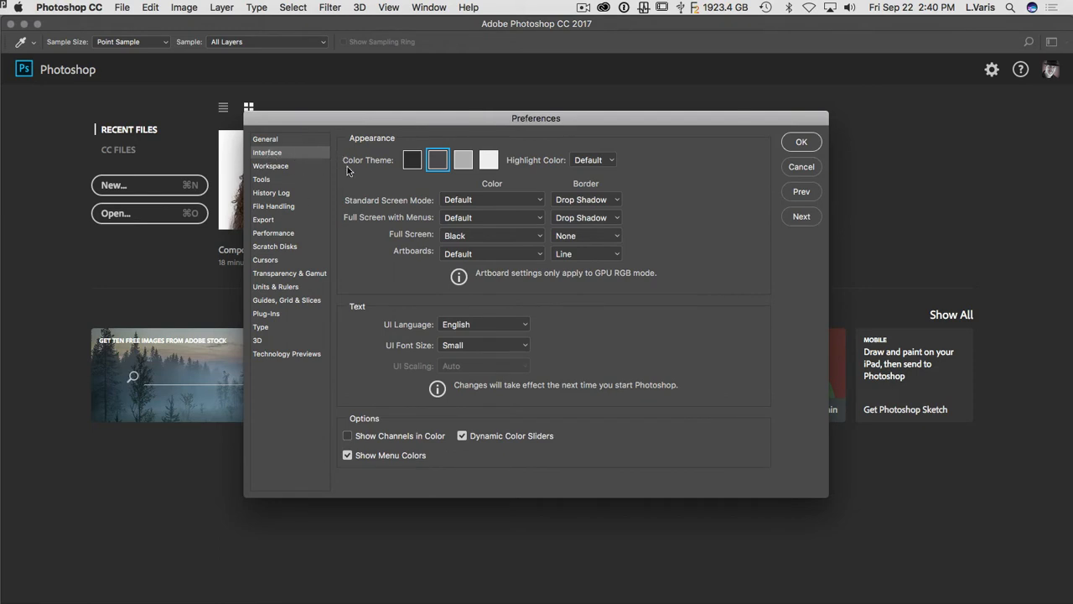
{"action": "mouse_move", "coordinate": [462, 163]}
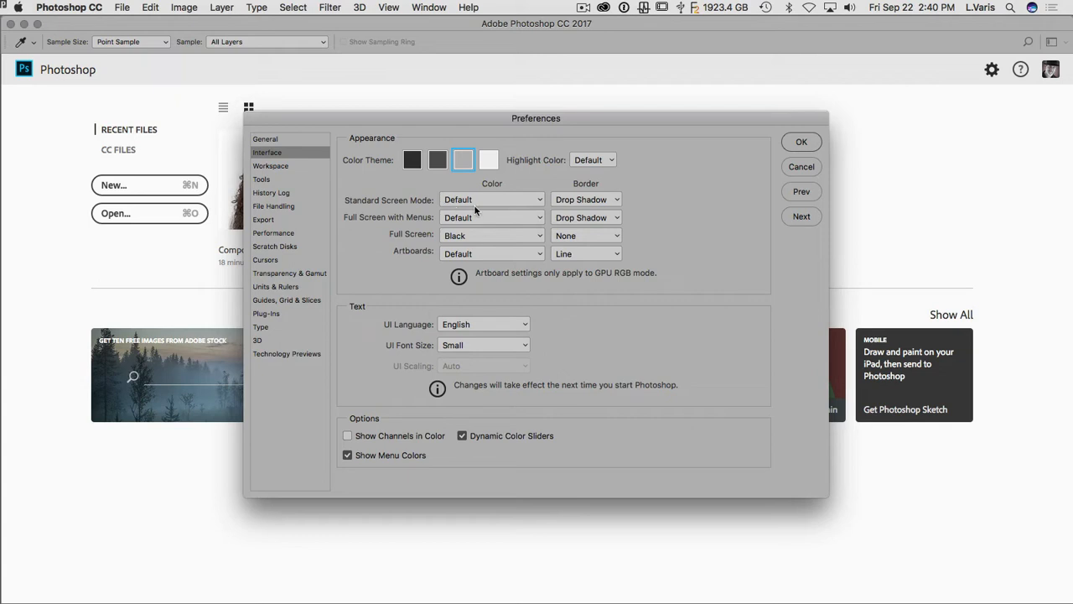
{"action": "mouse_move", "coordinate": [295, 288]}
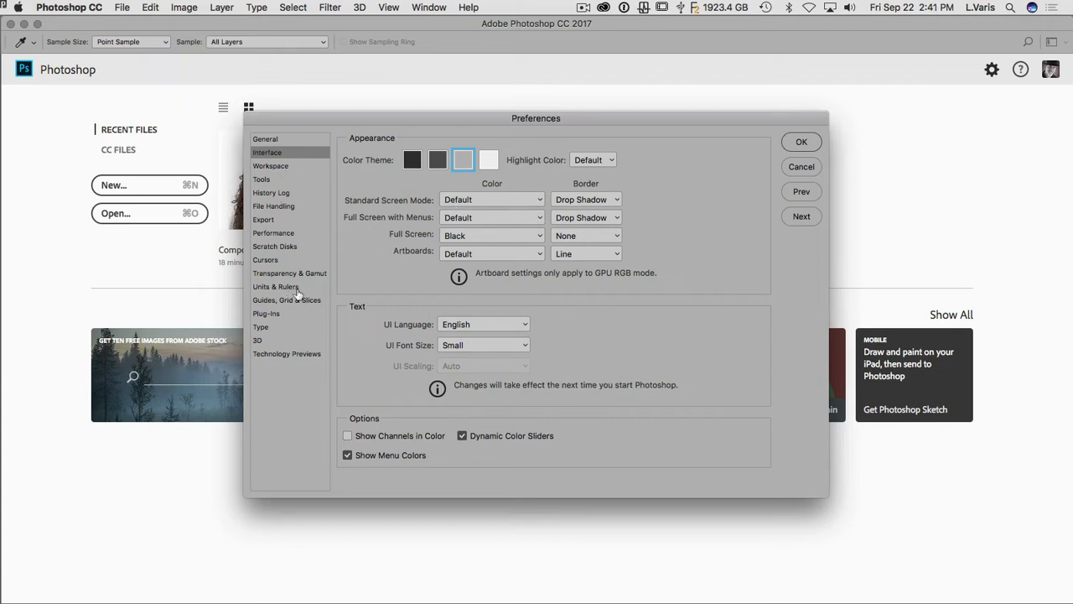
{"action": "mouse_move", "coordinate": [362, 231]}
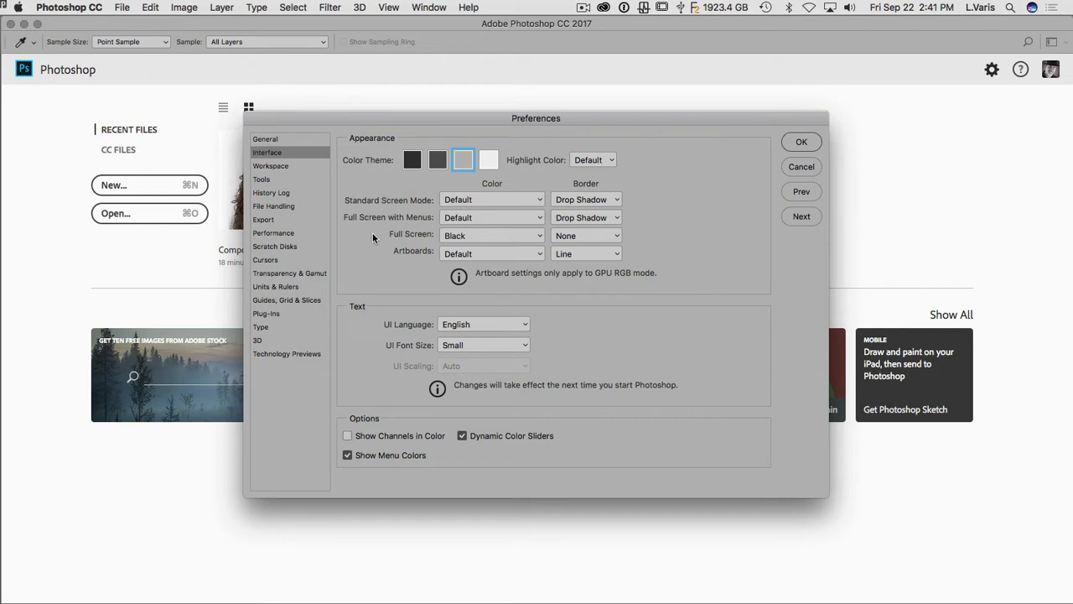
{"action": "mouse_move", "coordinate": [373, 123]}
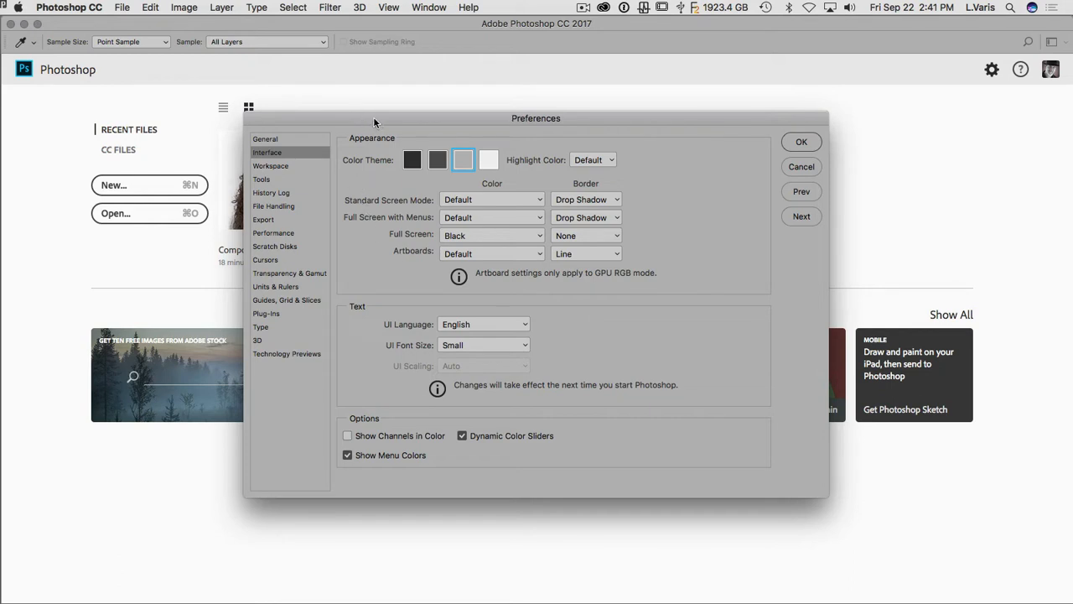
{"action": "mouse_move", "coordinate": [461, 157]}
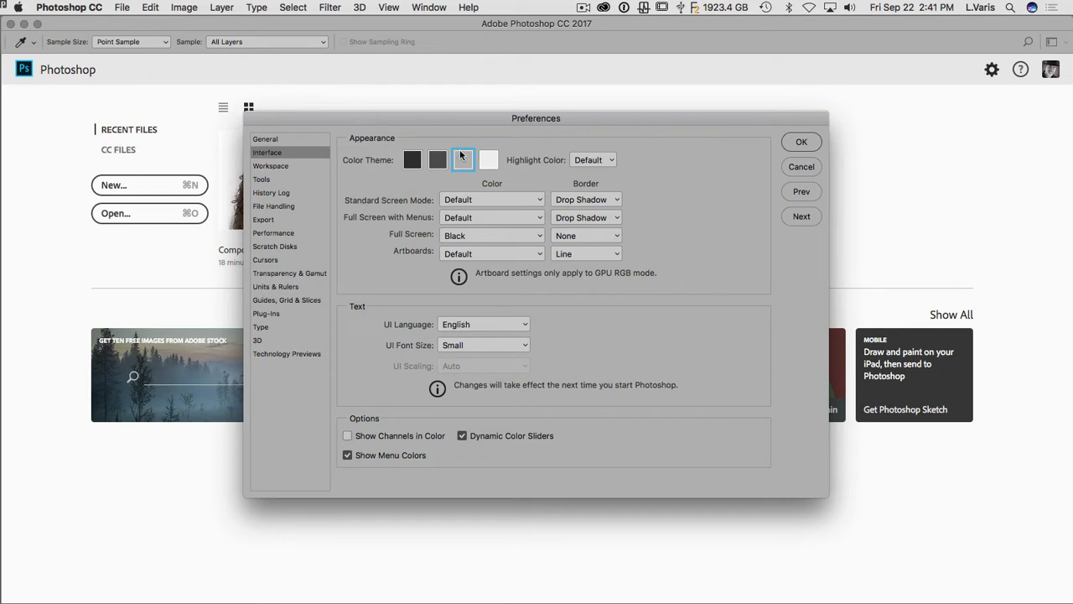
{"action": "mouse_move", "coordinate": [456, 160]}
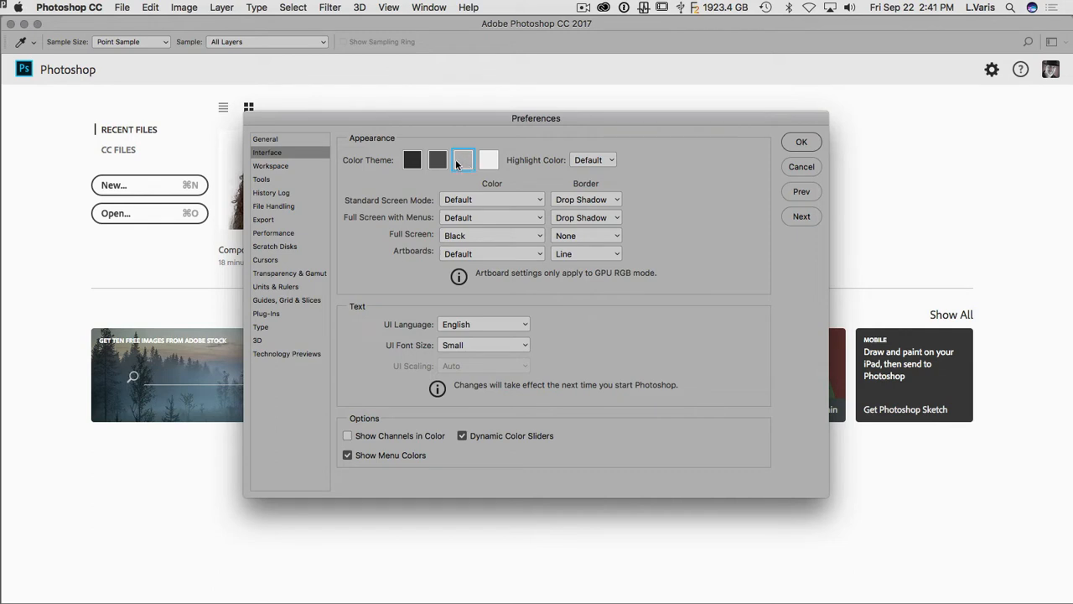
{"action": "mouse_move", "coordinate": [603, 148]}
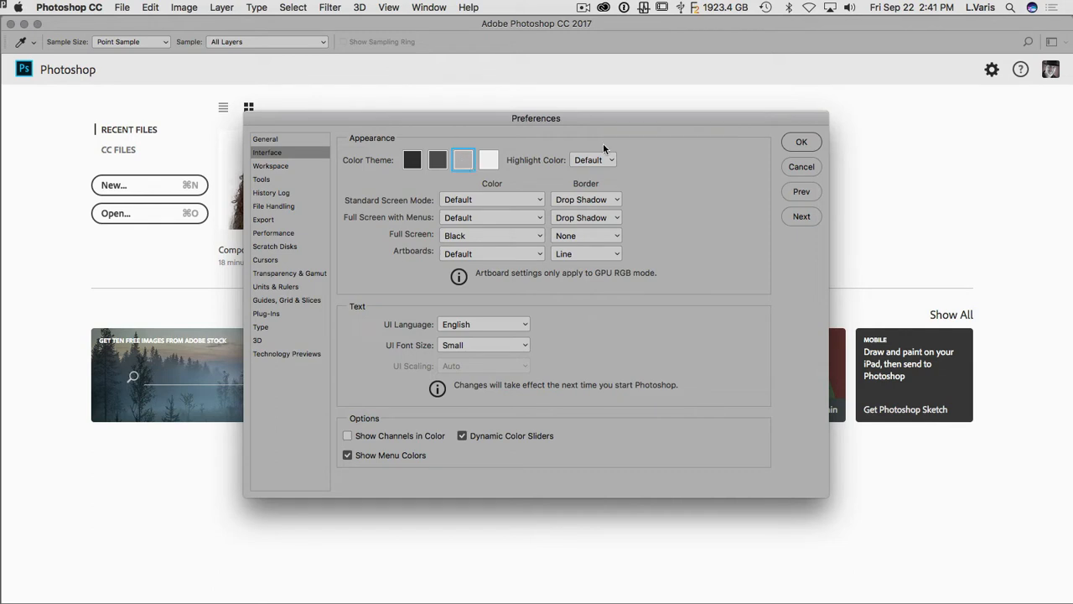
{"action": "mouse_move", "coordinate": [364, 381]}
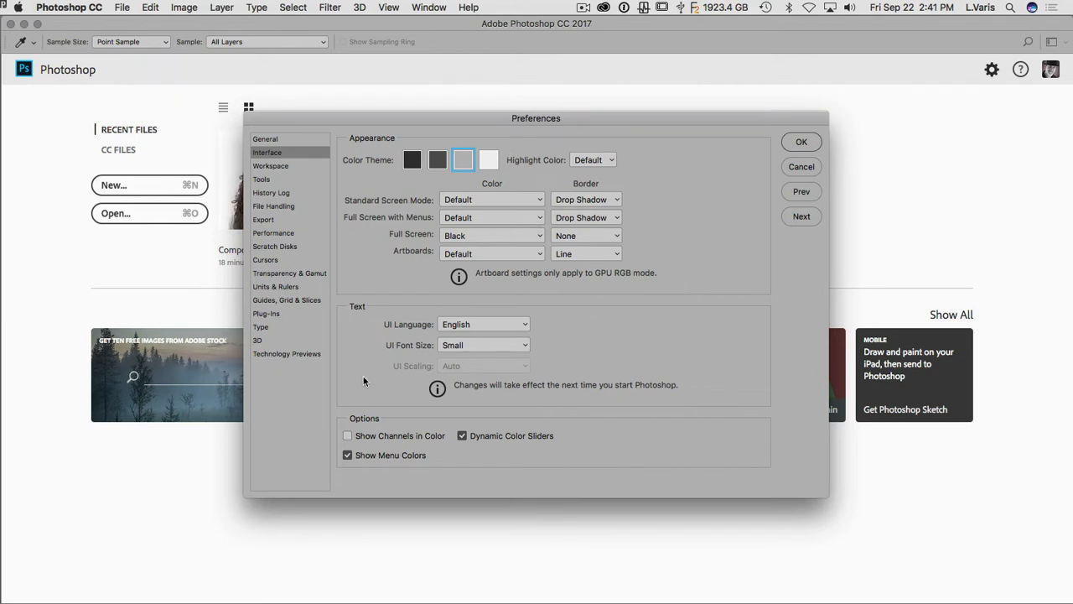
{"action": "mouse_move", "coordinate": [744, 171]}
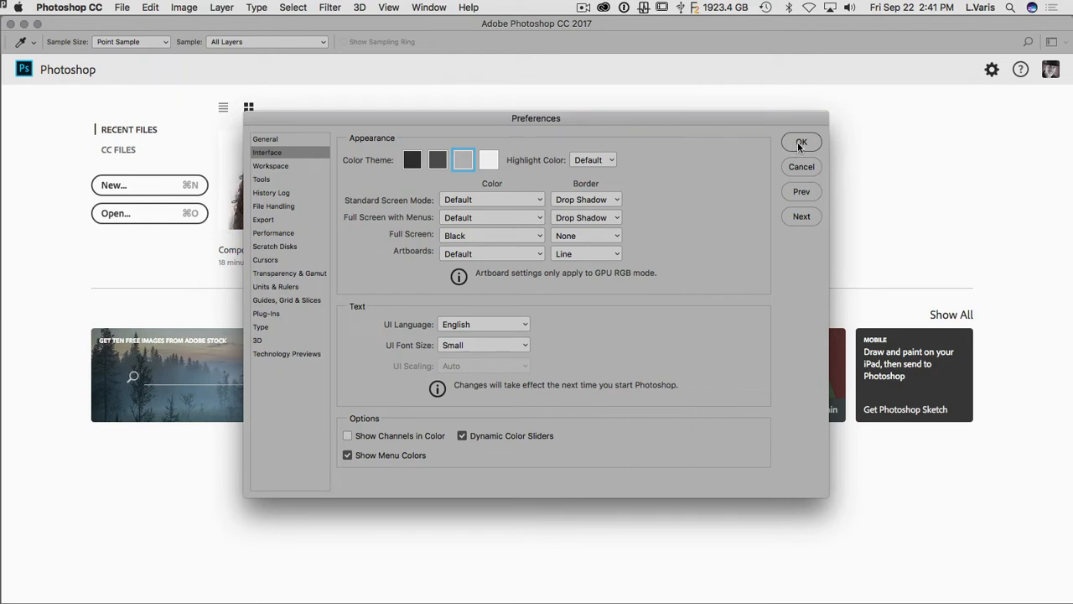
{"action": "mouse_move", "coordinate": [796, 147]}
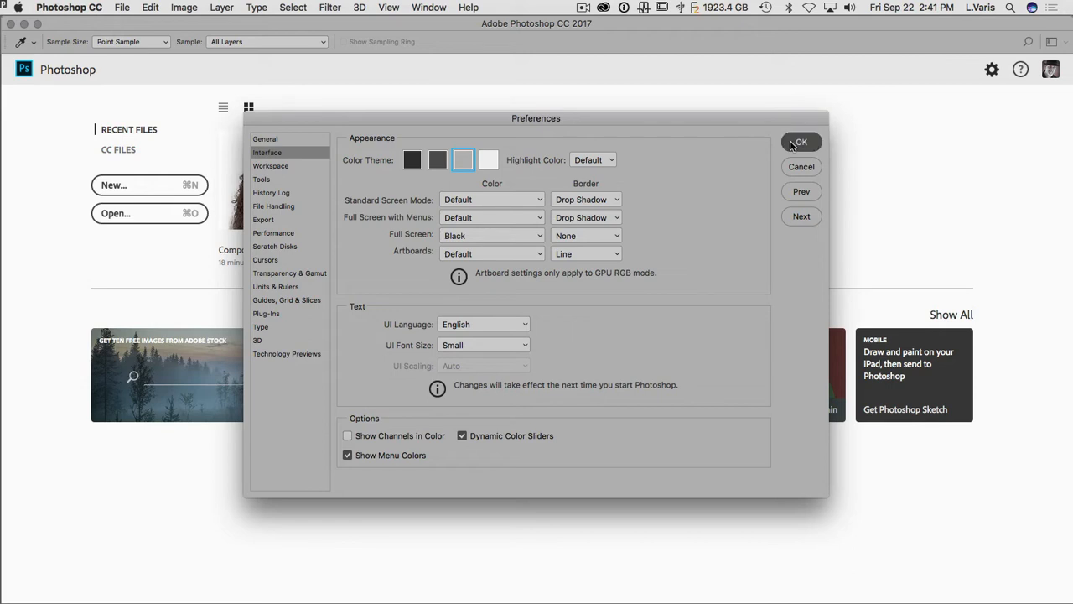
Apply the lighter interface theme and show the Window menu's workspace list.
{"action": "left_click", "coordinate": [800, 141]}
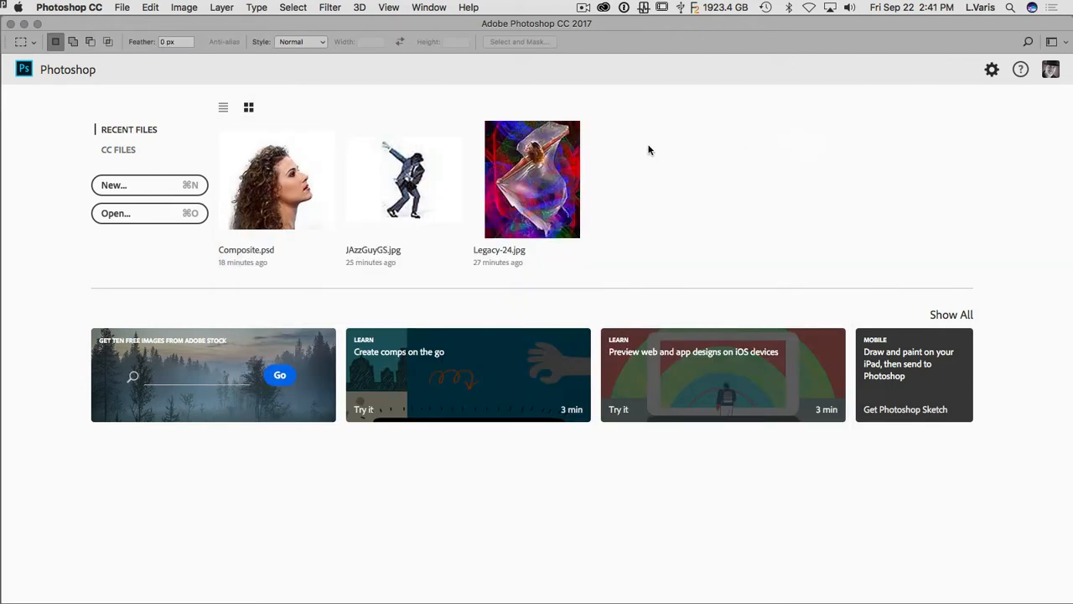
{"action": "mouse_move", "coordinate": [393, 71]}
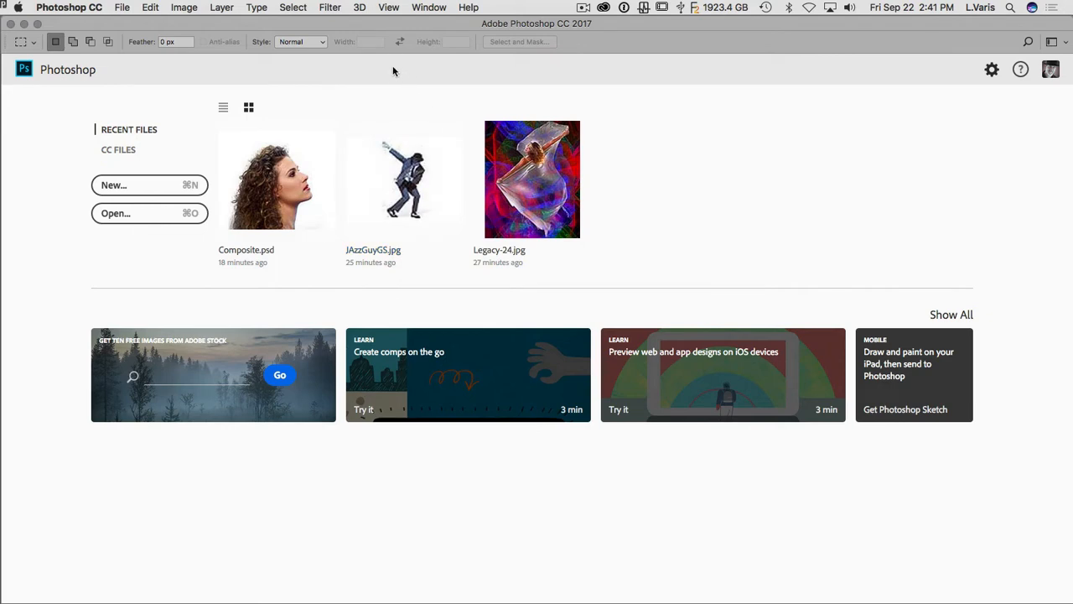
{"action": "mouse_move", "coordinate": [118, 22]}
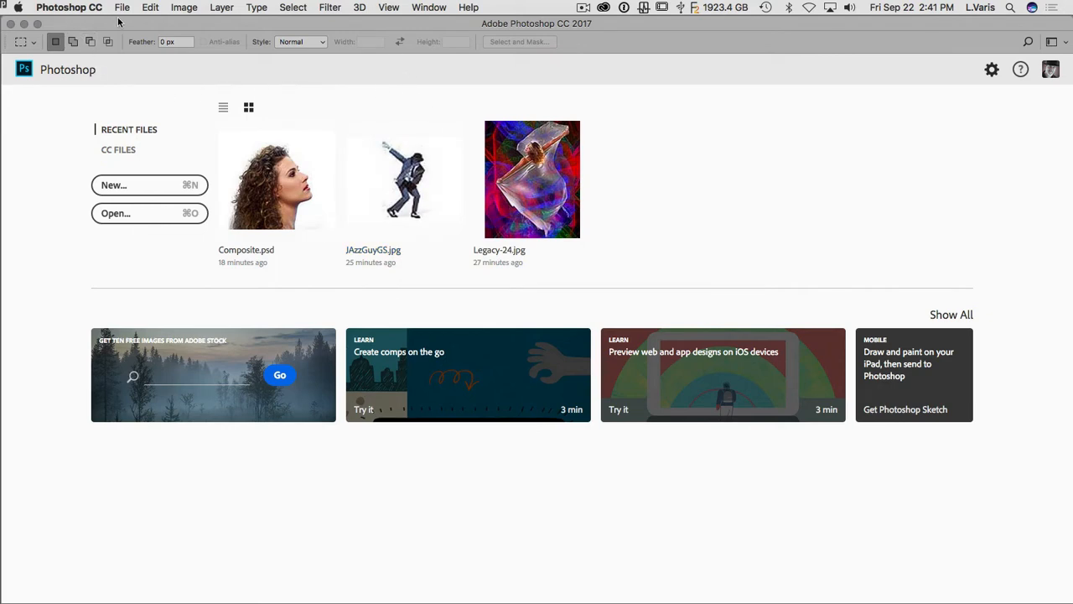
{"action": "mouse_move", "coordinate": [435, 20]}
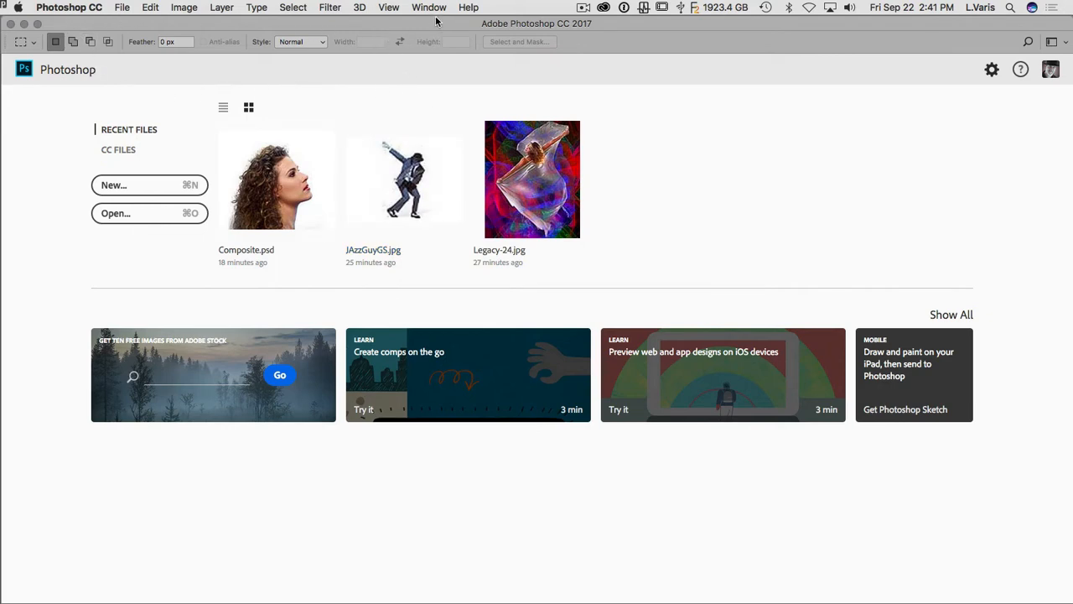
{"action": "mouse_move", "coordinate": [429, 13]}
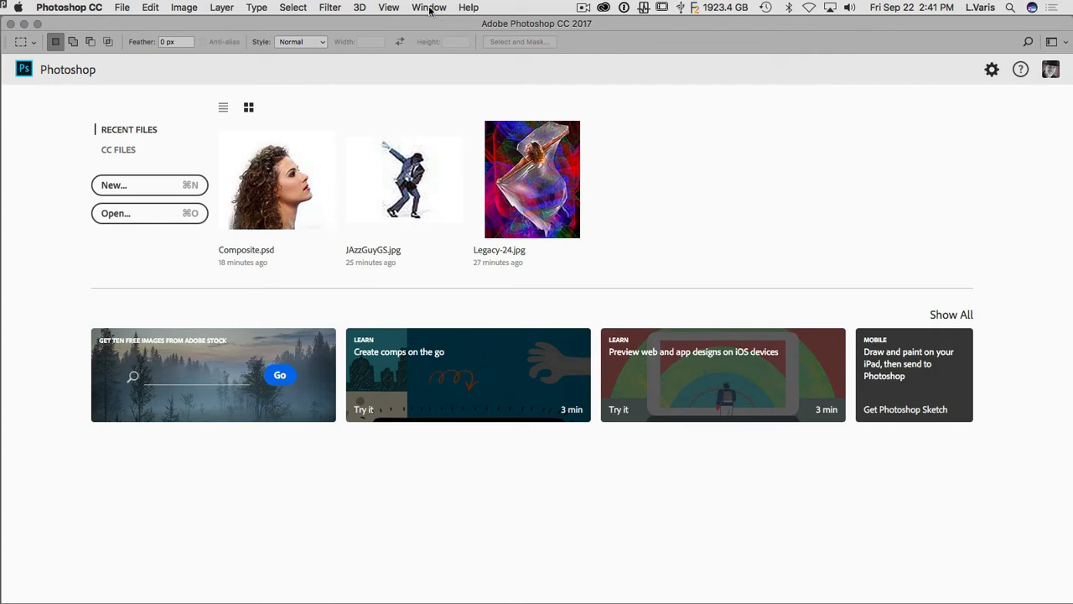
{"action": "left_click", "coordinate": [429, 7]}
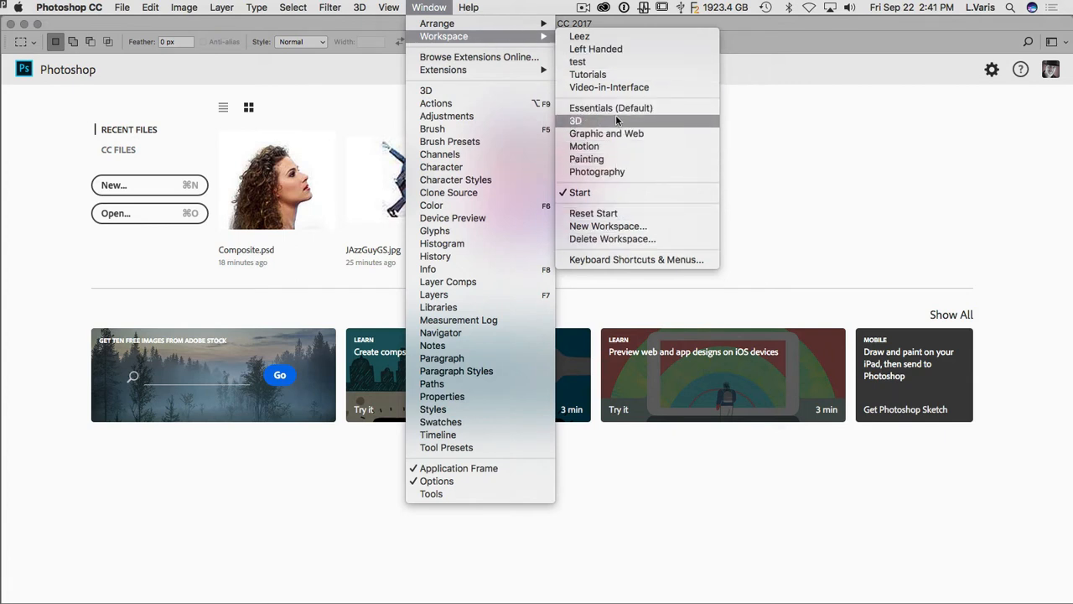
{"action": "mouse_move", "coordinate": [610, 118]}
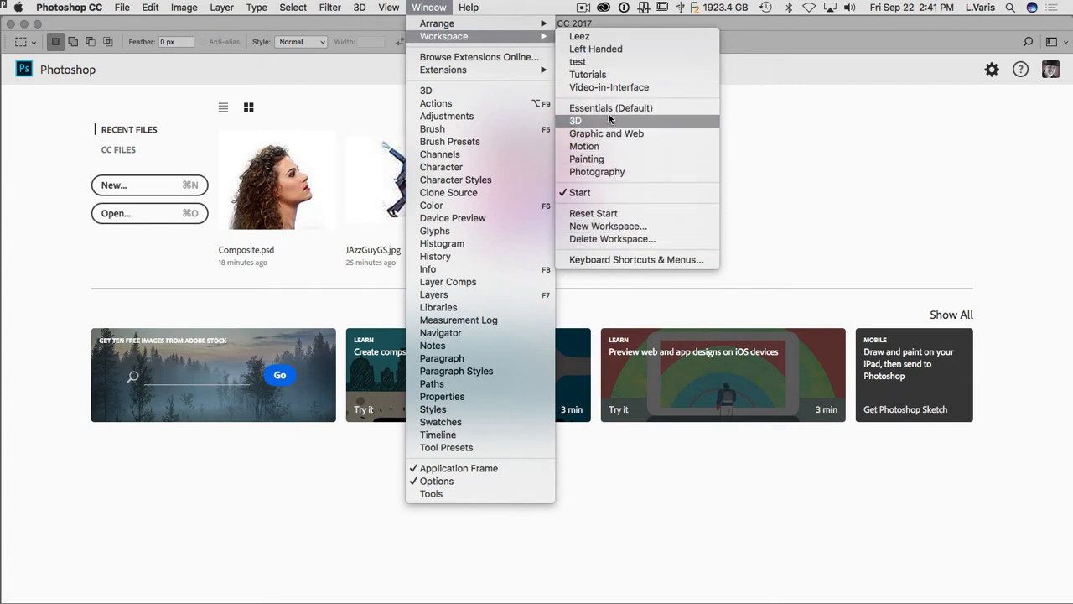
{"action": "mouse_move", "coordinate": [610, 107]}
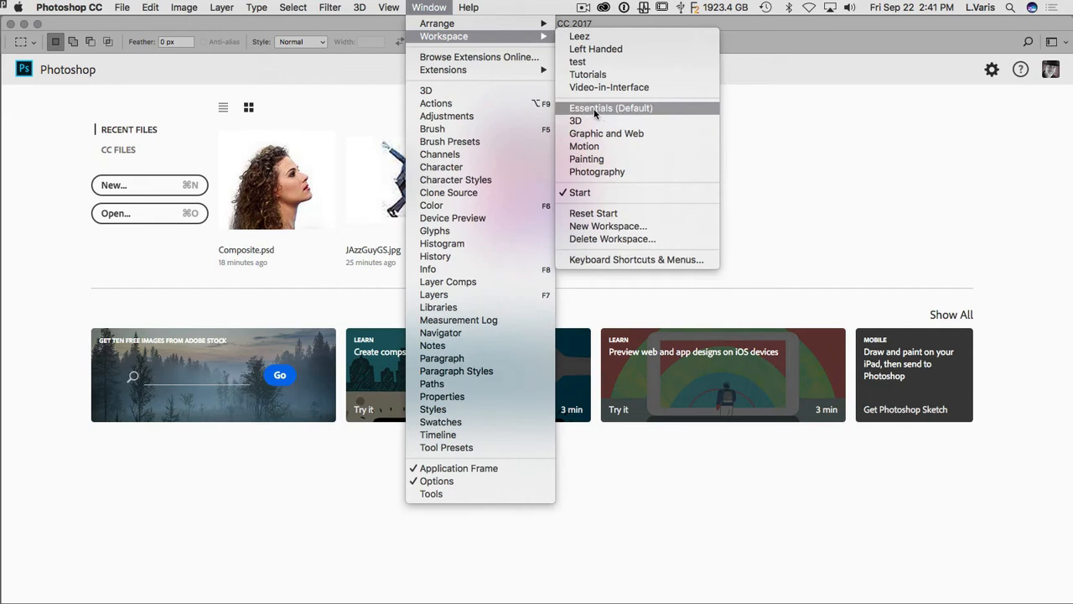
Switch to the Essentials (Default) workspace, expand Libraries, and return to the Window menu.
{"action": "left_click", "coordinate": [611, 107]}
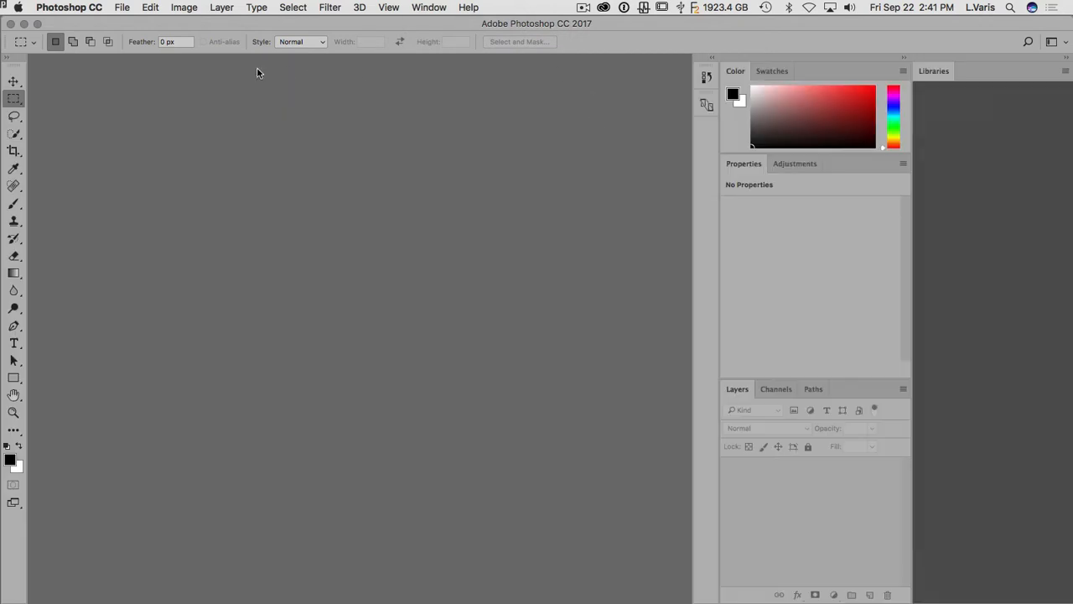
{"action": "left_click", "coordinate": [932, 71]}
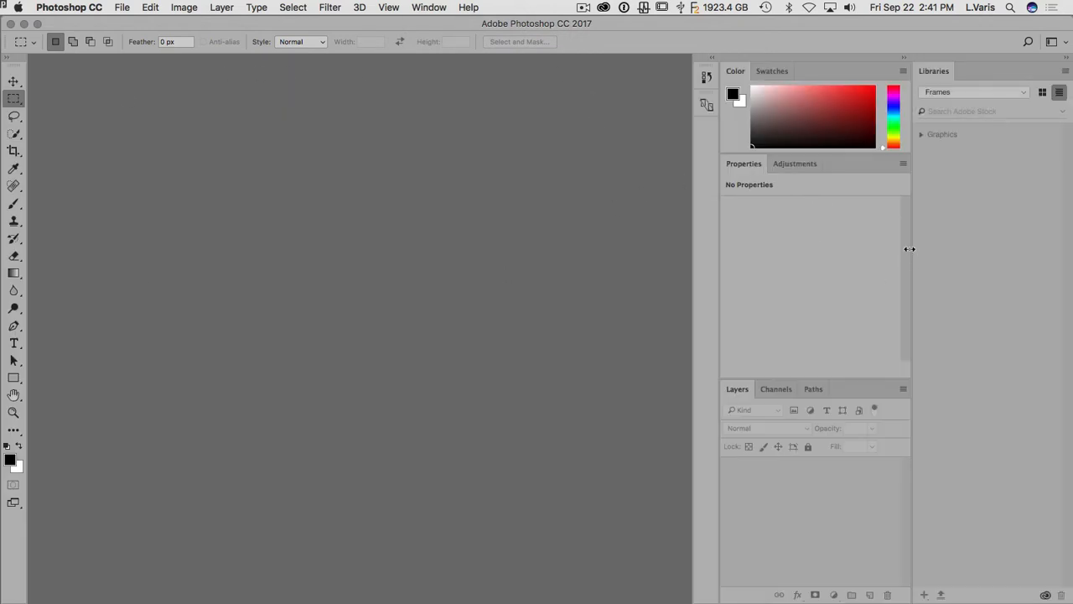
{"action": "mouse_move", "coordinate": [216, 177]}
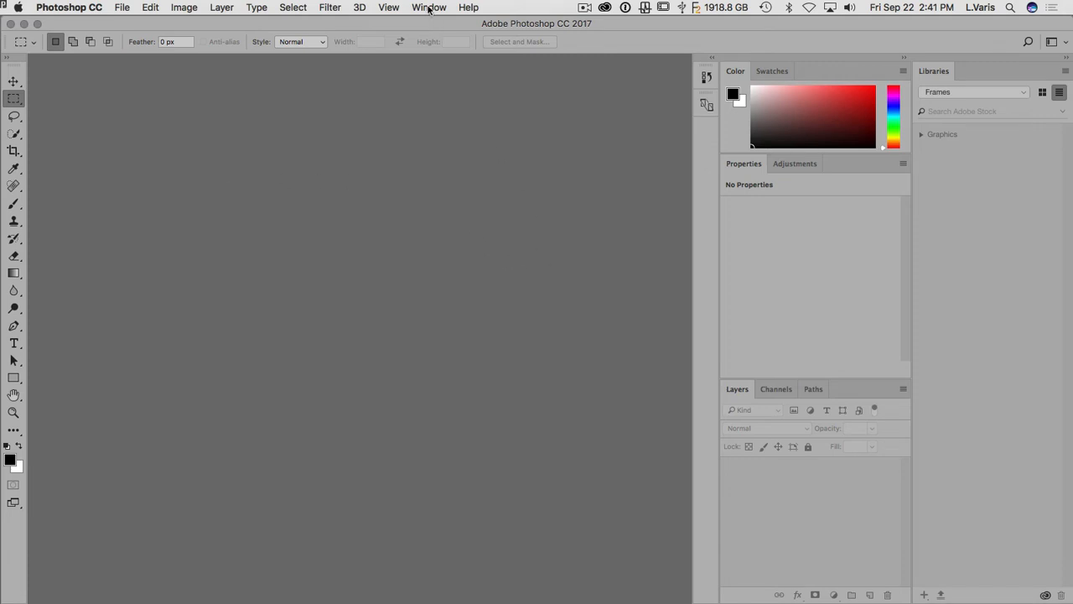
{"action": "left_click", "coordinate": [429, 7]}
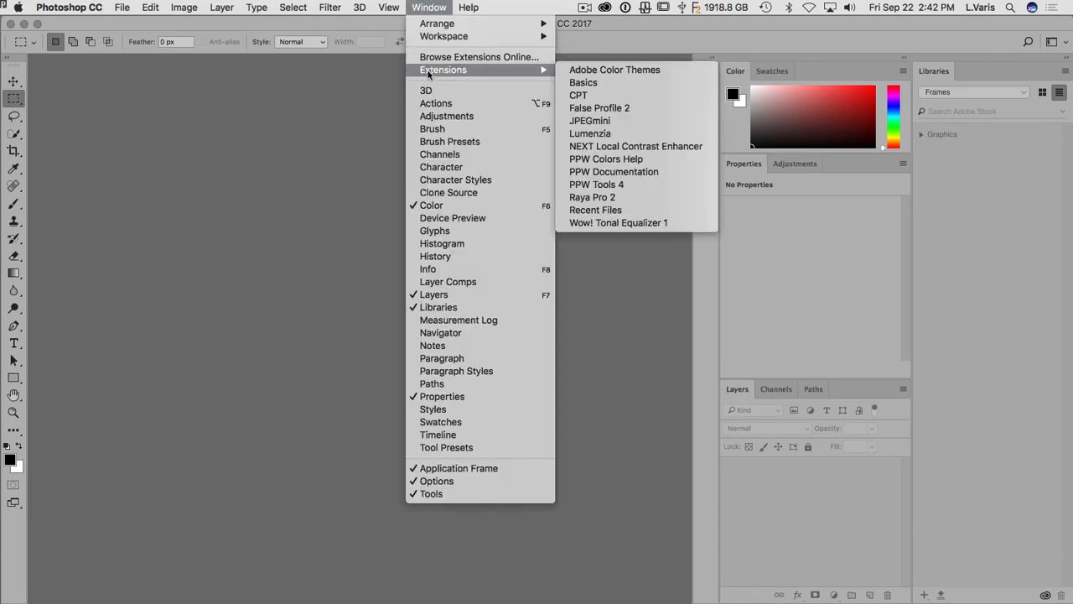
{"action": "mouse_move", "coordinate": [442, 37]}
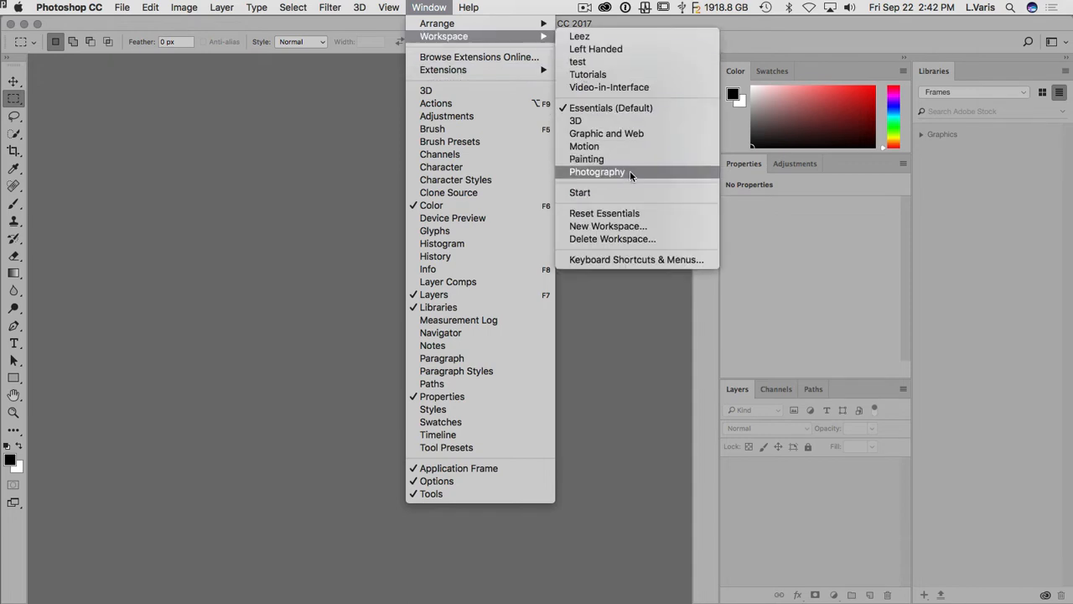
{"action": "left_click", "coordinate": [597, 171]}
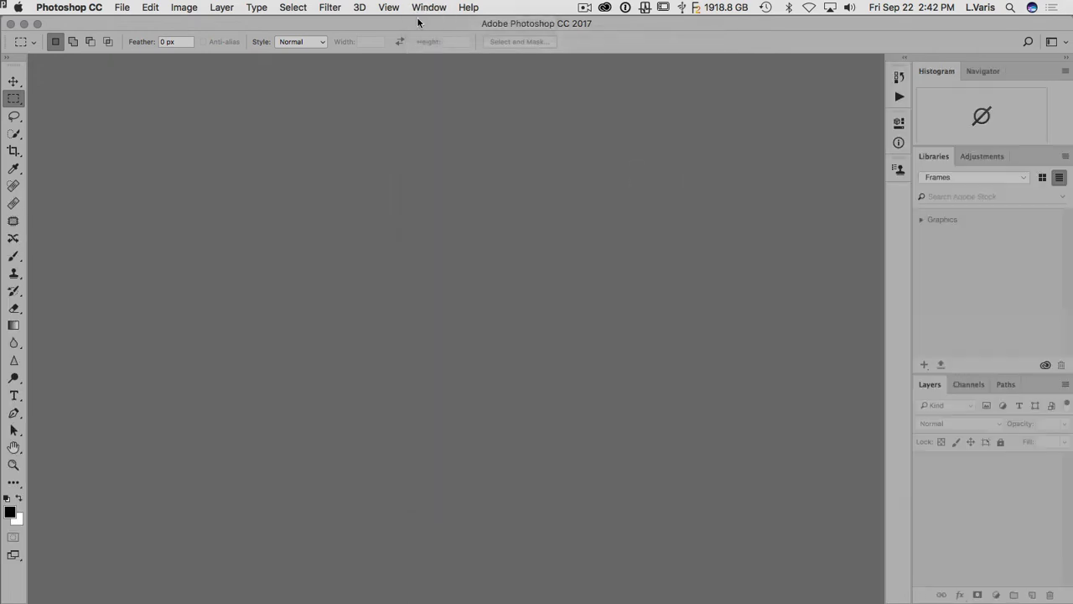
{"action": "mouse_move", "coordinate": [36, 80]}
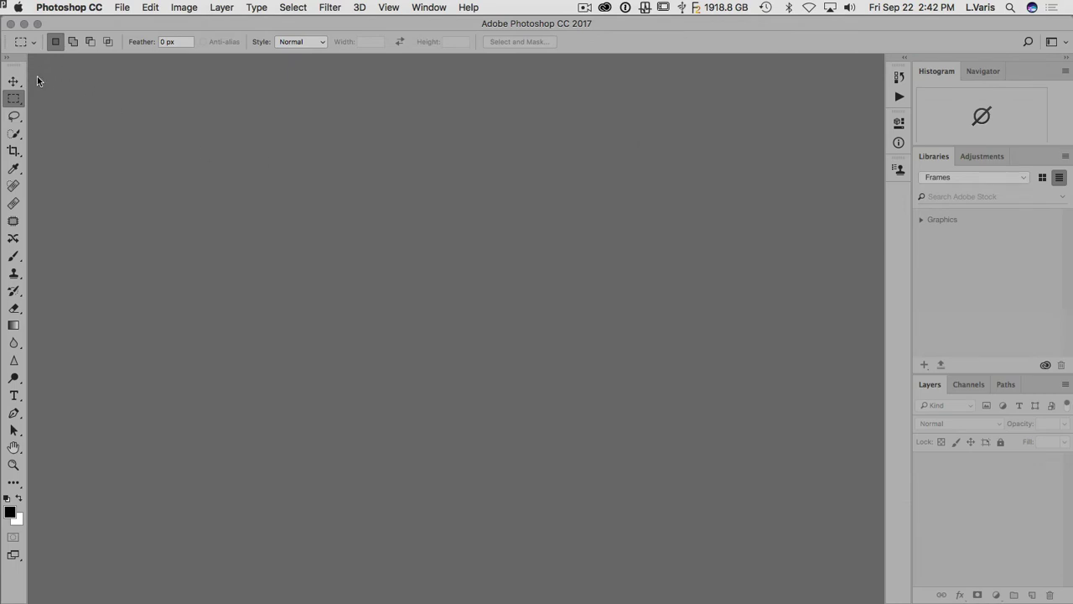
{"action": "mouse_move", "coordinate": [620, 107]}
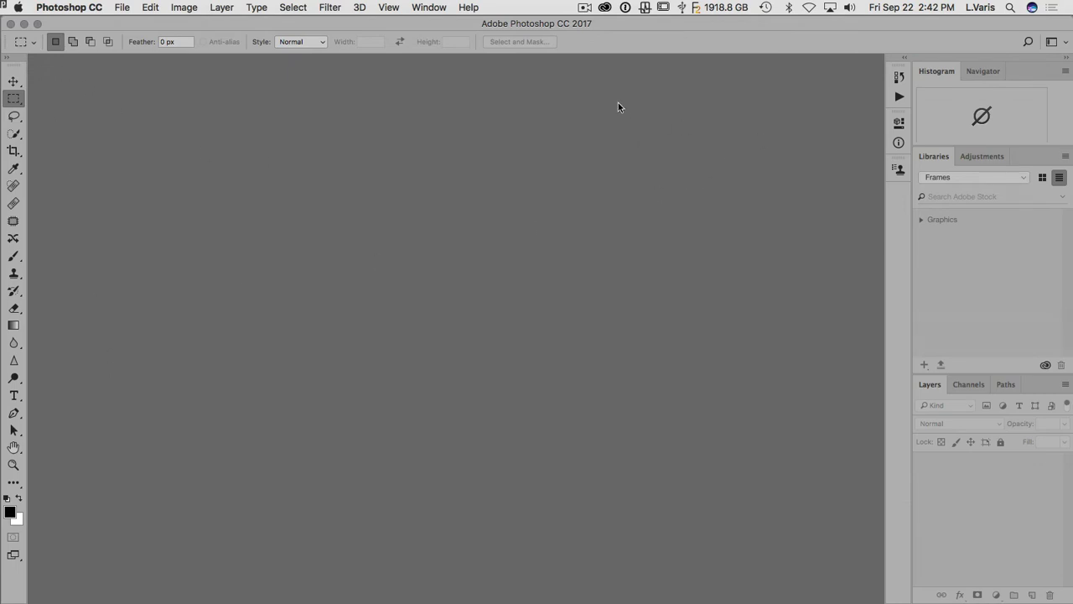
{"action": "mouse_move", "coordinate": [57, 81]}
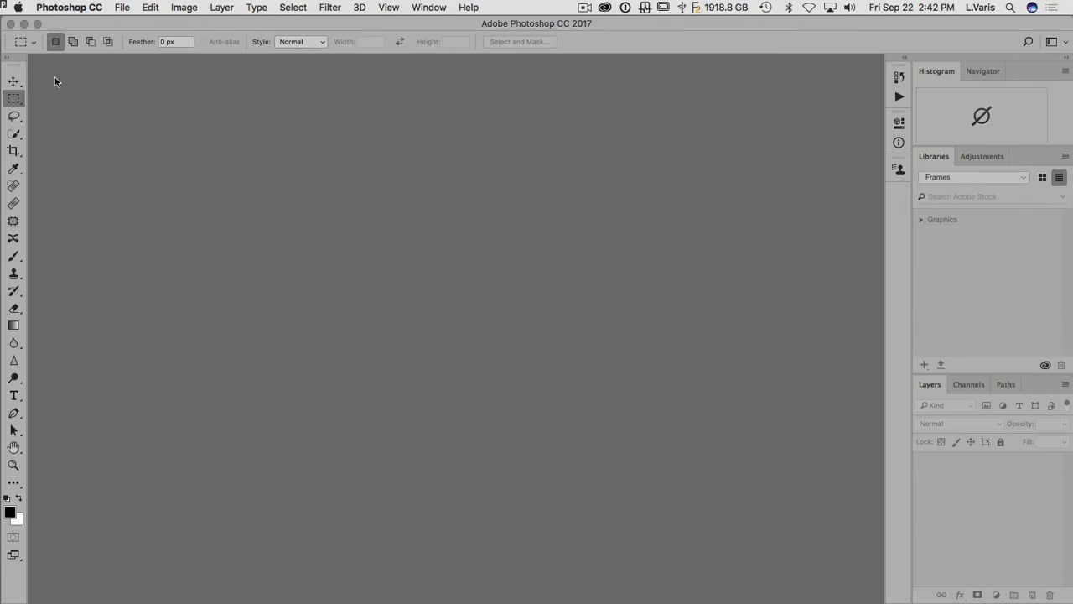
{"action": "mouse_move", "coordinate": [37, 483]}
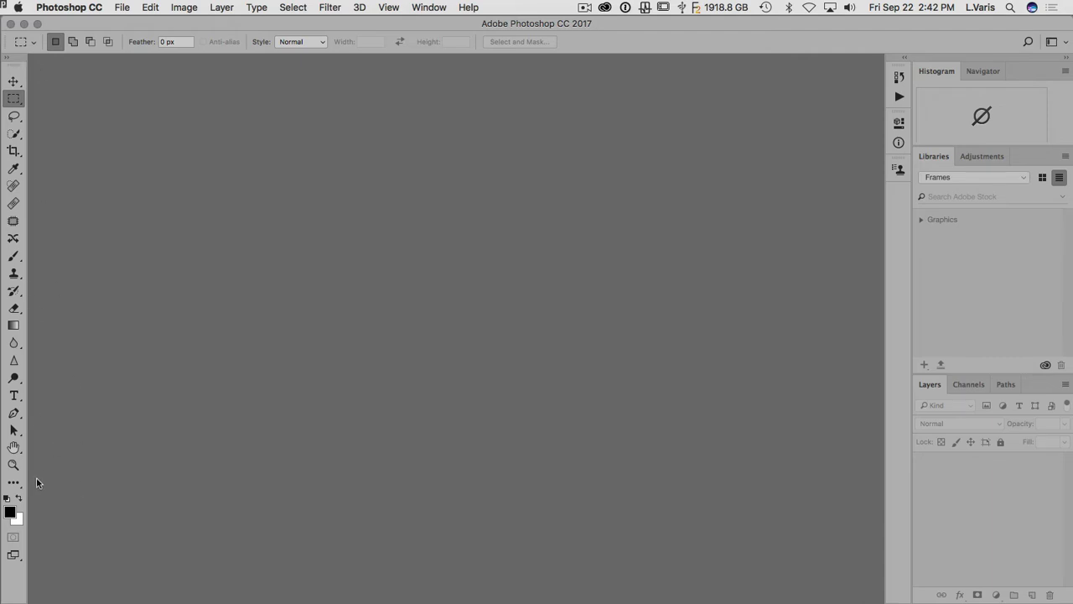
{"action": "mouse_move", "coordinate": [987, 439]}
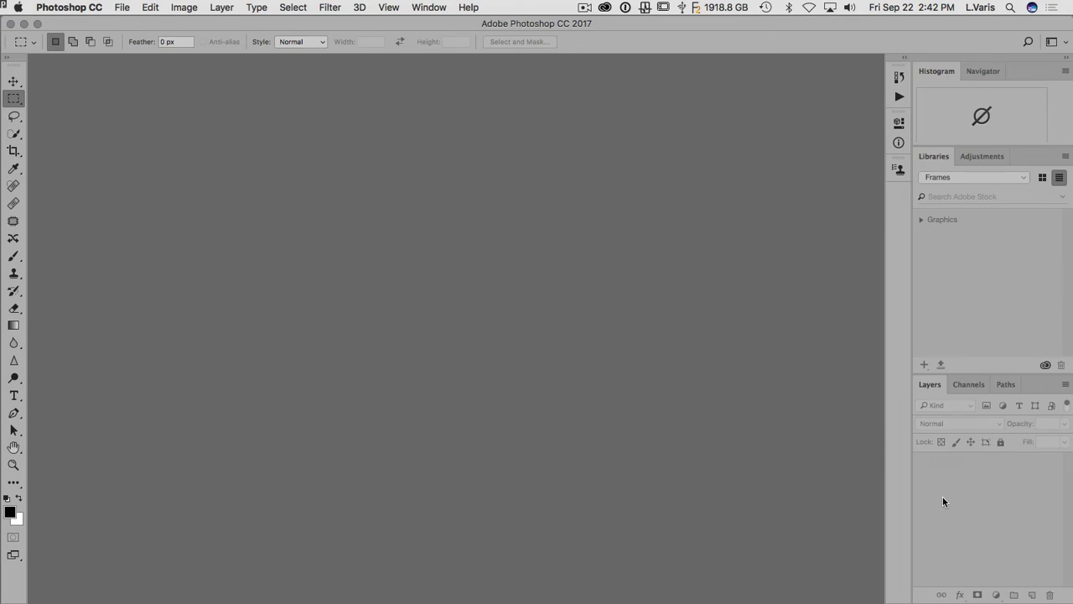
{"action": "mouse_move", "coordinate": [350, 183]}
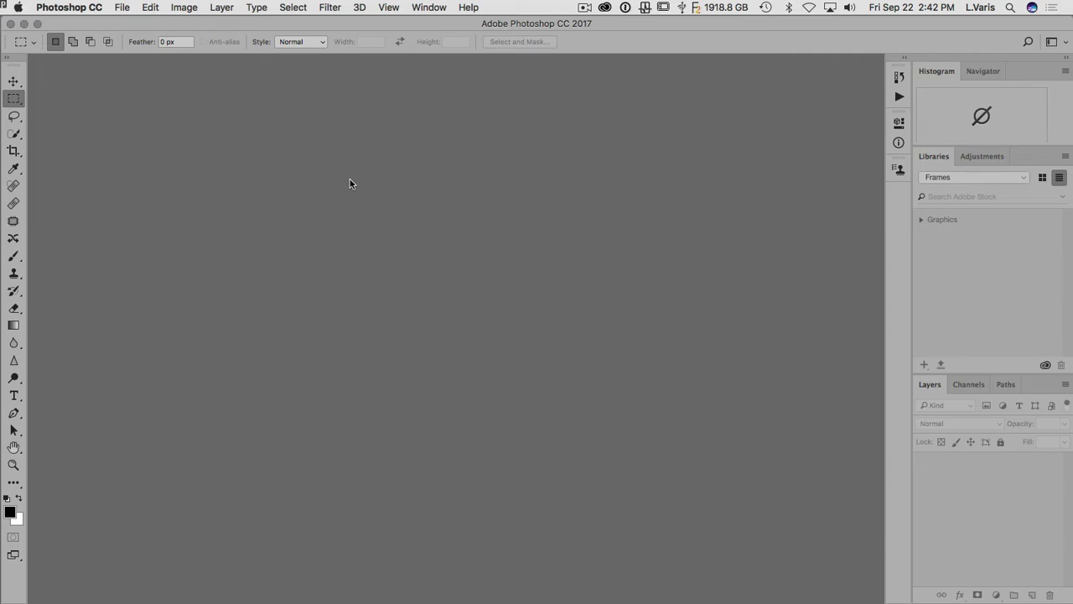
{"action": "mouse_move", "coordinate": [852, 217]}
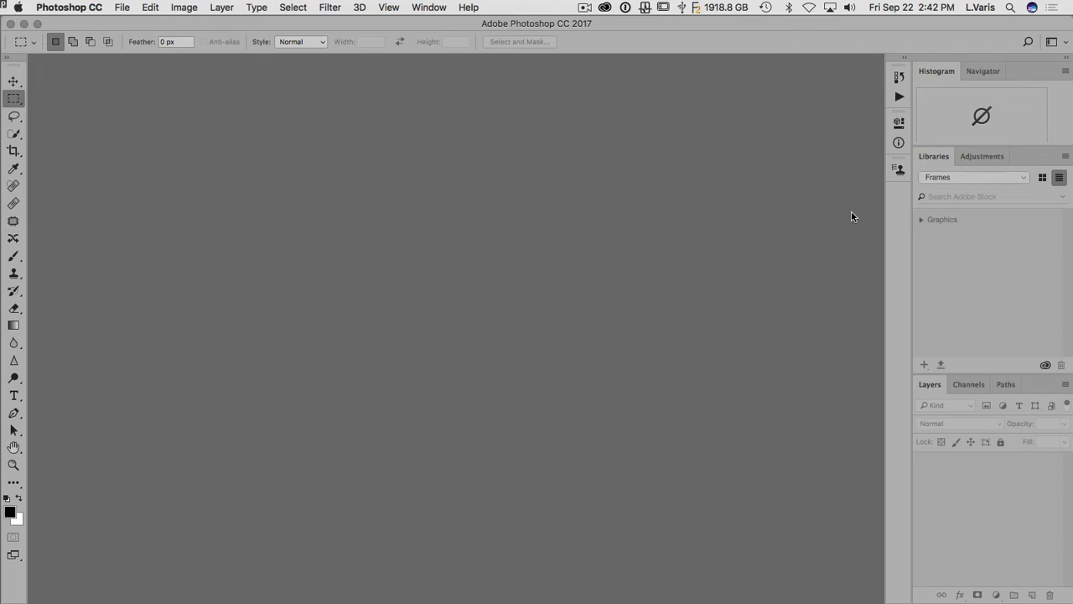
{"action": "mouse_move", "coordinate": [724, 270]}
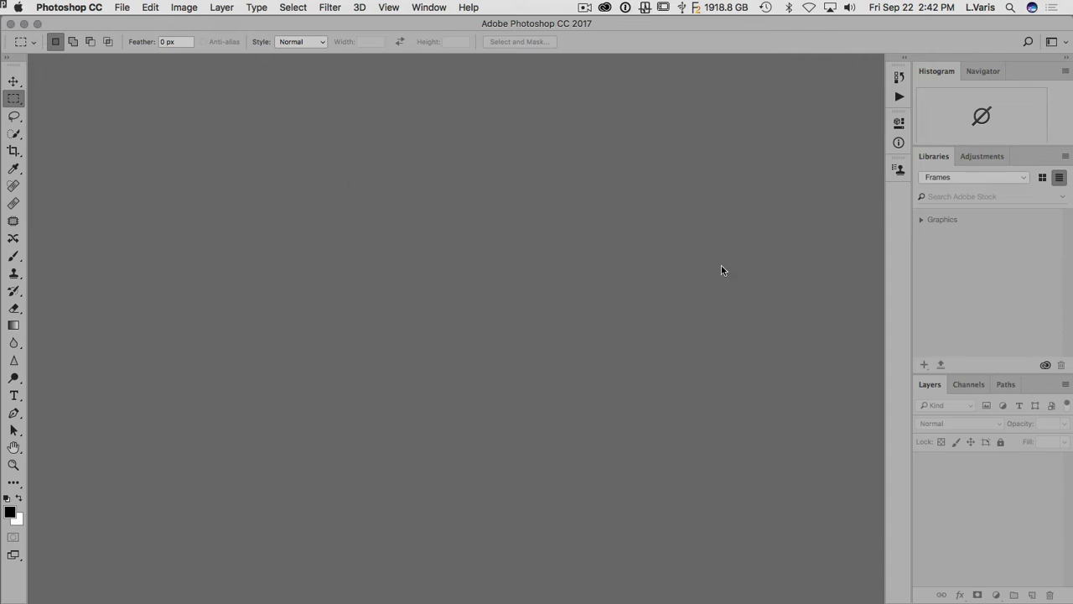
{"action": "mouse_move", "coordinate": [67, 128]}
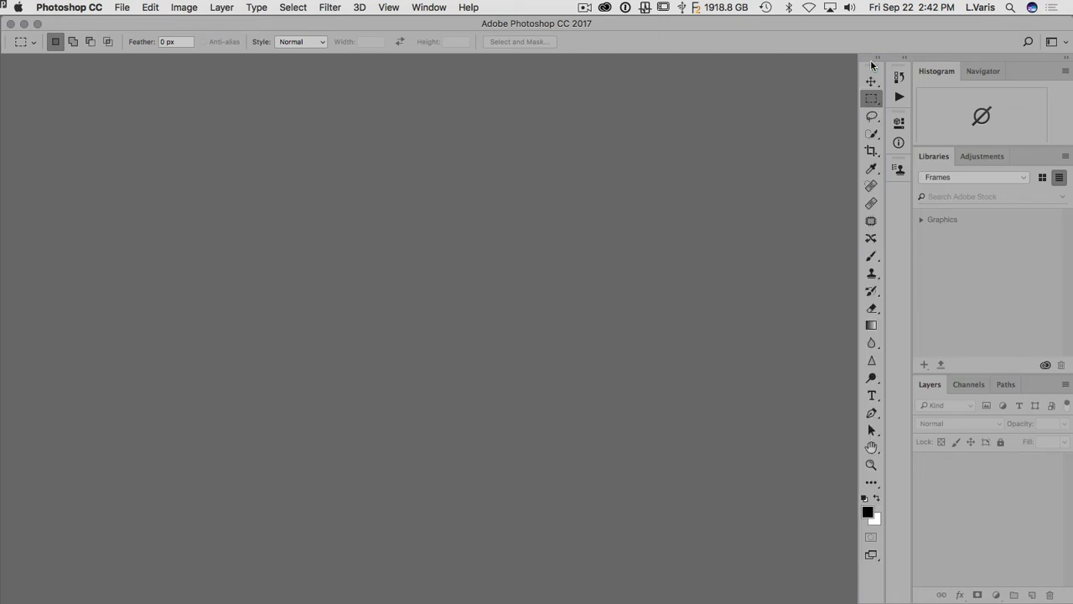
{"action": "mouse_move", "coordinate": [886, 187]}
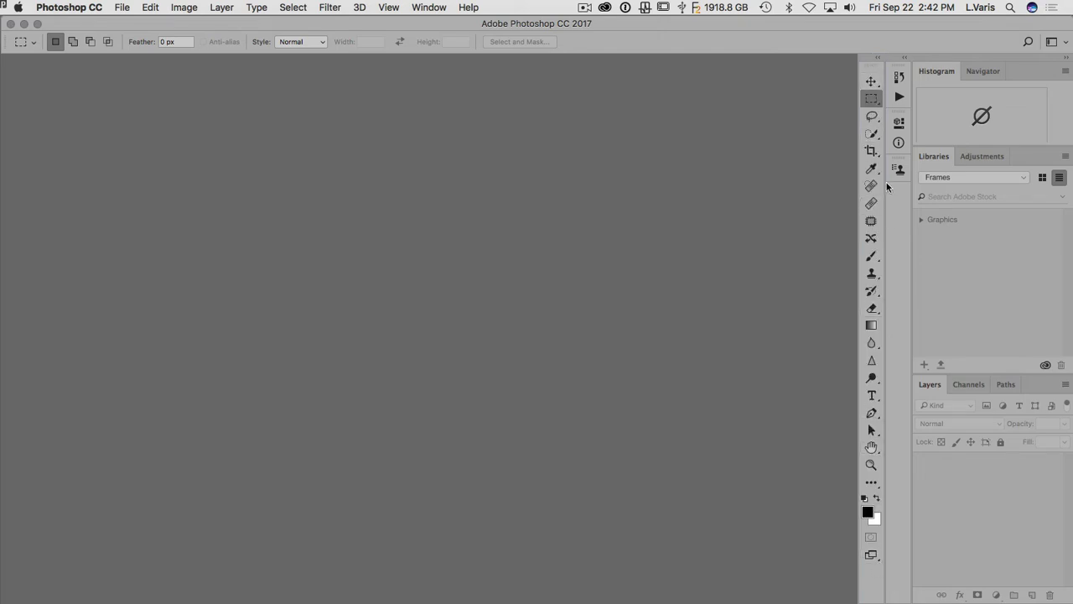
{"action": "mouse_move", "coordinate": [909, 251]}
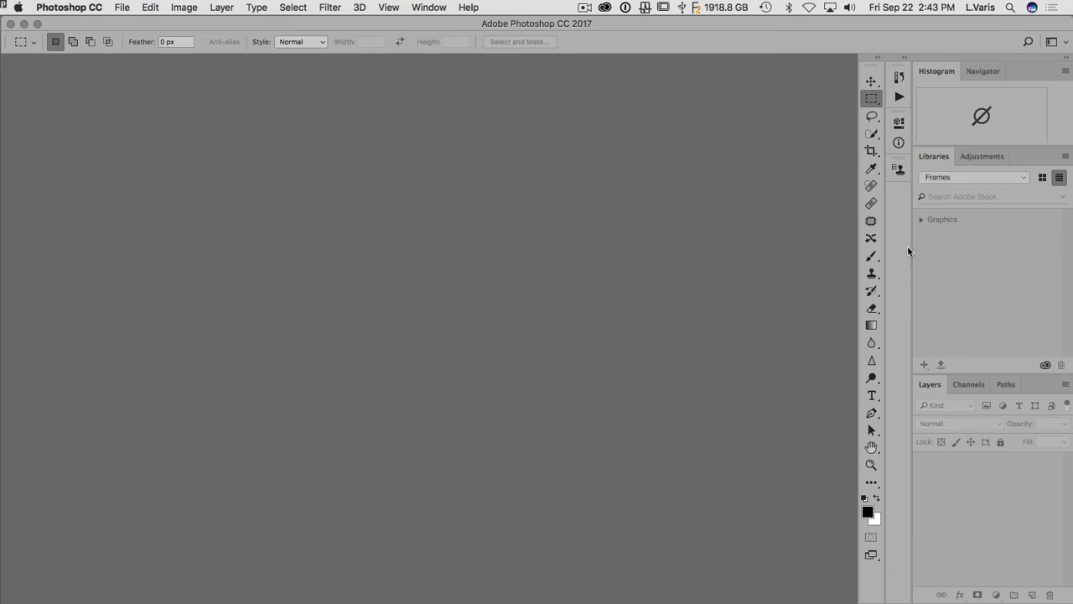
{"action": "mouse_move", "coordinate": [869, 159]}
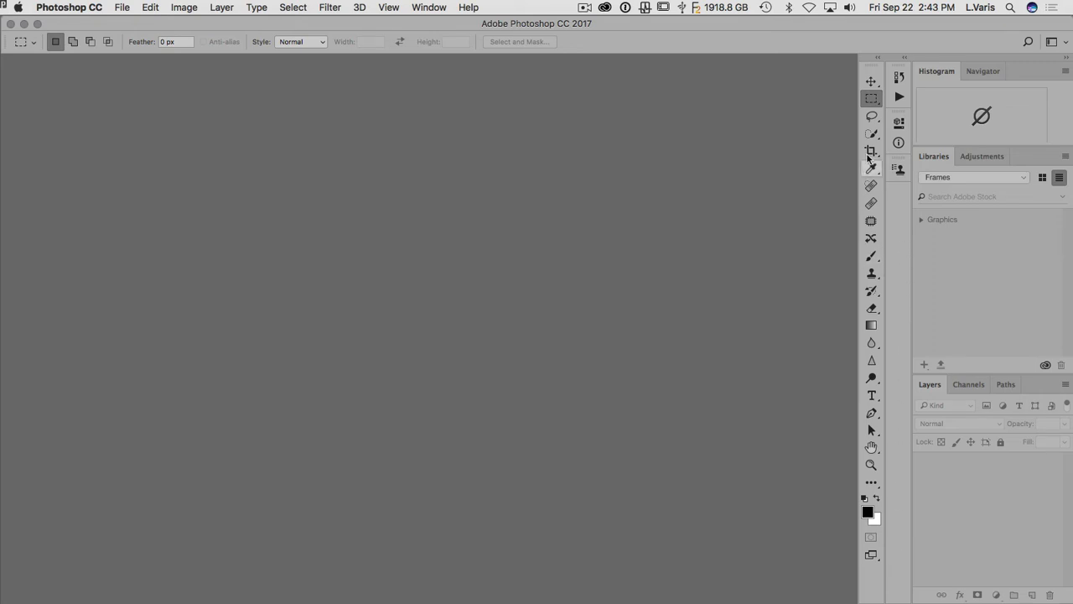
{"action": "mouse_move", "coordinate": [912, 389]}
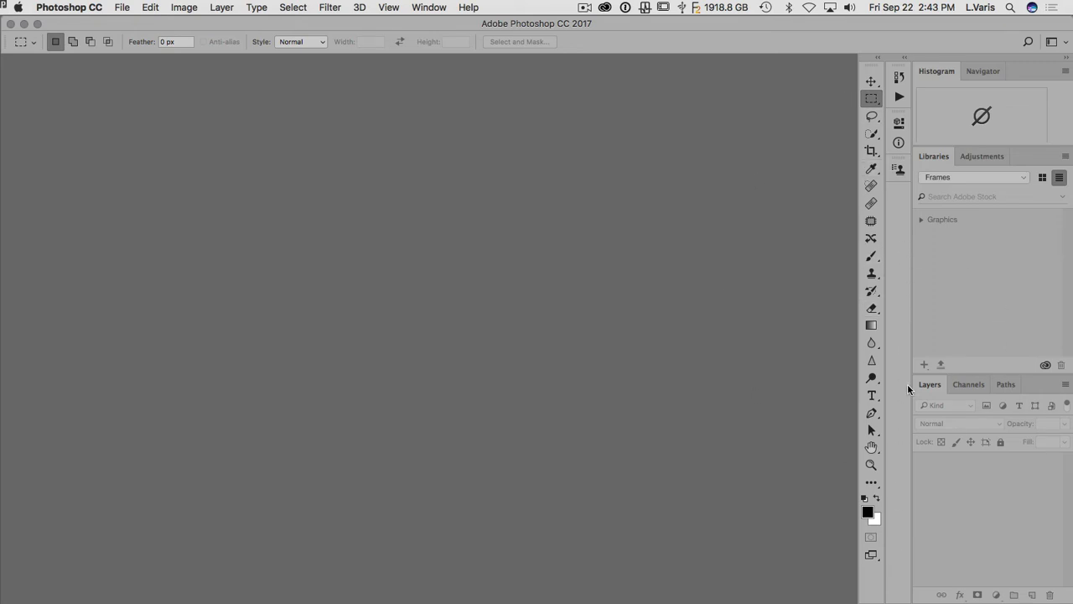
{"action": "mouse_move", "coordinate": [973, 330]}
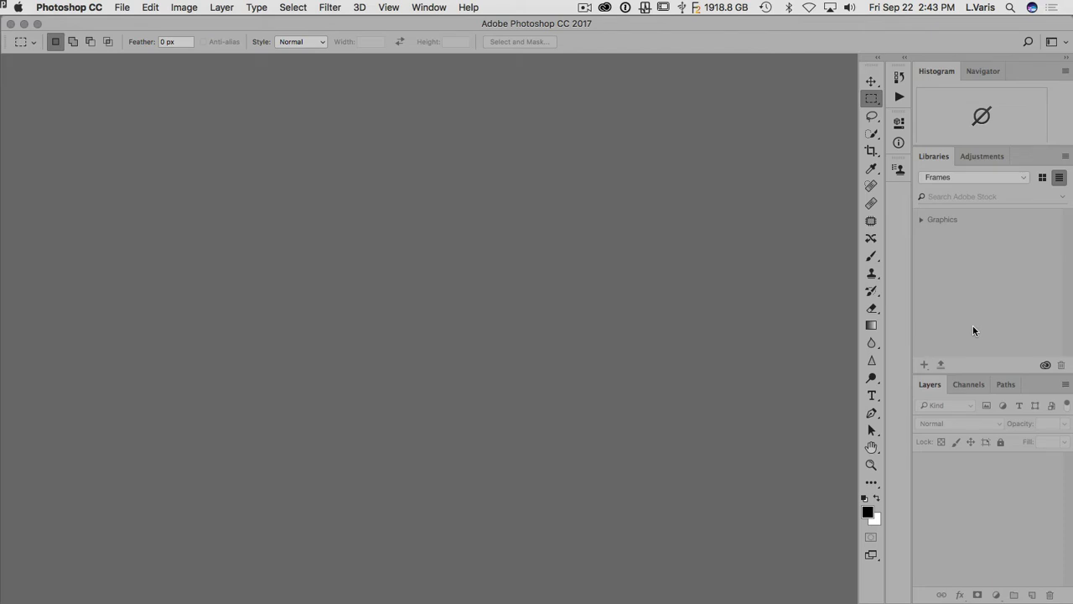
{"action": "mouse_move", "coordinate": [949, 291]}
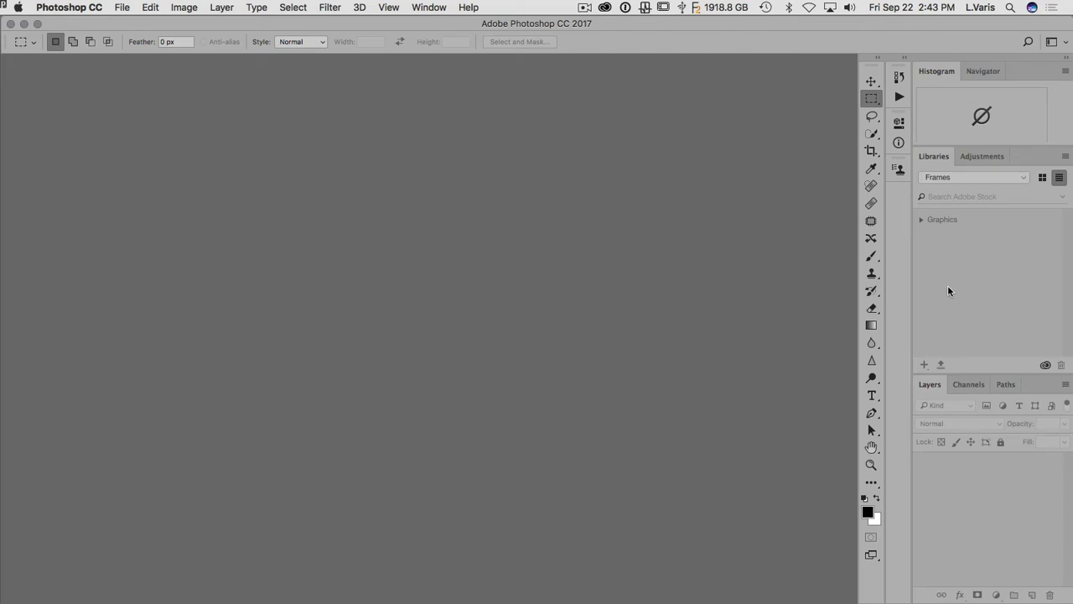
{"action": "mouse_move", "coordinate": [456, 208]}
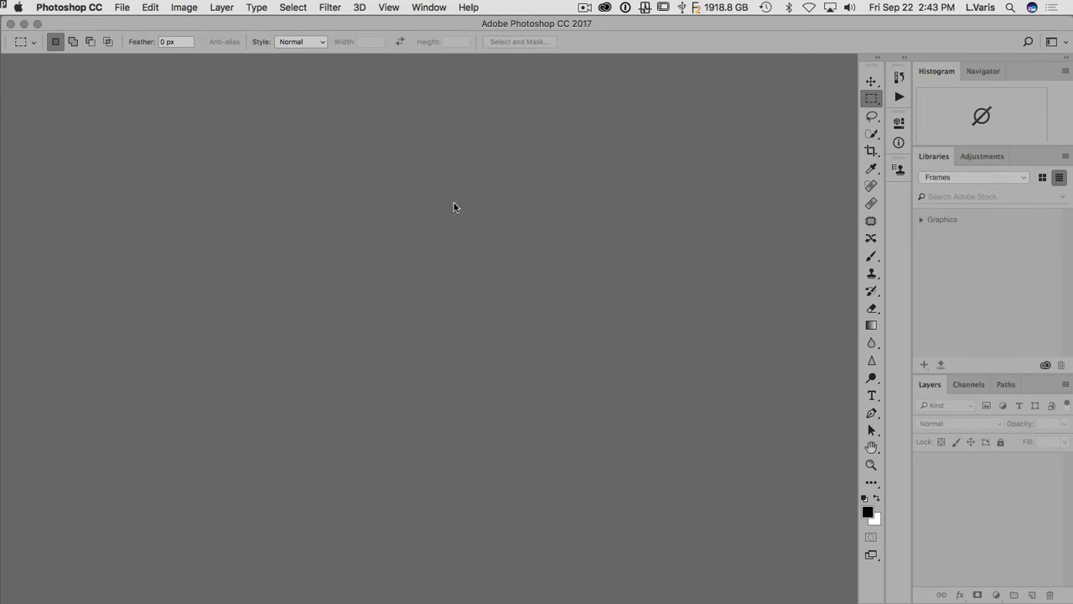
{"action": "mouse_move", "coordinate": [429, 7]}
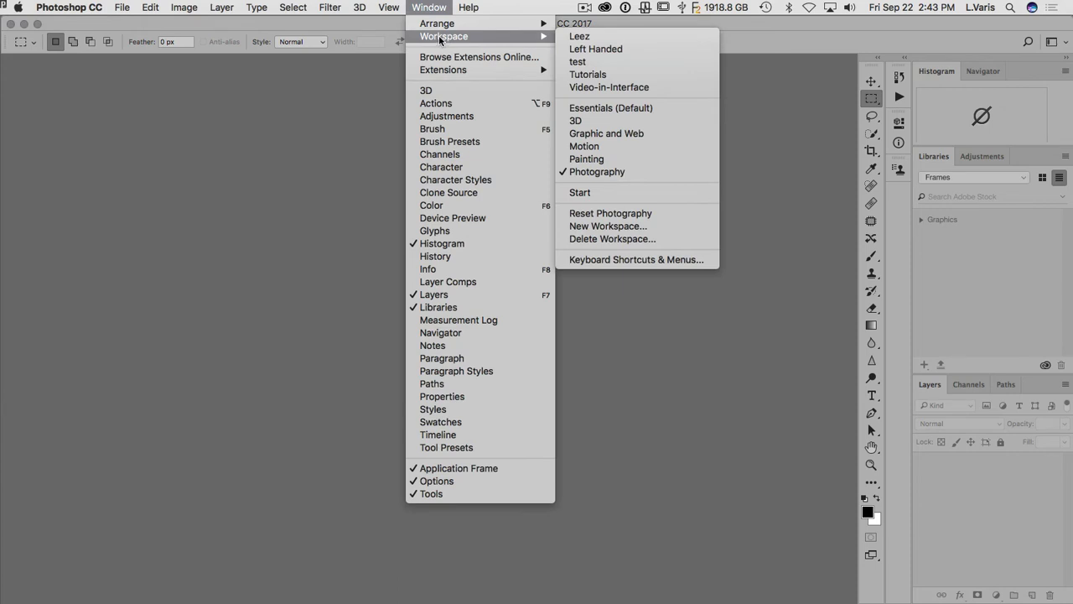
{"action": "mouse_move", "coordinate": [607, 224]}
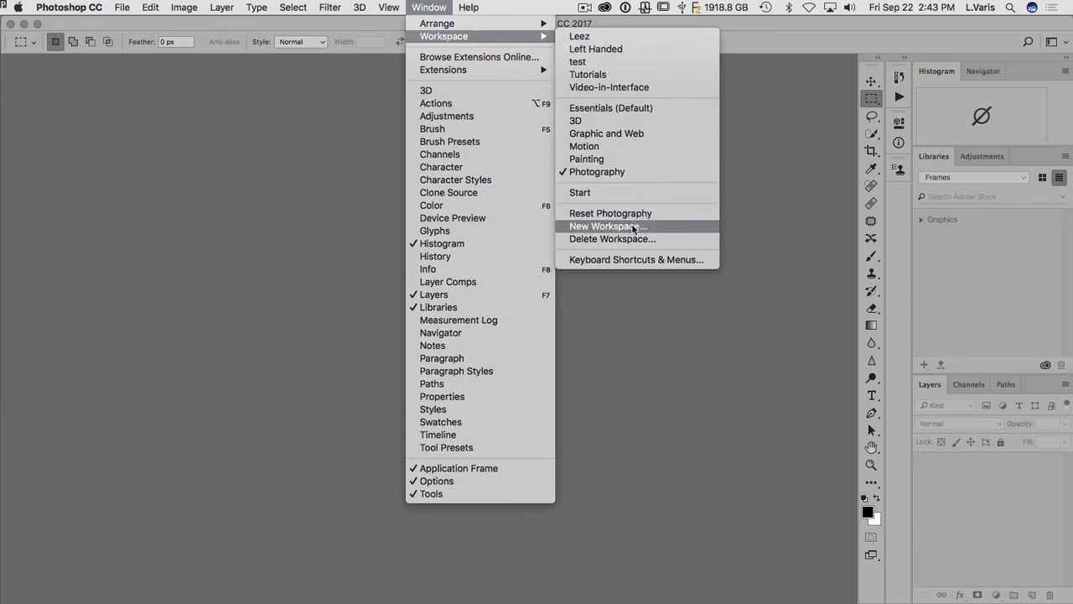
{"action": "mouse_move", "coordinate": [677, 231]}
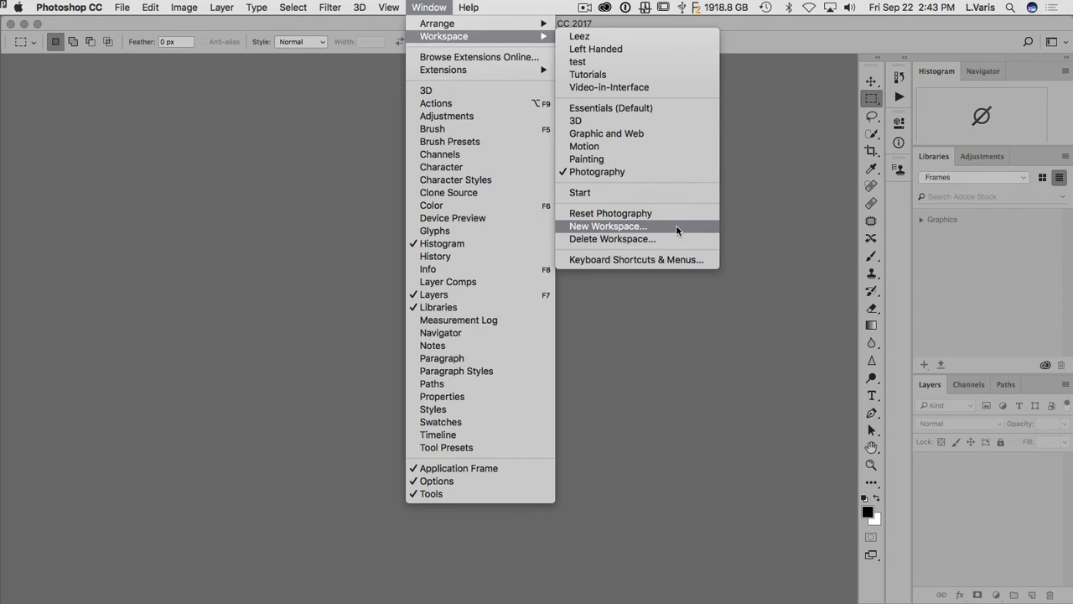
{"action": "left_click", "coordinate": [606, 226]}
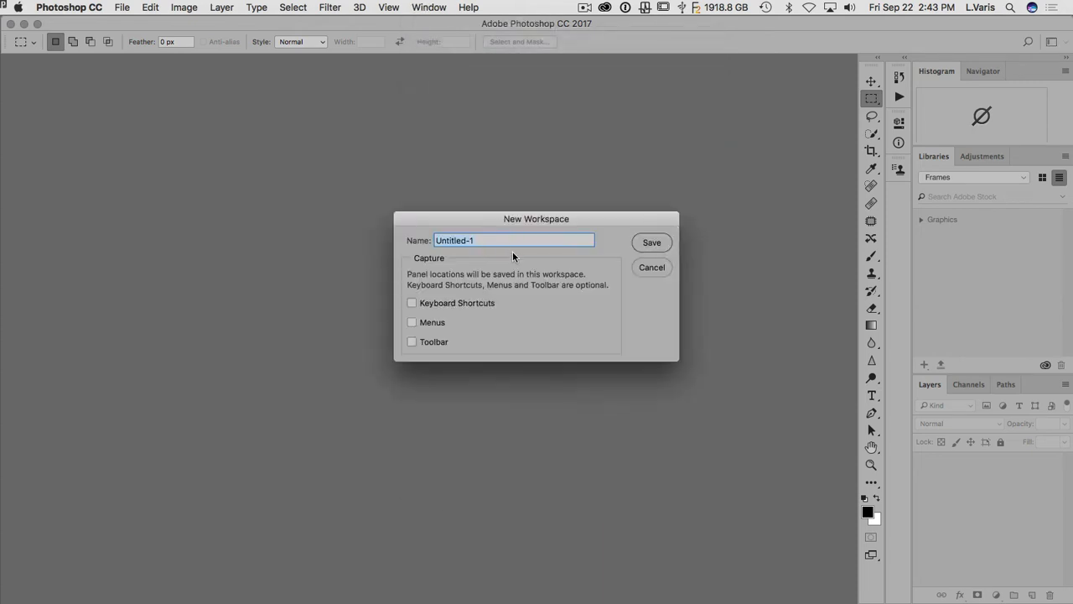
{"action": "mouse_move", "coordinate": [652, 268]}
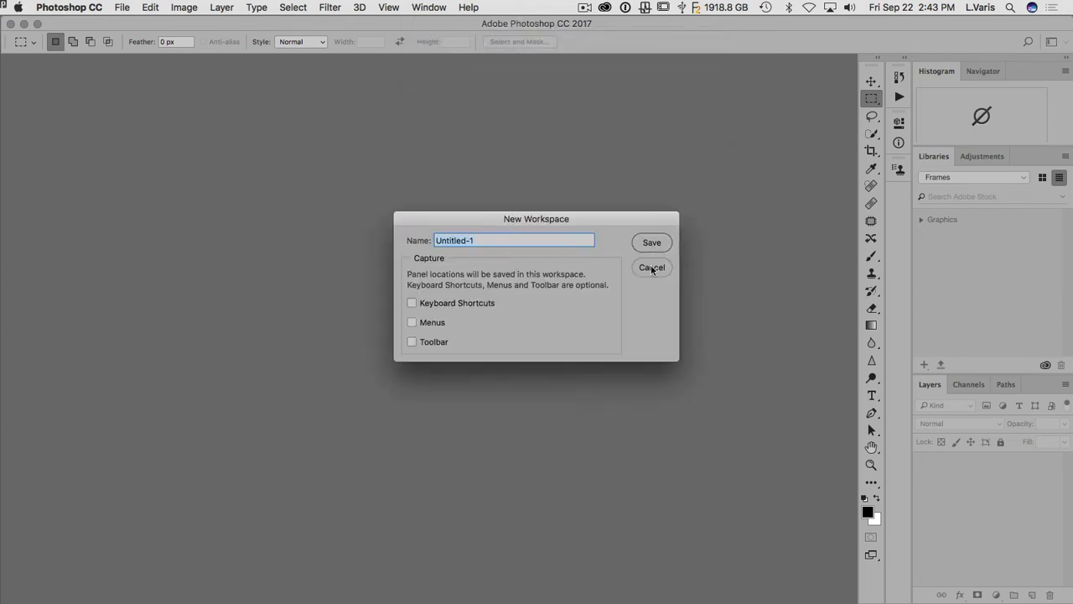
{"action": "left_click", "coordinate": [650, 268]}
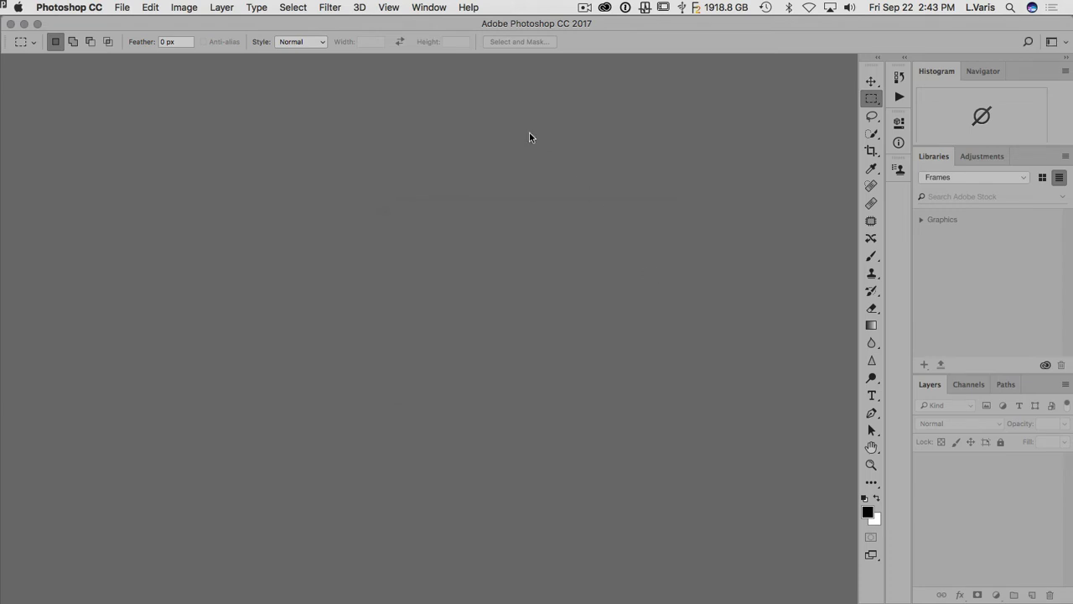
Switch to the Tutorials workspace and close its Timeline panel.
{"action": "left_click", "coordinate": [429, 7]}
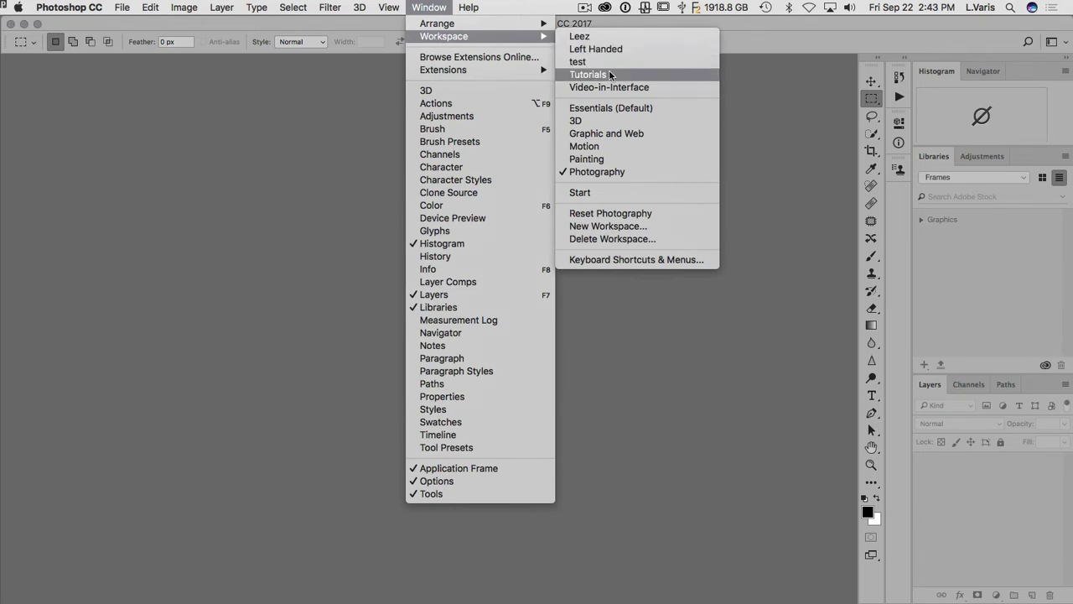
{"action": "mouse_move", "coordinate": [670, 81]}
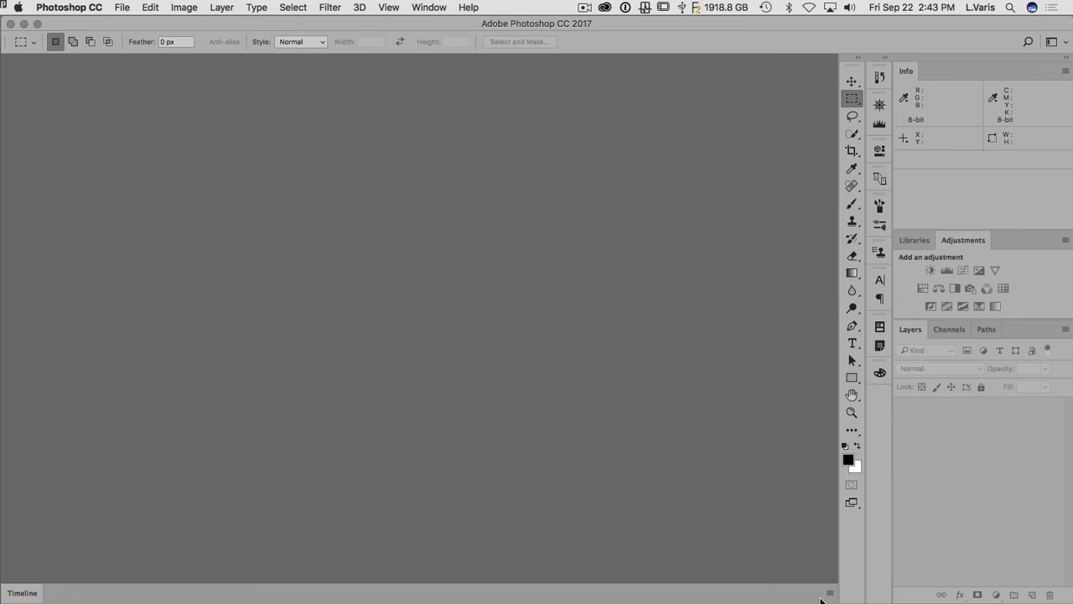
{"action": "mouse_move", "coordinate": [773, 598]}
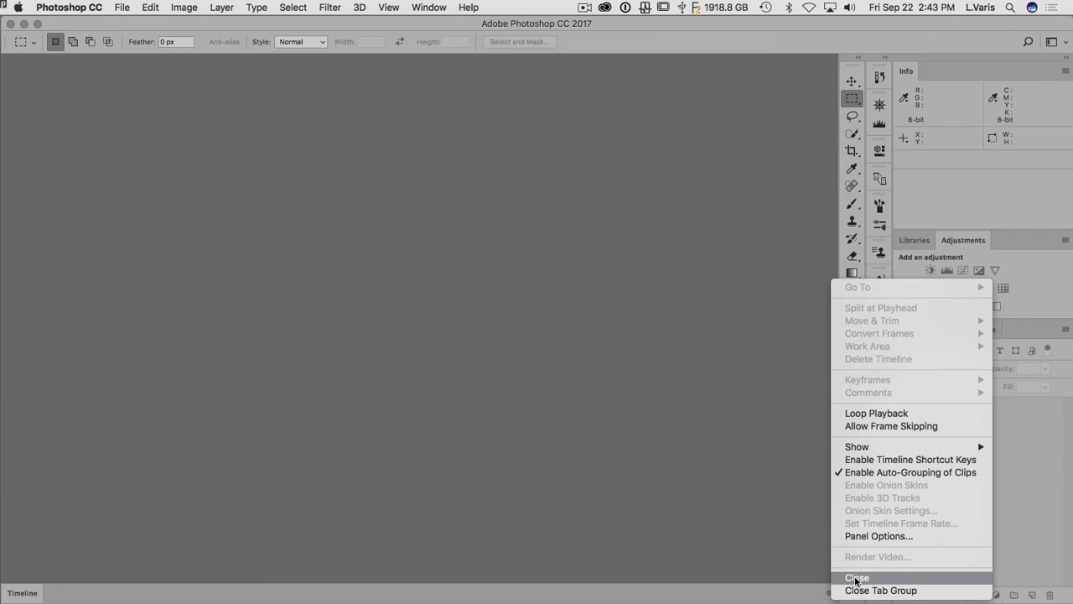
{"action": "left_click", "coordinate": [857, 577]}
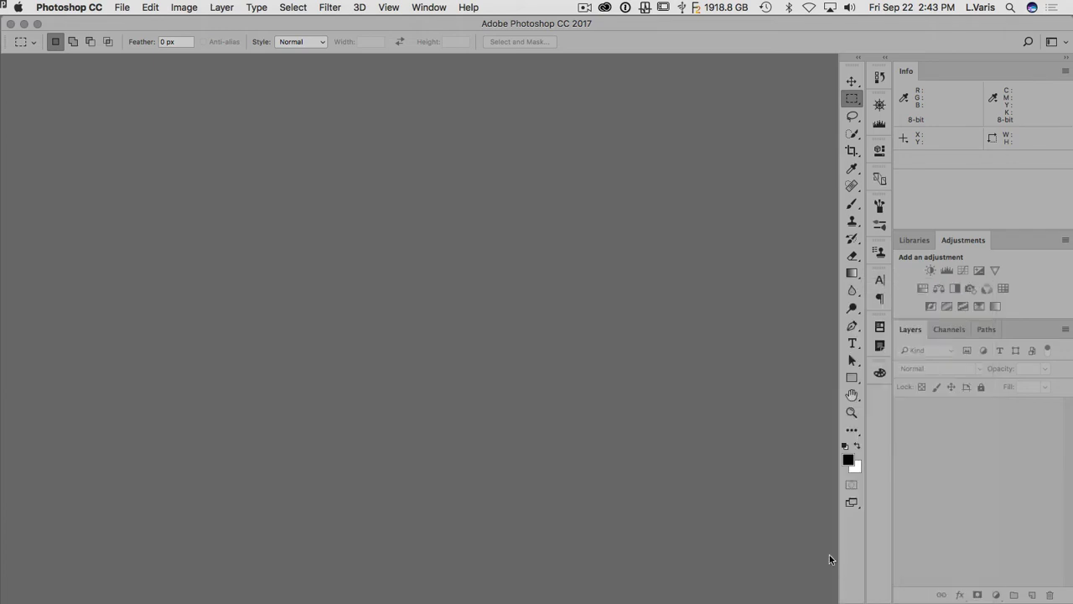
{"action": "mouse_move", "coordinate": [473, 130]}
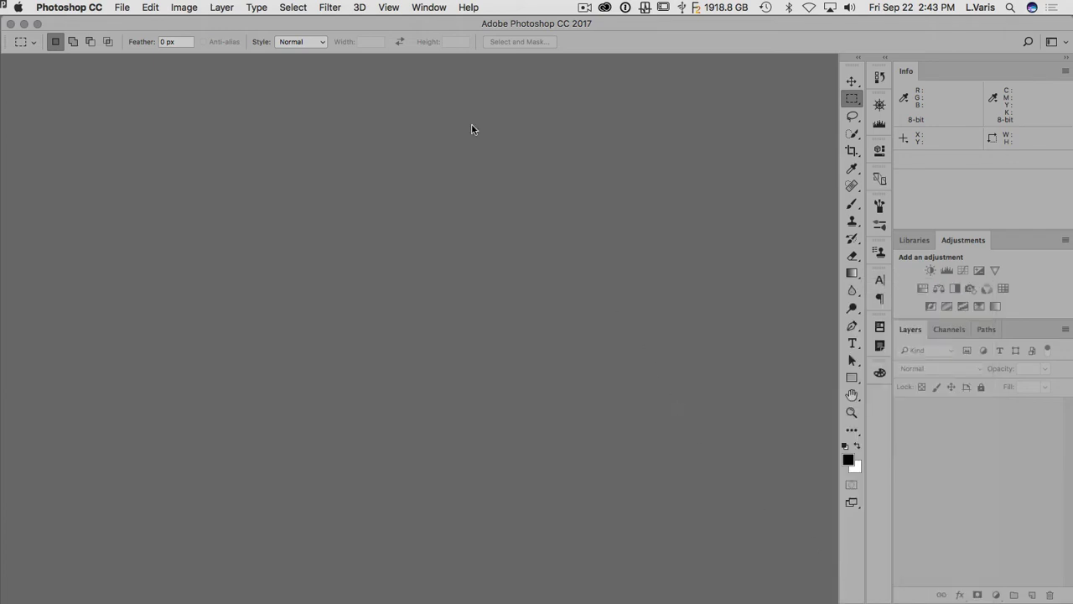
Try the Left Handed workspace, then restore the standard right-docked panel layout.
{"action": "left_click", "coordinate": [429, 6]}
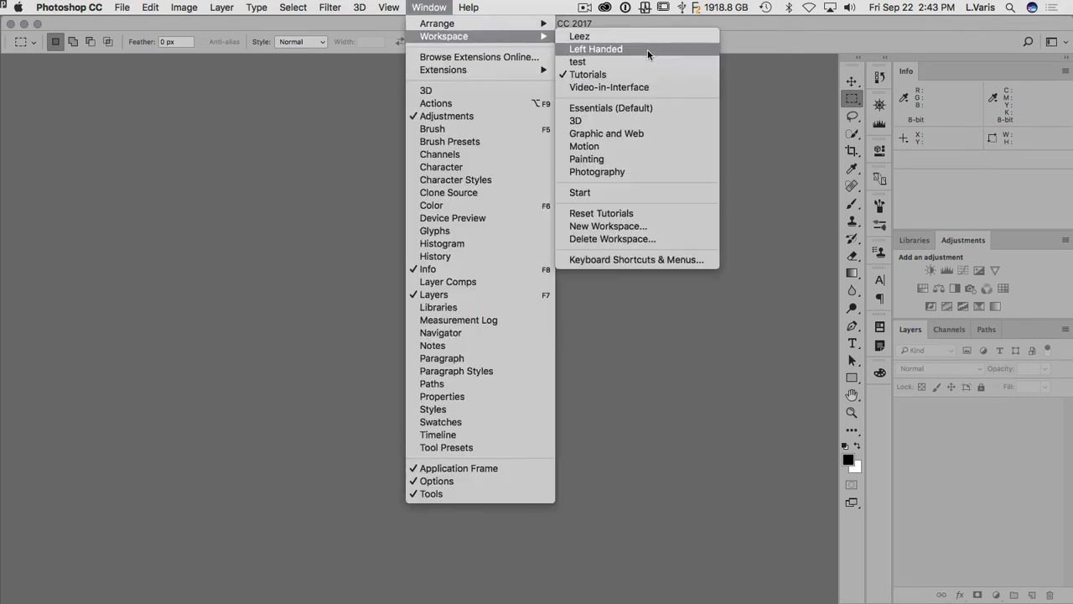
{"action": "left_click", "coordinate": [597, 48]}
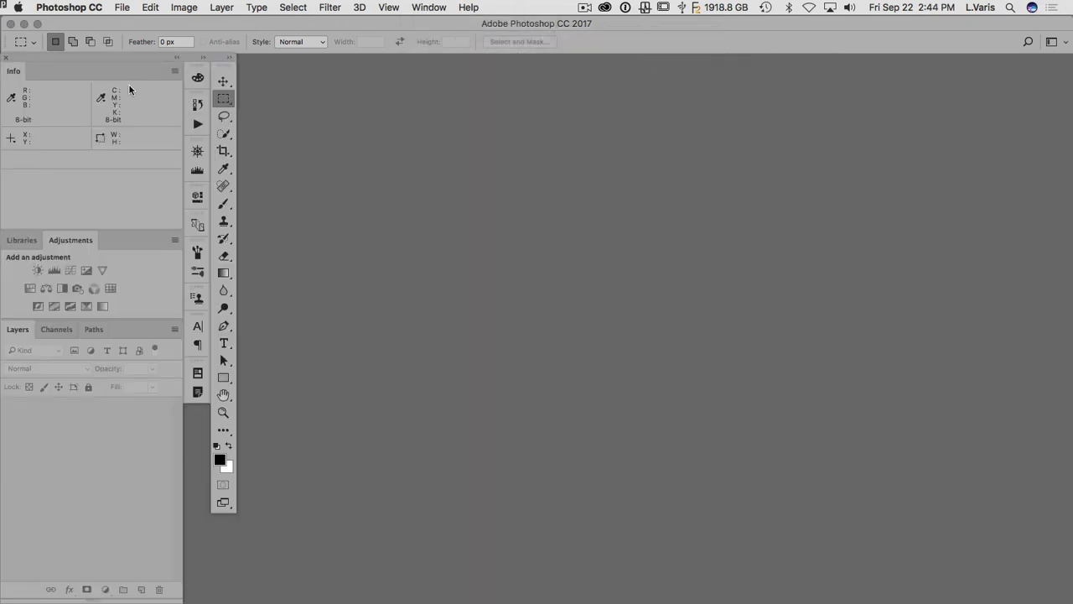
{"action": "left_click", "coordinate": [430, 7]}
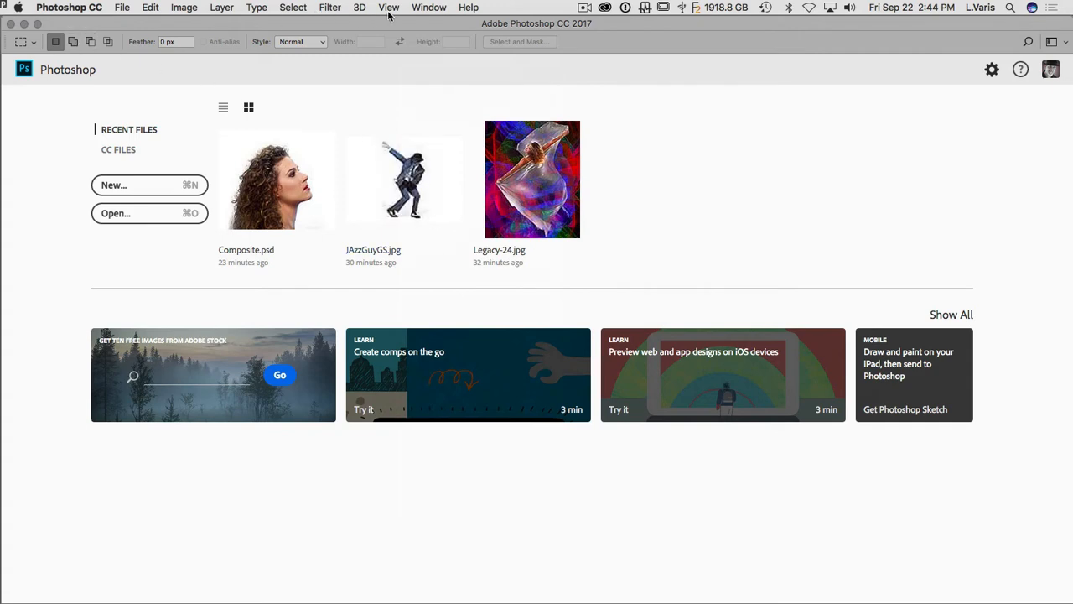
{"action": "left_click", "coordinate": [429, 7]}
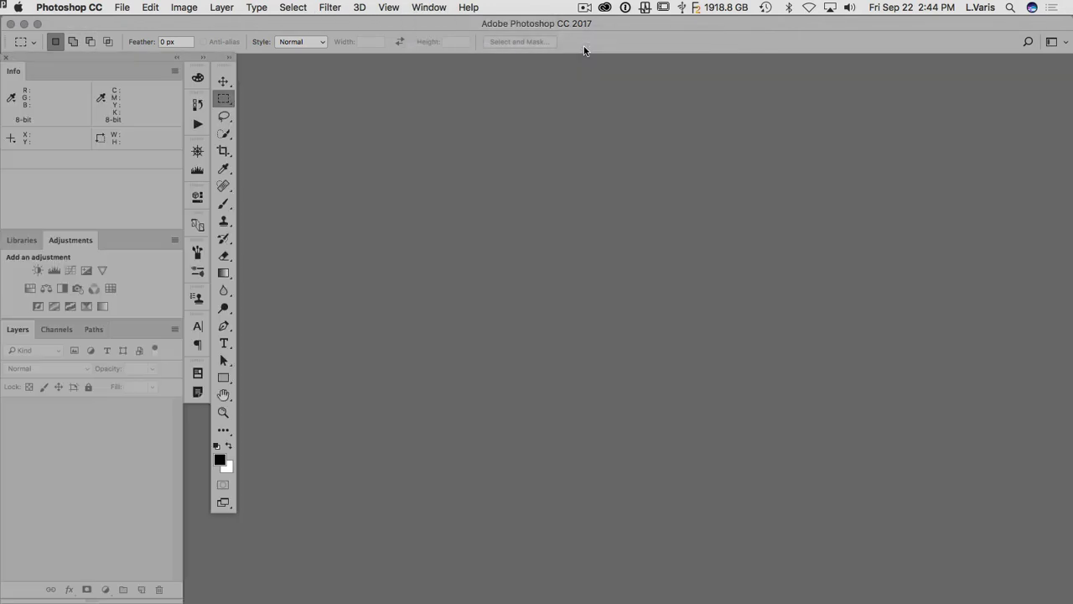
{"action": "mouse_move", "coordinate": [80, 60]}
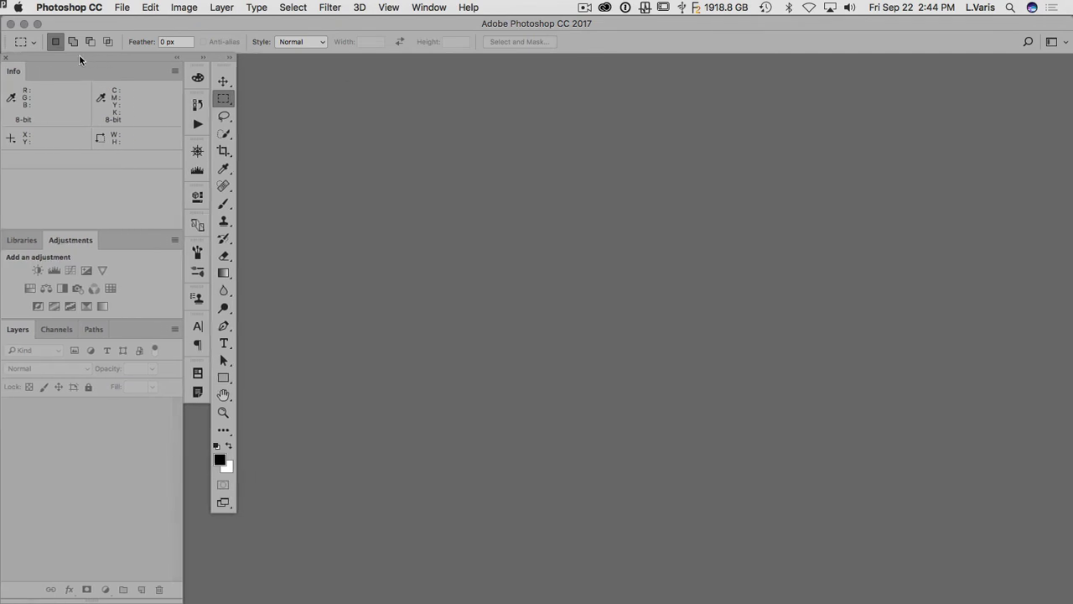
{"action": "mouse_move", "coordinate": [376, 112]}
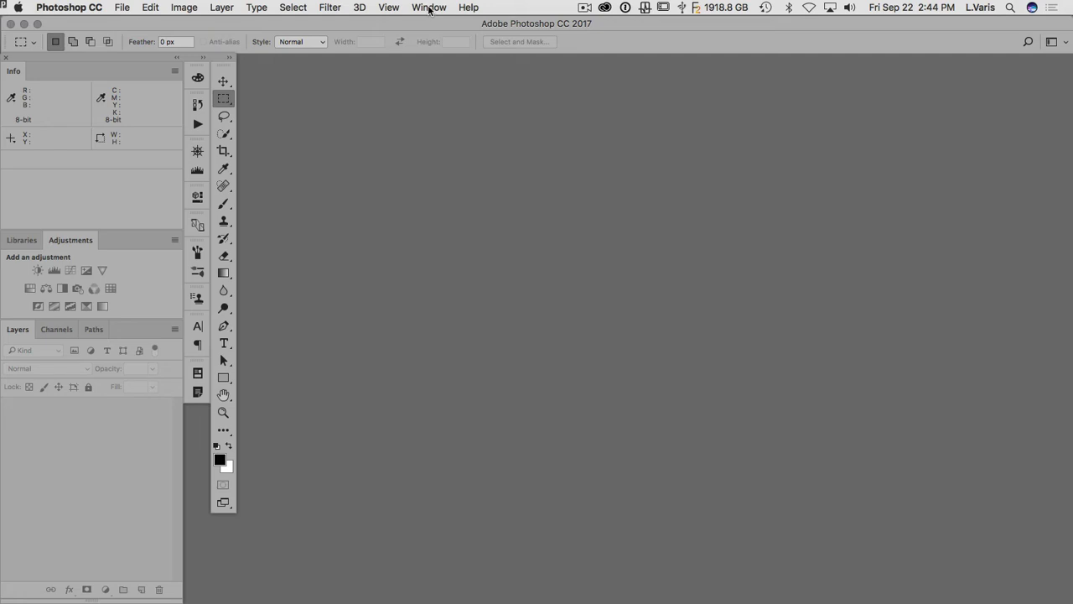
{"action": "left_click", "coordinate": [429, 6]}
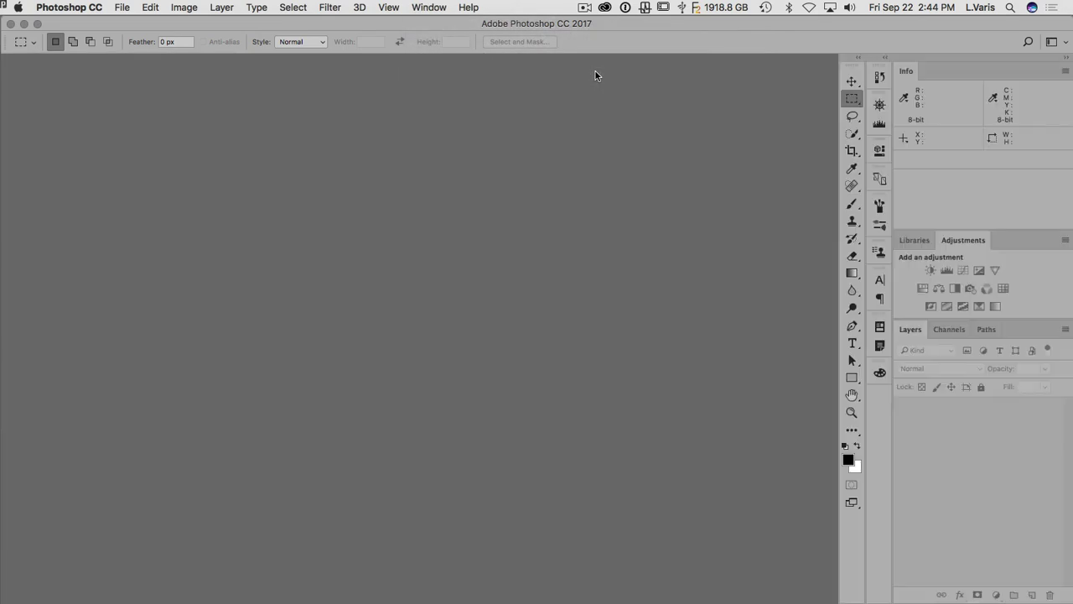
{"action": "mouse_move", "coordinate": [121, 7]}
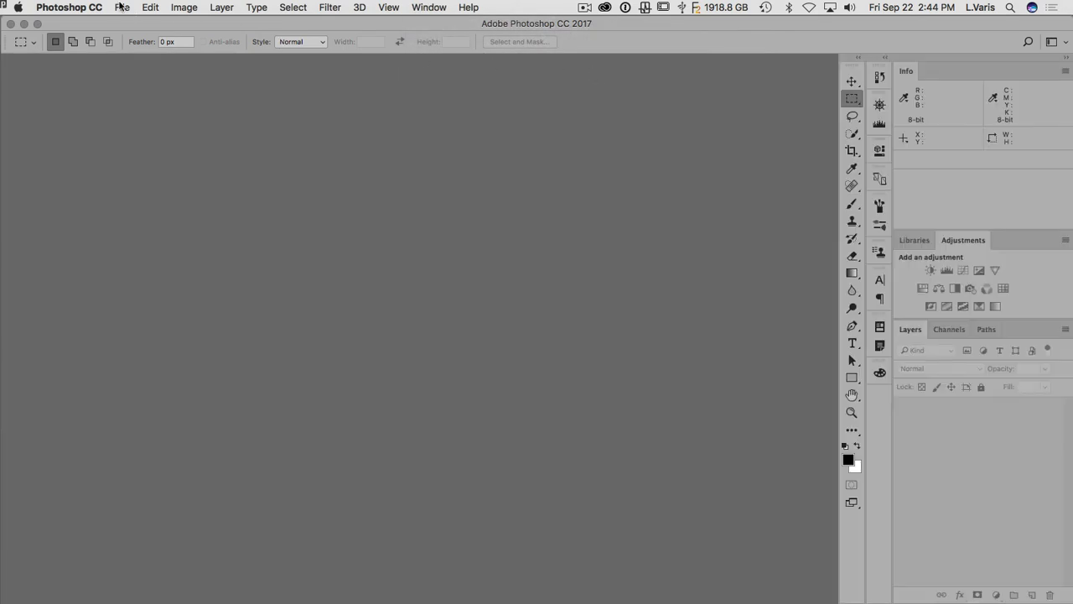
Load recent photo Legacy-24.jpg and add a Curves adjustment layer above its Background.
{"action": "left_click", "coordinate": [120, 6]}
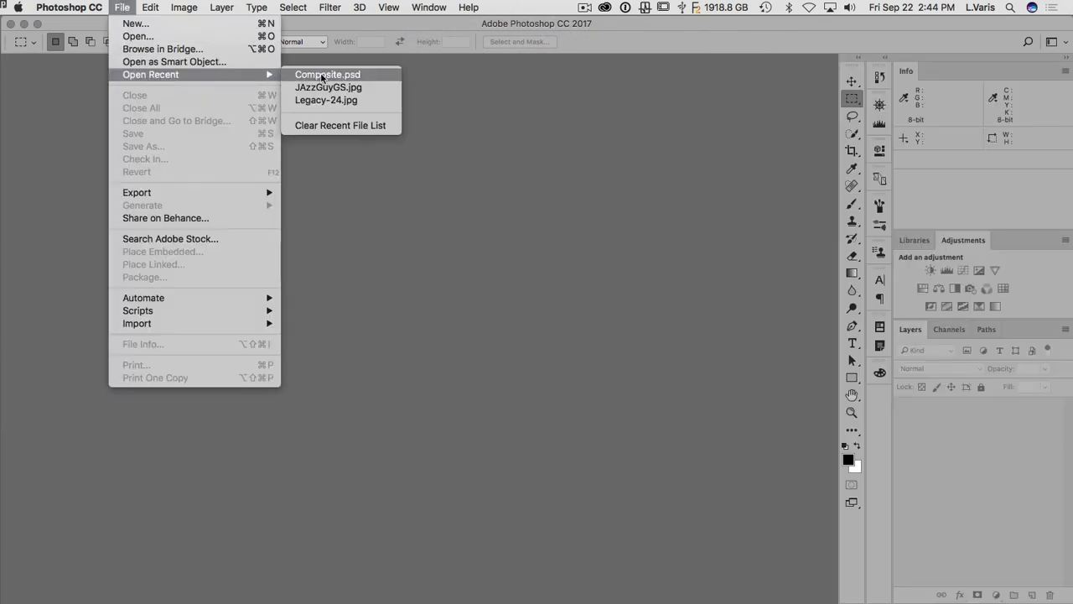
{"action": "left_click", "coordinate": [327, 74]}
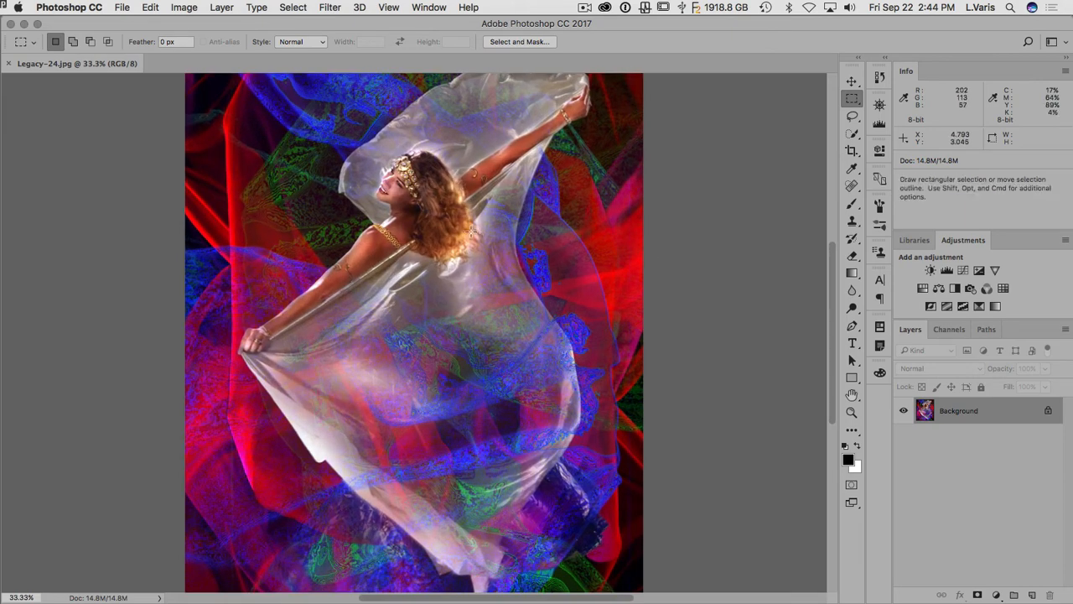
{"action": "left_click", "coordinate": [429, 6]}
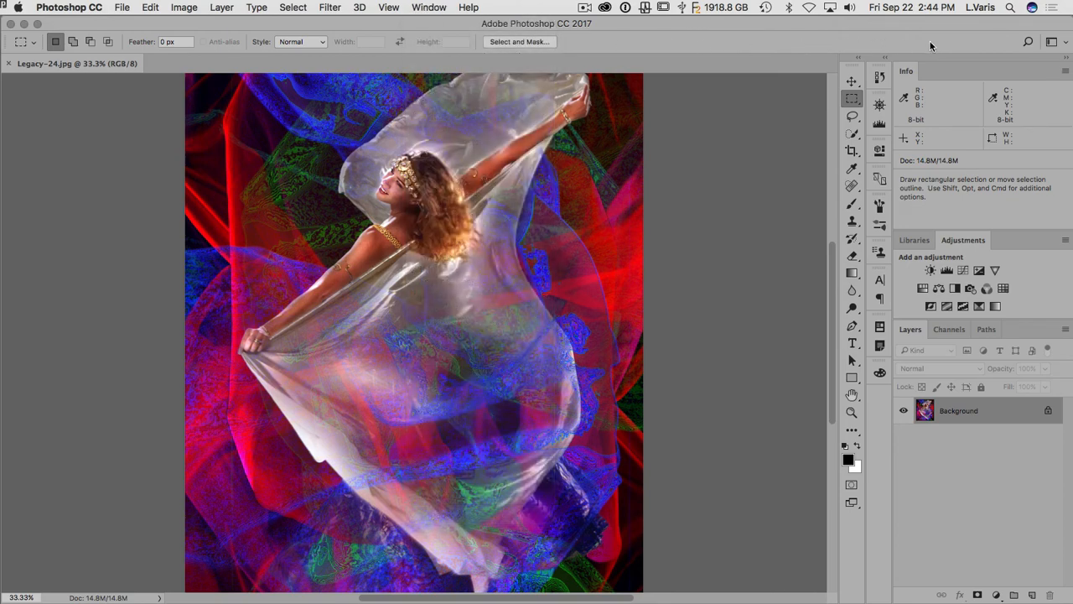
{"action": "mouse_move", "coordinate": [1026, 50]}
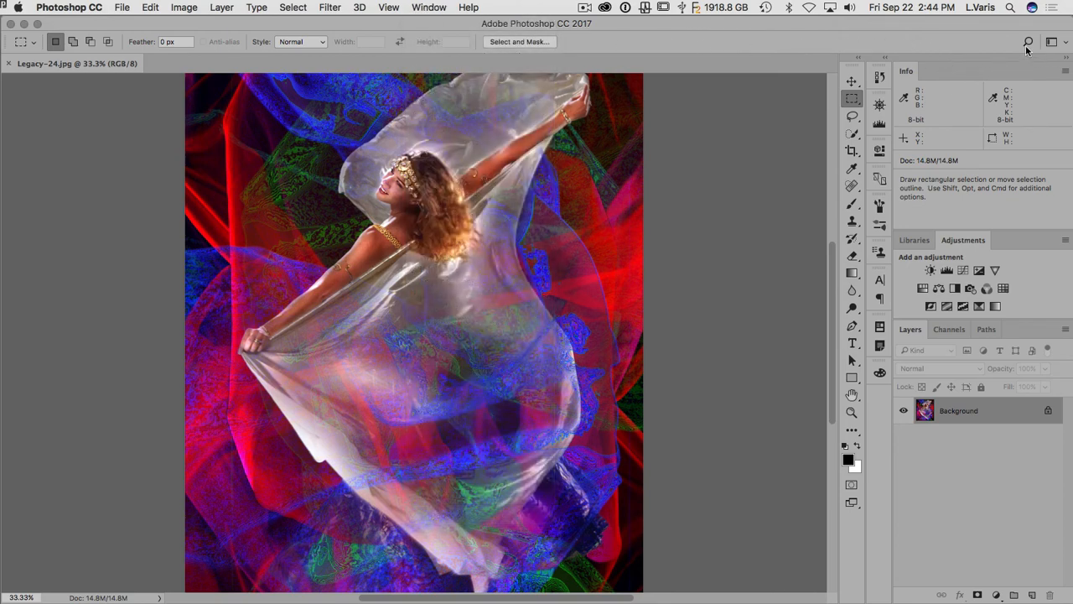
{"action": "mouse_move", "coordinate": [228, 27]}
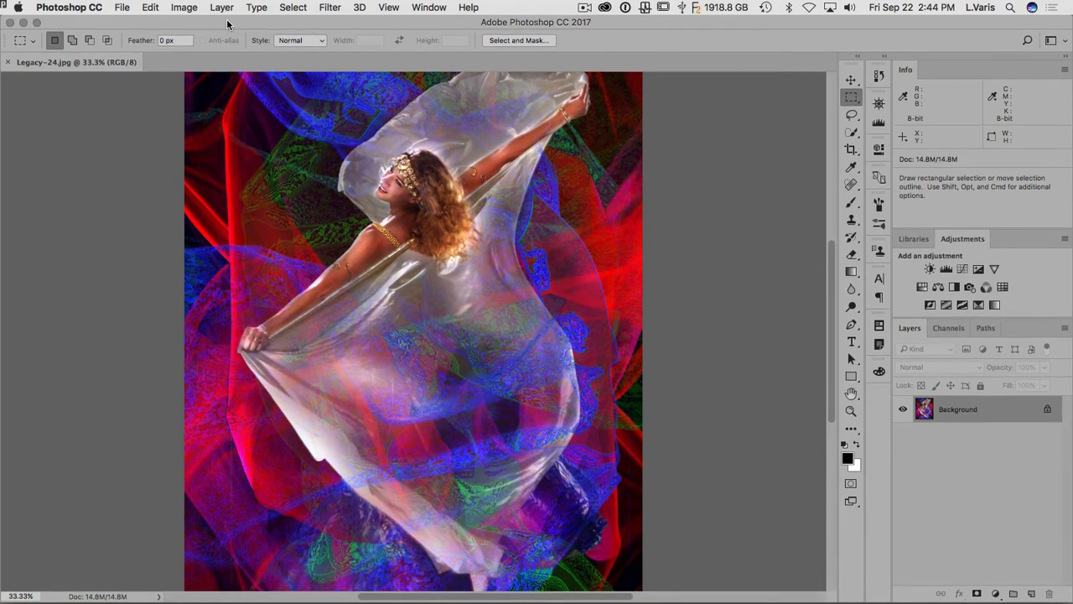
{"action": "mouse_move", "coordinate": [815, 161]}
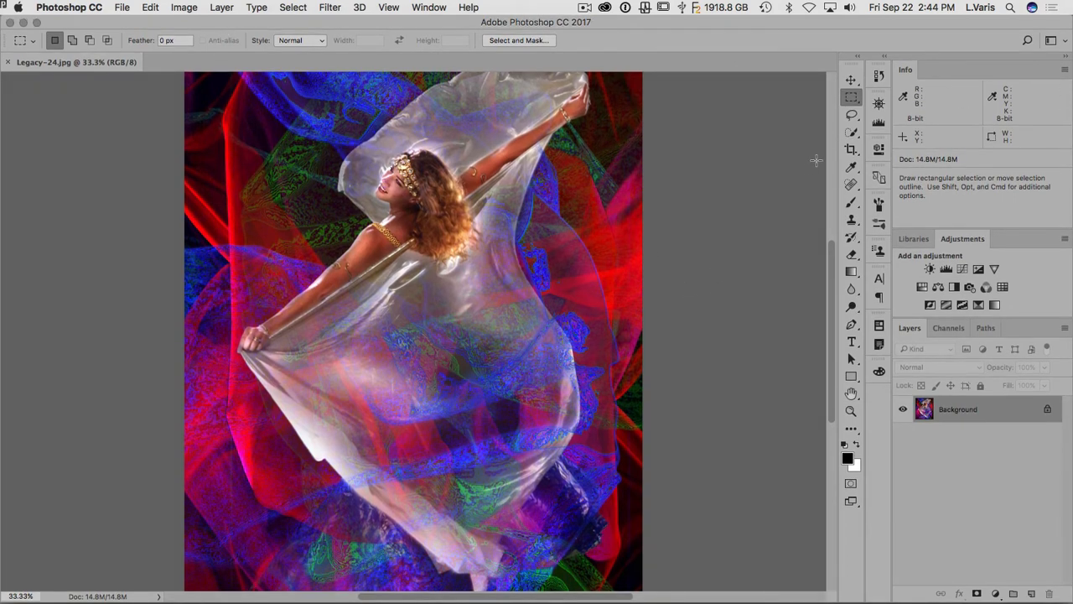
{"action": "mouse_move", "coordinate": [762, 133]}
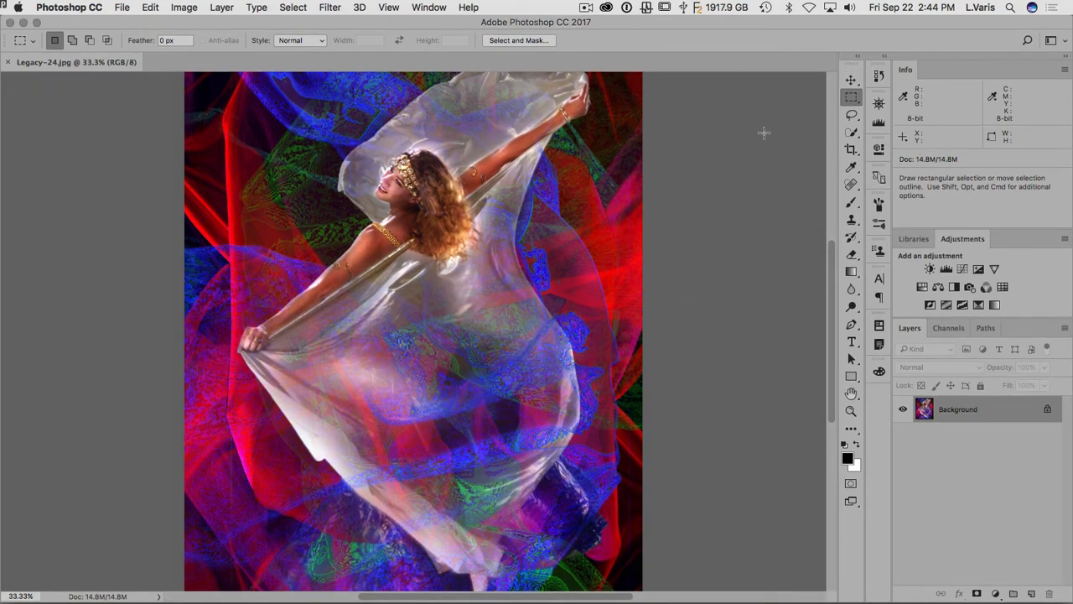
{"action": "mouse_move", "coordinate": [929, 316]}
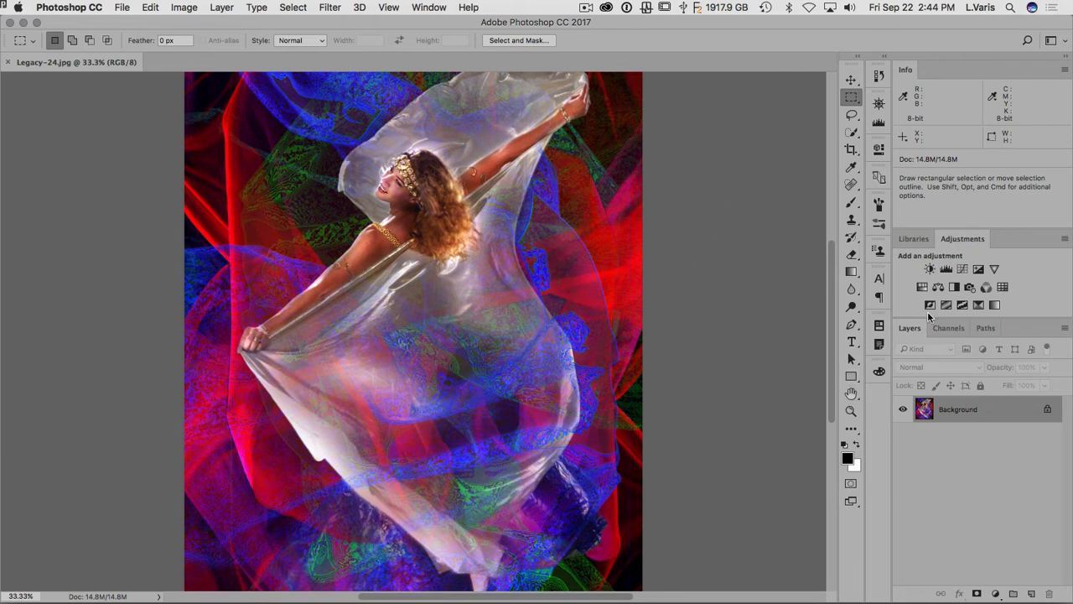
{"action": "left_click", "coordinate": [945, 268]}
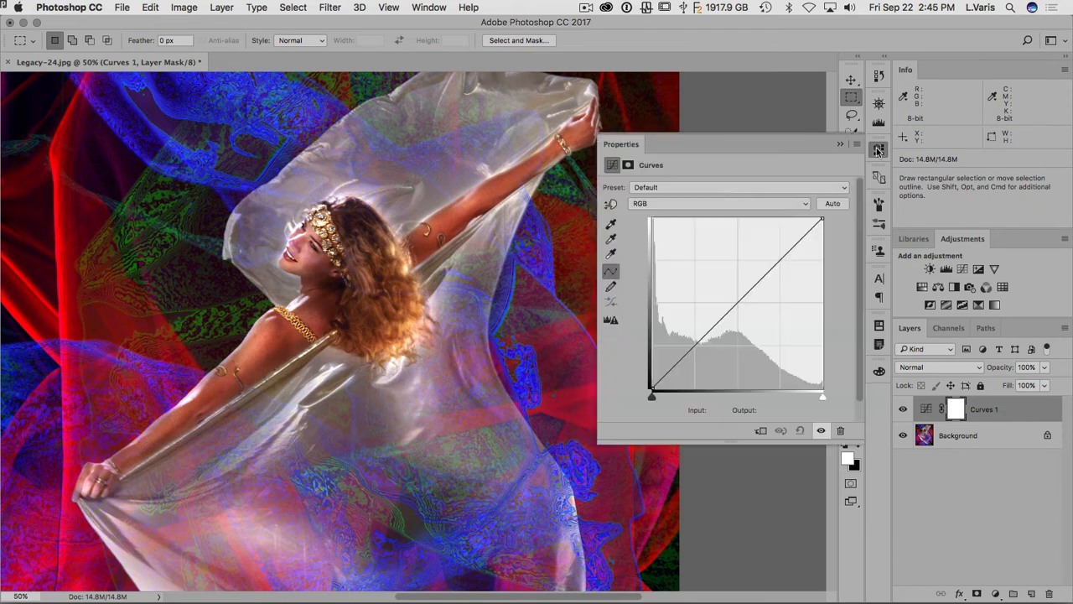
Hide the Curves properties, float Legacy-24.jpg in its own window, and reopen Curves.
{"action": "left_click", "coordinate": [879, 151]}
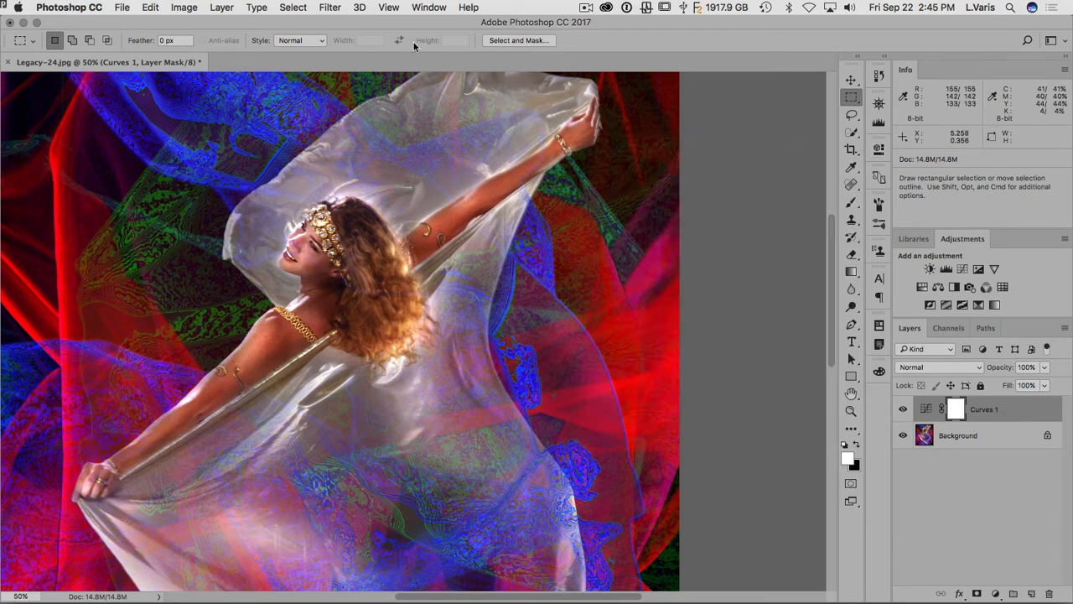
{"action": "left_click", "coordinate": [429, 7]}
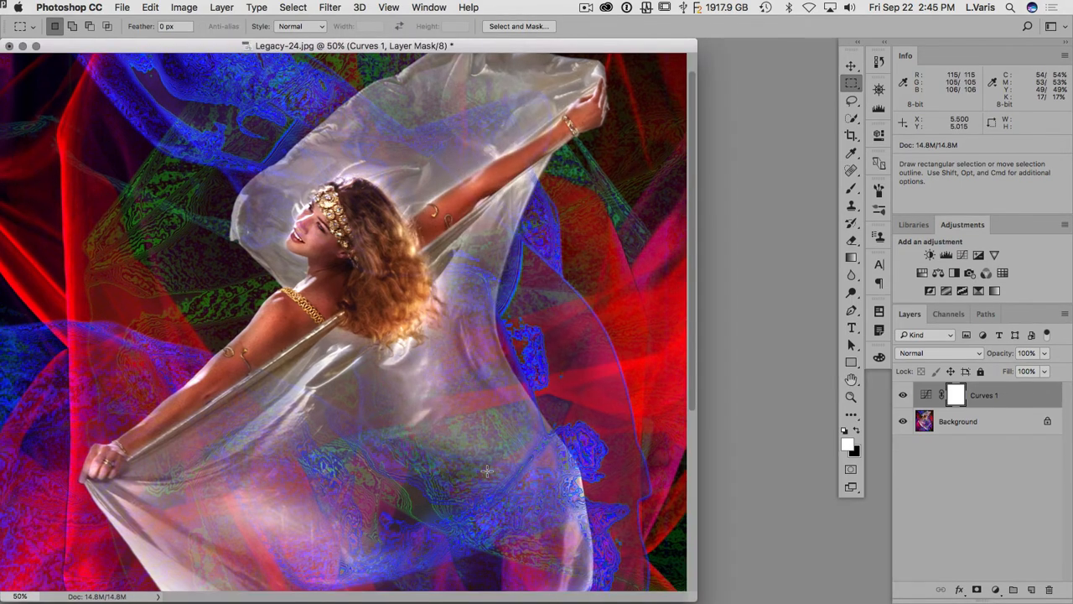
{"action": "mouse_move", "coordinate": [483, 47]}
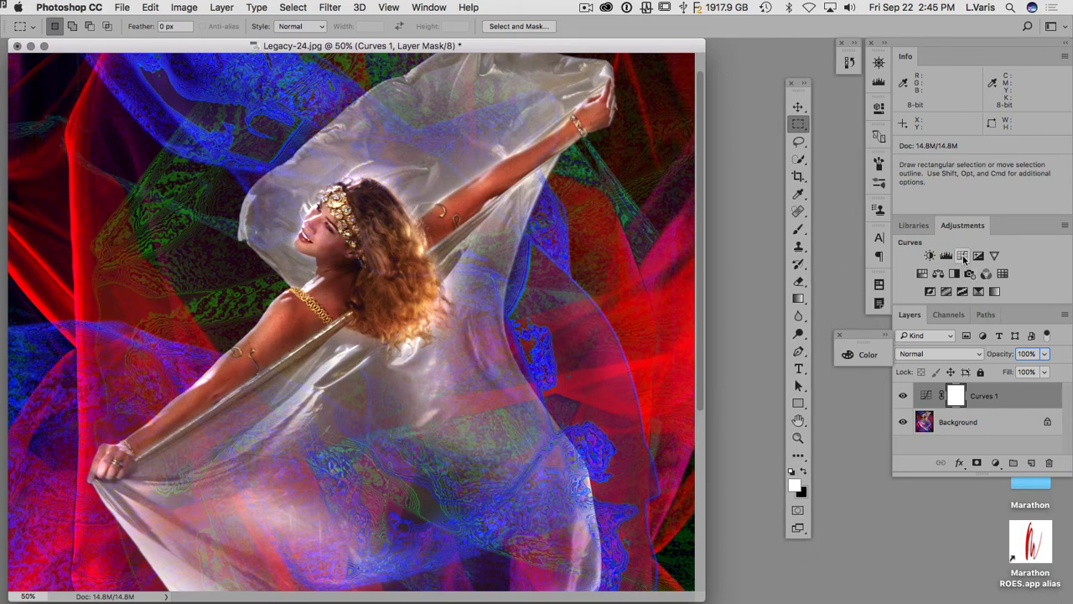
{"action": "double_click", "coordinate": [956, 396]}
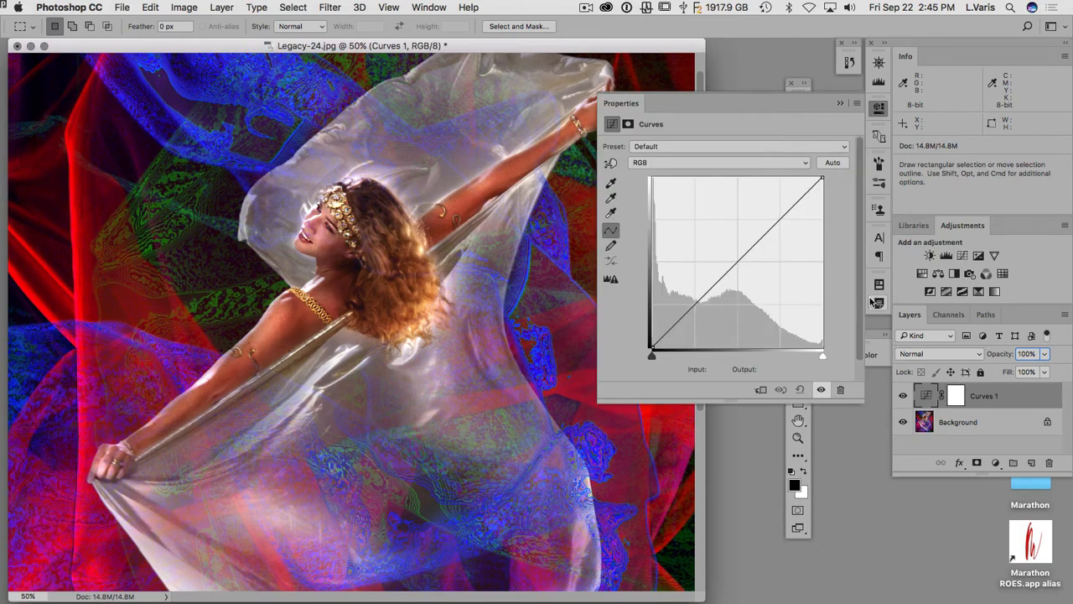
Park the floating Curves properties panel at the lower right over the photo.
{"action": "left_click_drag", "start_coordinate": [620, 102], "coordinate": [605, 96]}
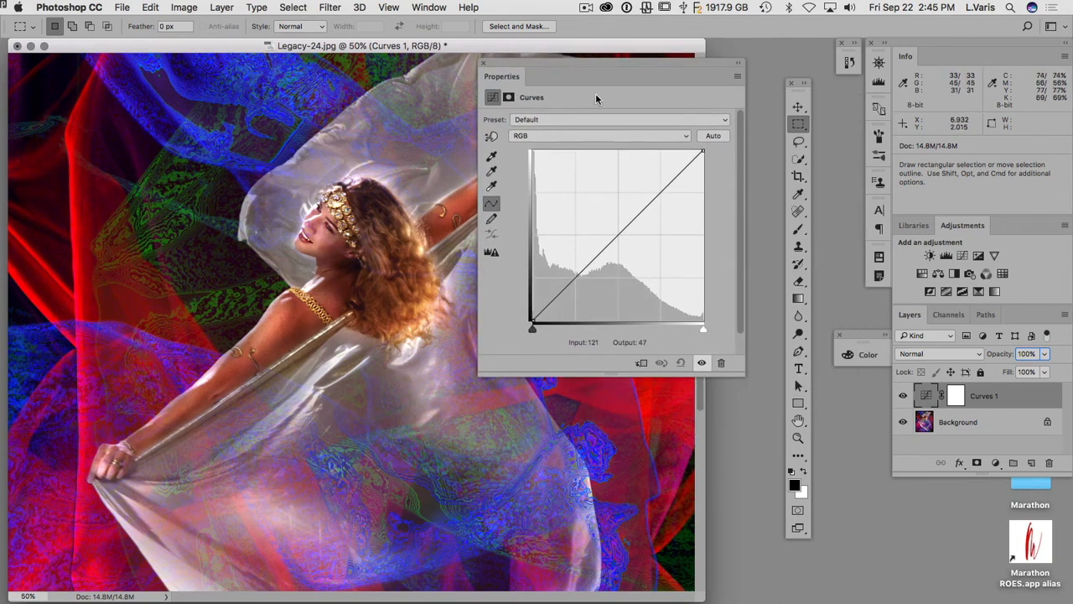
{"action": "left_click_drag", "start_coordinate": [595, 78], "coordinate": [628, 254]}
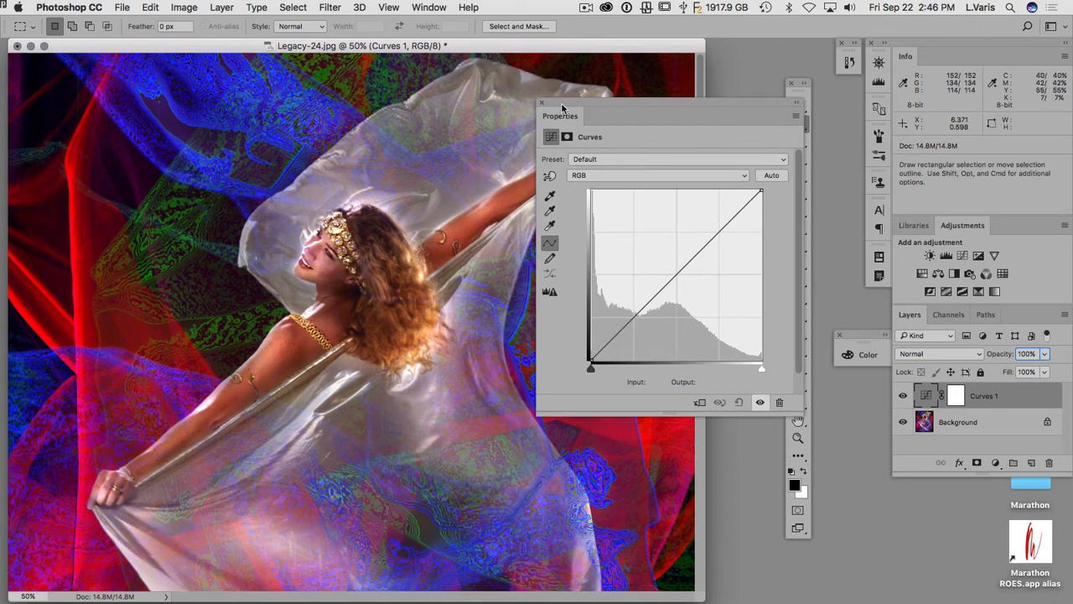
{"action": "left_click_drag", "start_coordinate": [587, 115], "coordinate": [717, 365]}
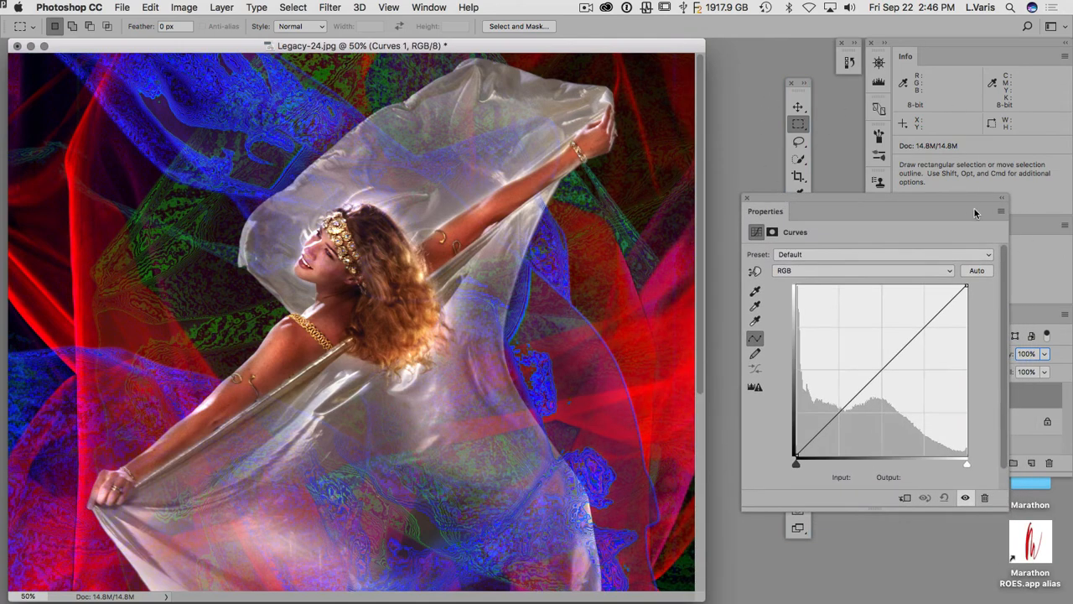
{"action": "mouse_move", "coordinate": [801, 204]}
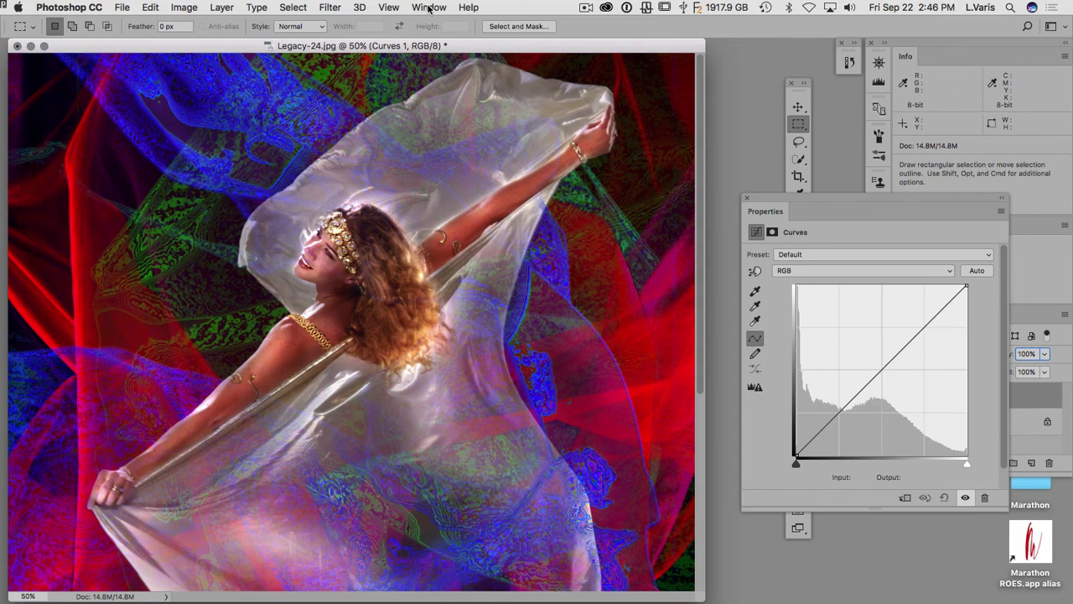
Enable the Application Frame from the Window menu so Legacy-24.jpg docks in the gray workspace.
{"action": "left_click", "coordinate": [430, 6]}
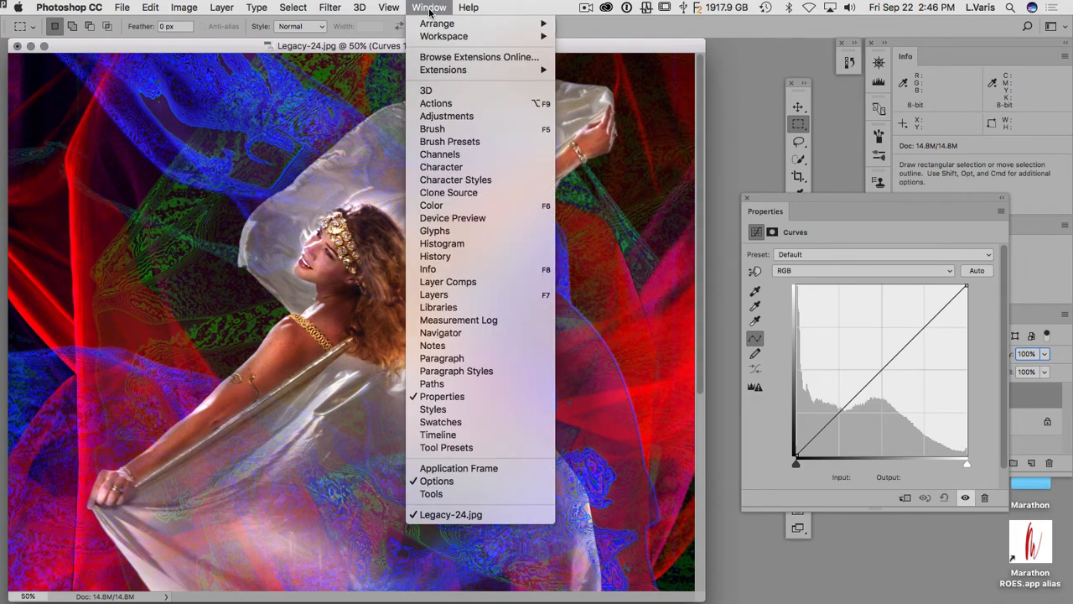
{"action": "mouse_move", "coordinate": [459, 468]}
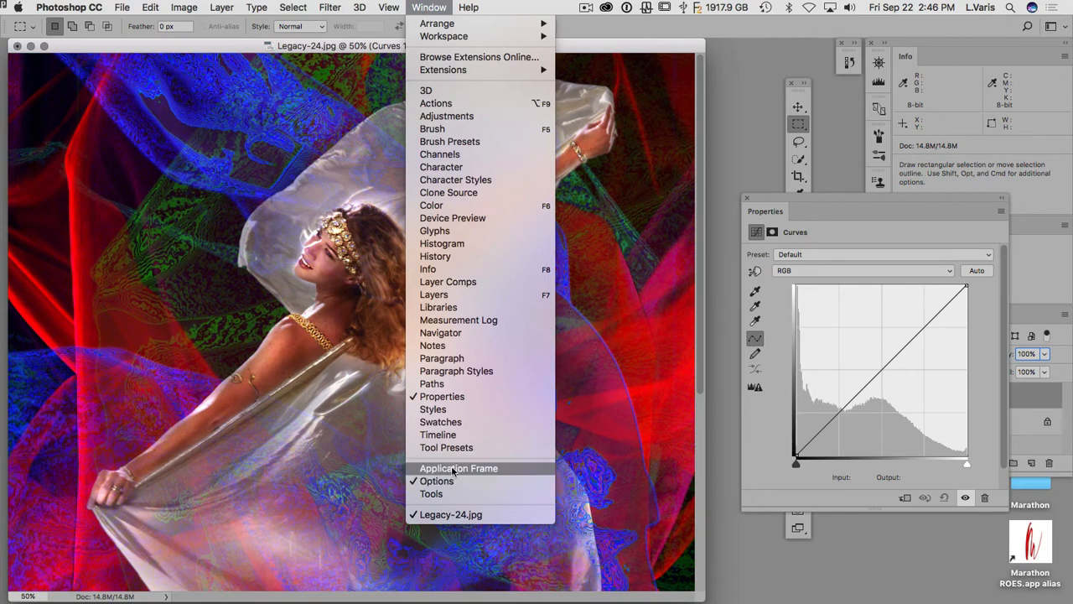
{"action": "left_click", "coordinate": [459, 468]}
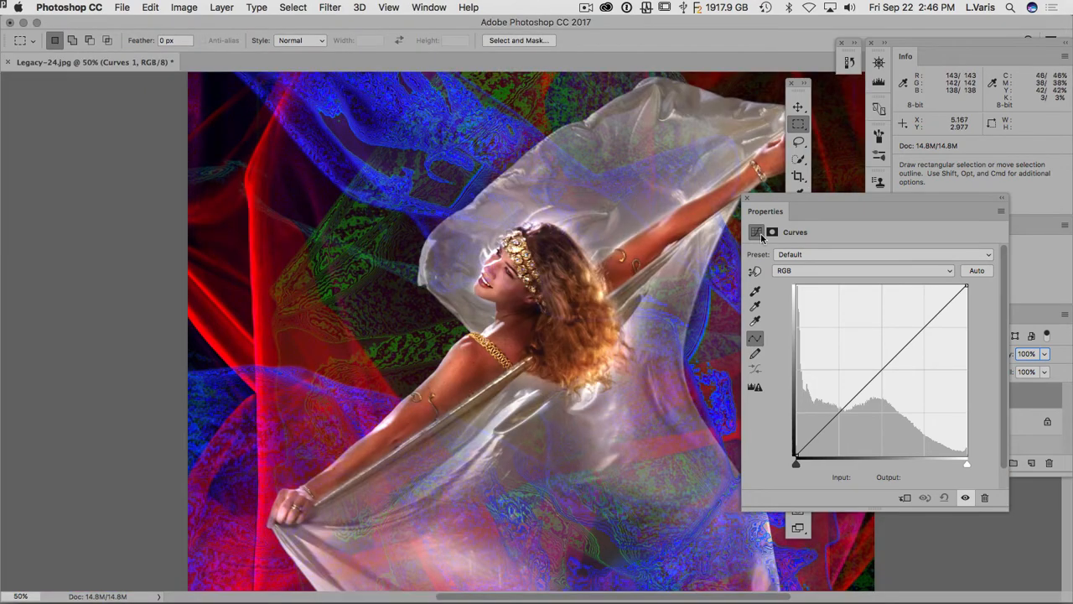
{"action": "left_click", "coordinate": [430, 7]}
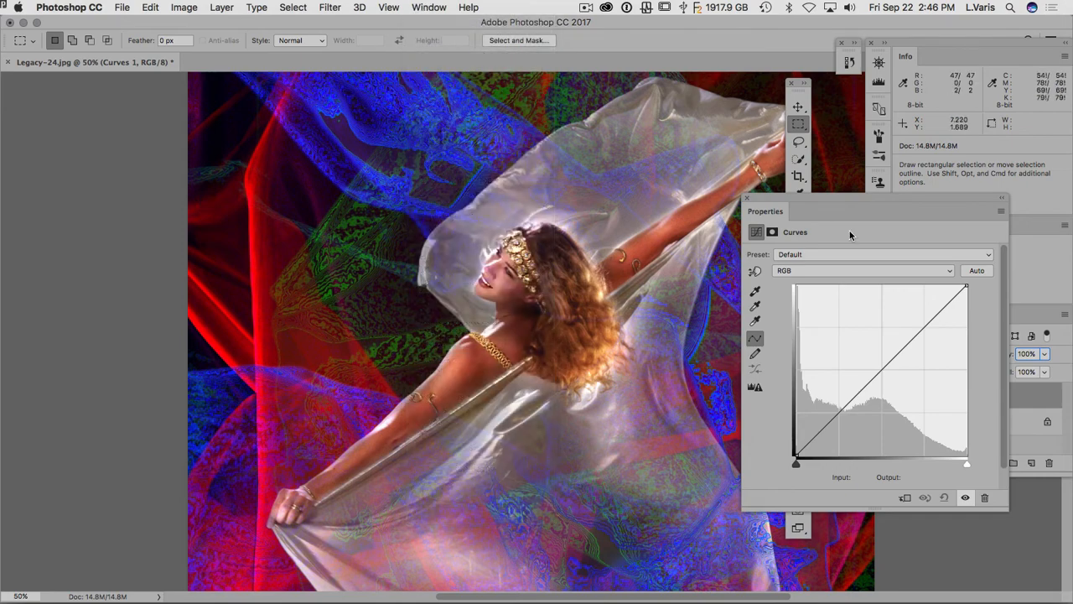
{"action": "mouse_move", "coordinate": [801, 209]}
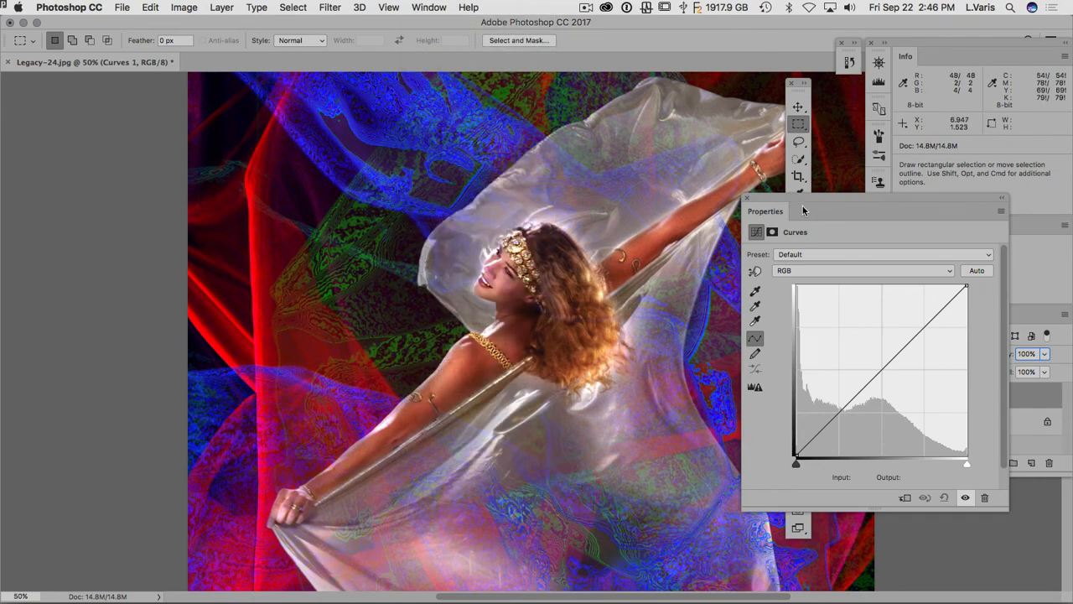
{"action": "left_click", "coordinate": [429, 7]}
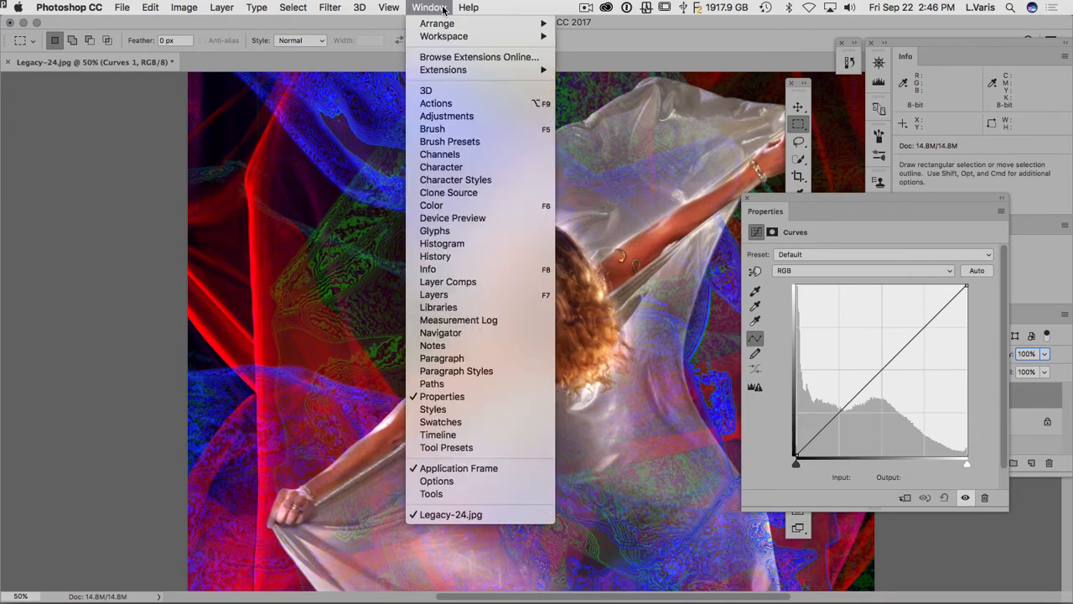
{"action": "mouse_move", "coordinate": [443, 36]}
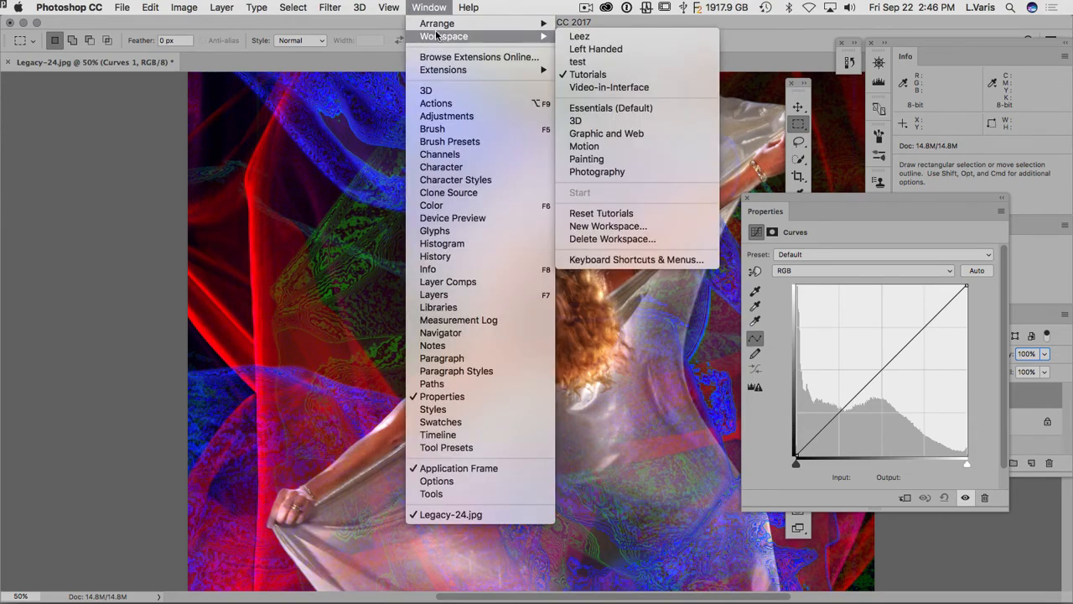
{"action": "mouse_move", "coordinate": [637, 201]}
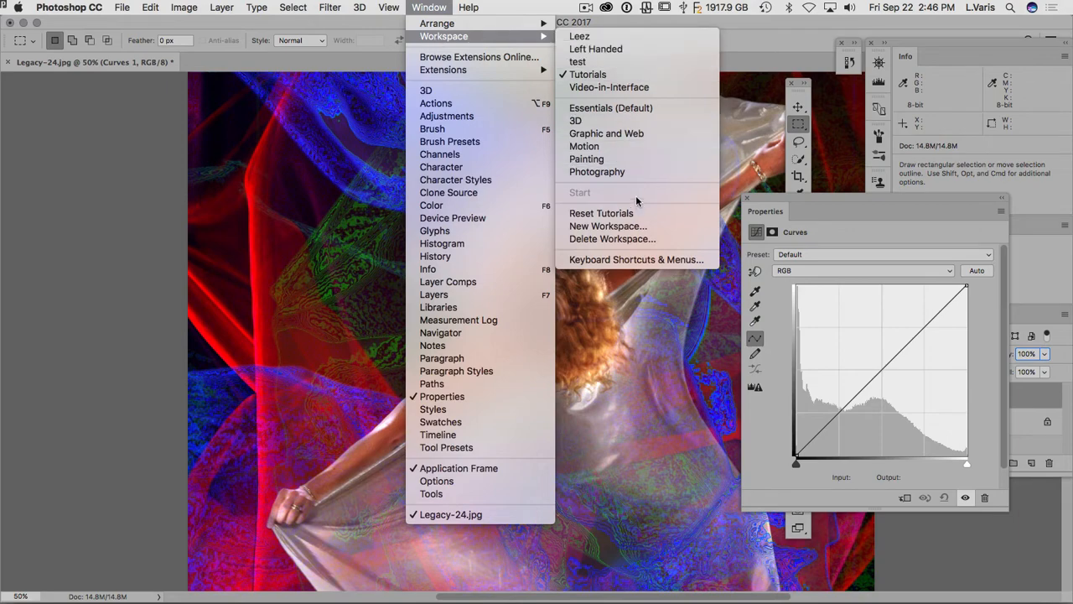
{"action": "mouse_move", "coordinate": [600, 213]}
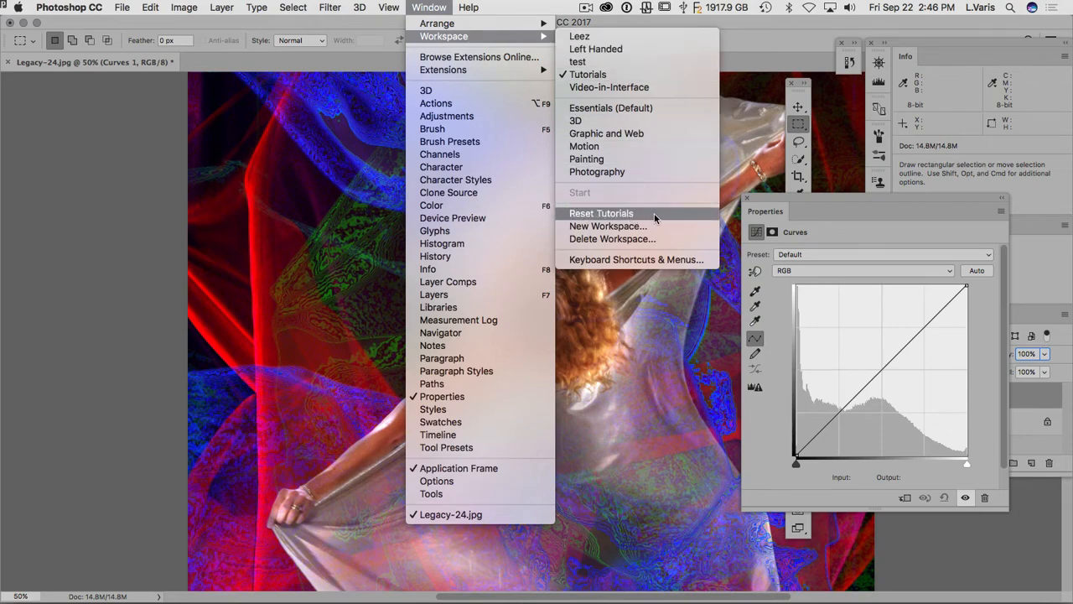
{"action": "left_click", "coordinate": [600, 213]}
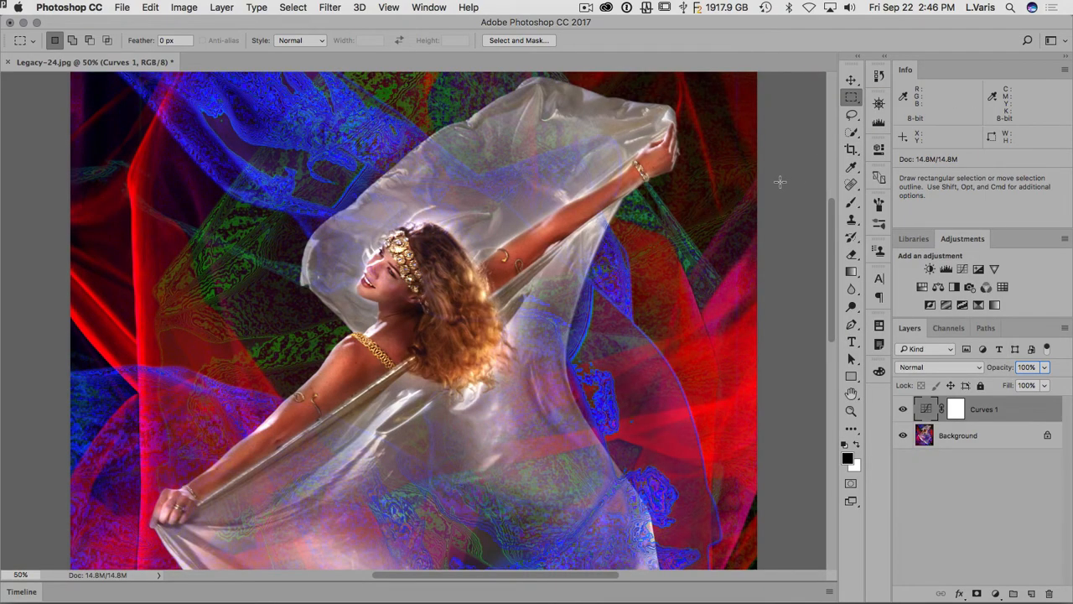
{"action": "mouse_move", "coordinate": [443, 171]}
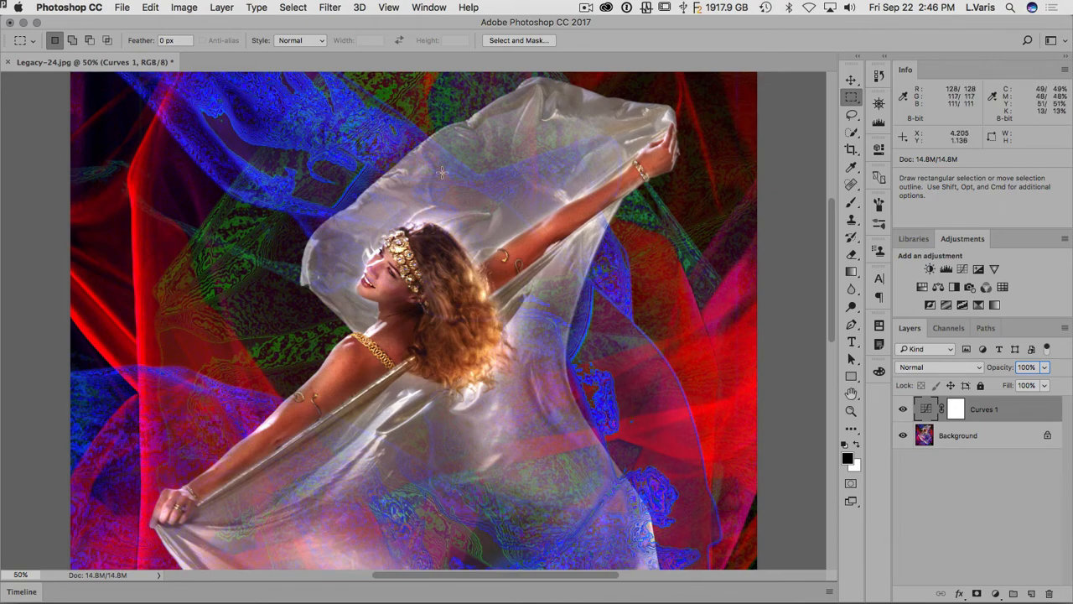
{"action": "left_click", "coordinate": [121, 7]}
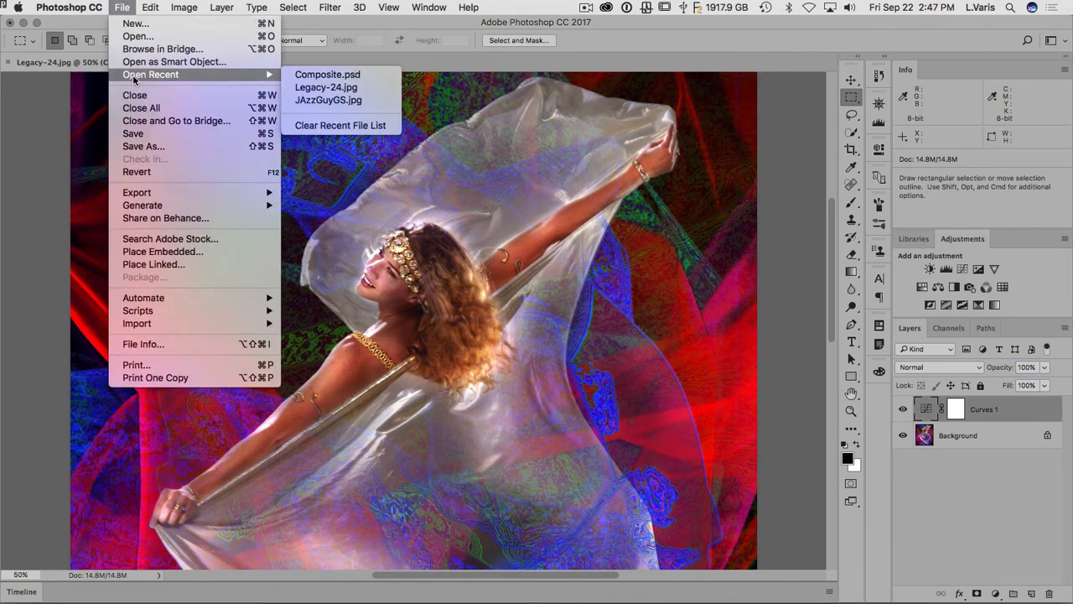
Open Composite.psd from recent files and hide its sky Background layer behind the face.
{"action": "left_click", "coordinate": [327, 74]}
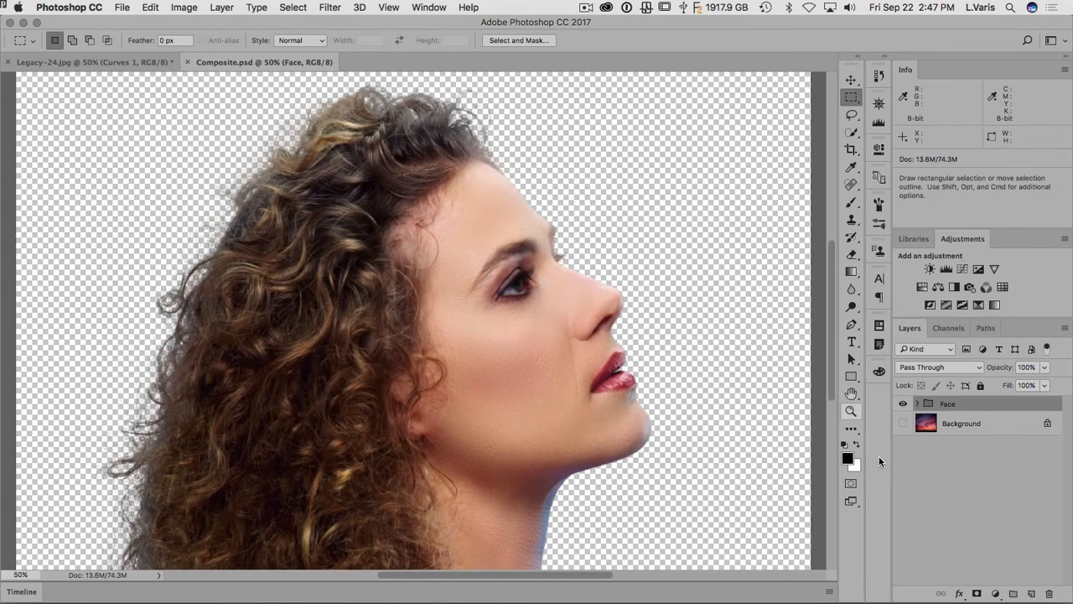
{"action": "left_click", "coordinate": [902, 423]}
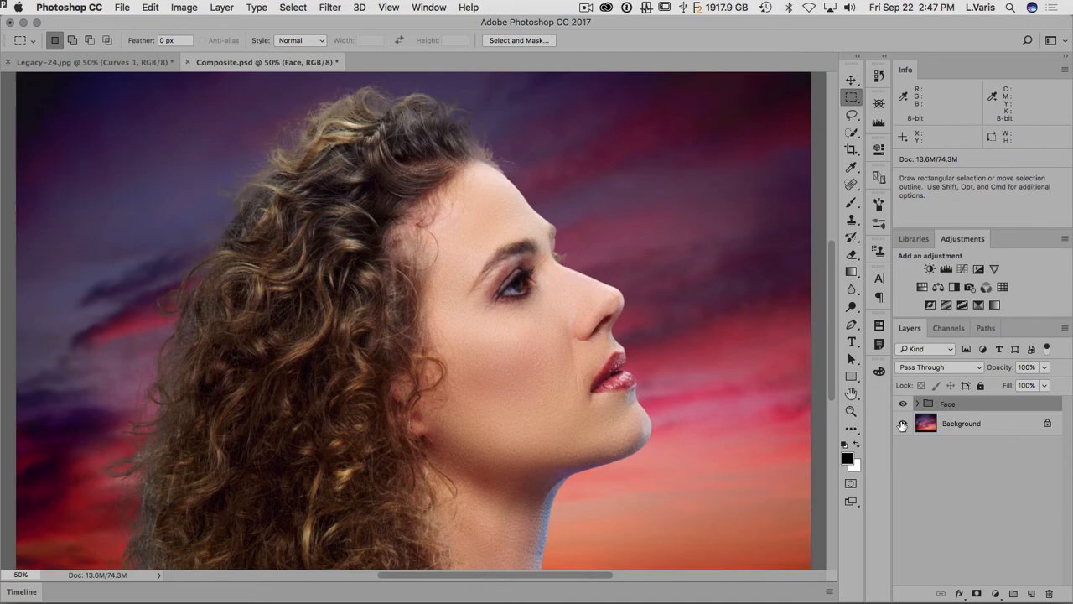
{"action": "left_click", "coordinate": [902, 423]}
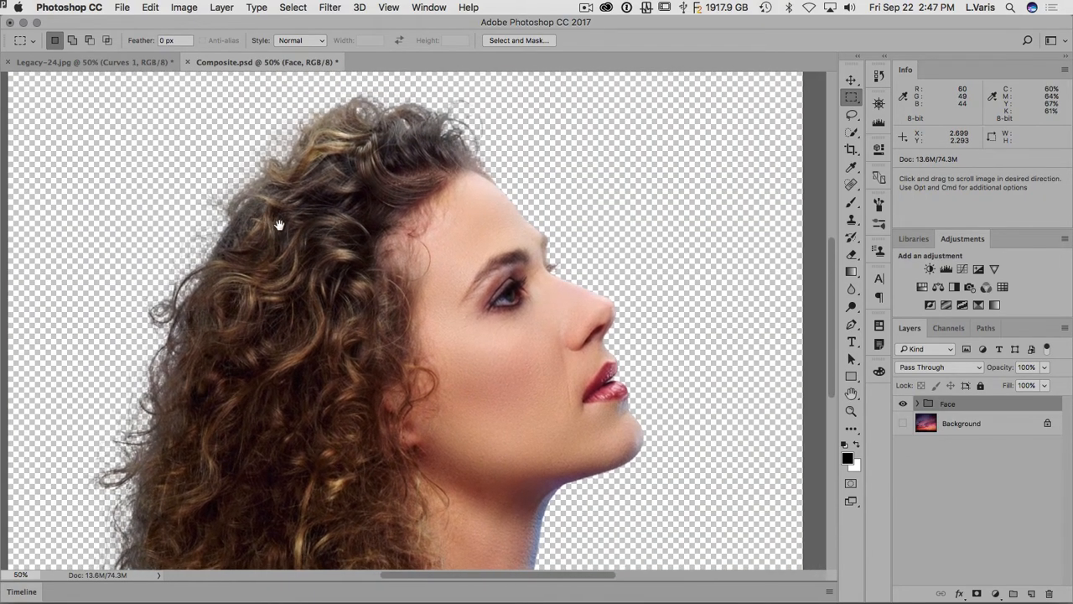
{"action": "mouse_move", "coordinate": [684, 225]}
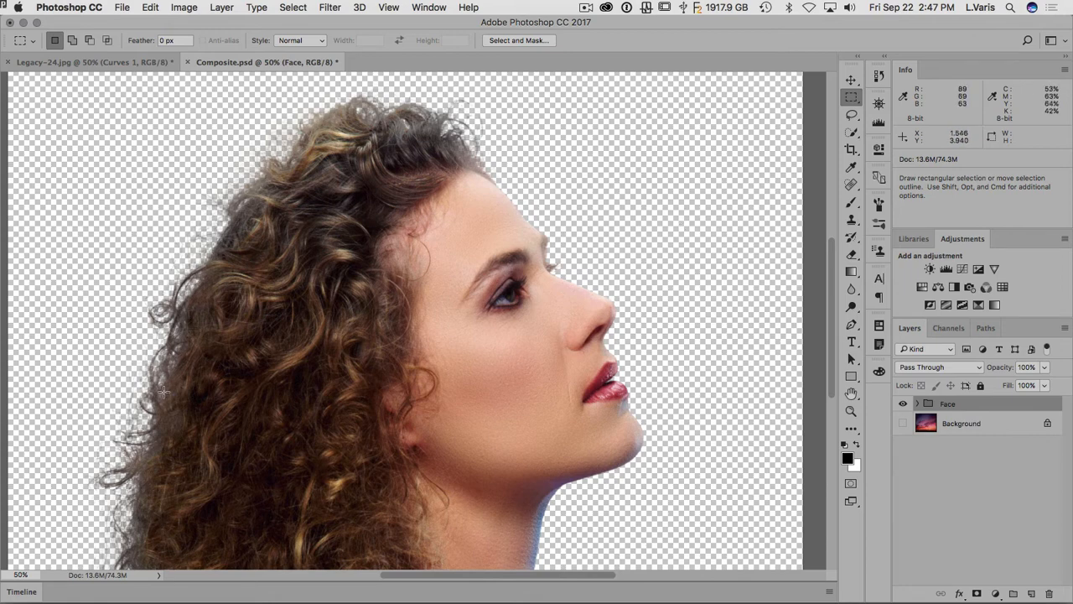
{"action": "mouse_move", "coordinate": [194, 211]}
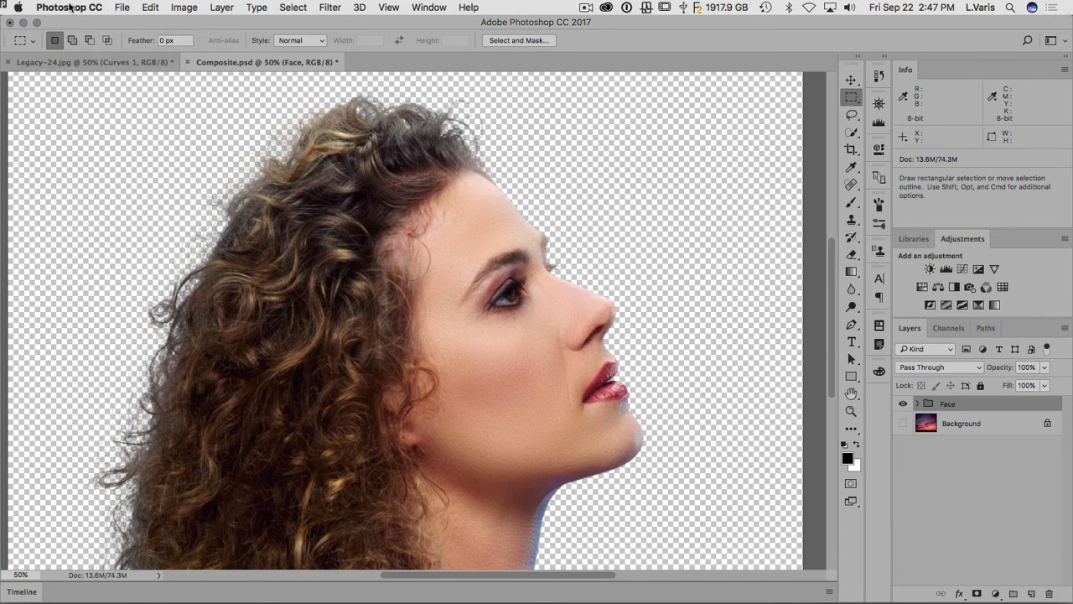
Bring up the Transparency & Gamut preferences and move the dialog aside.
{"action": "left_click", "coordinate": [69, 7]}
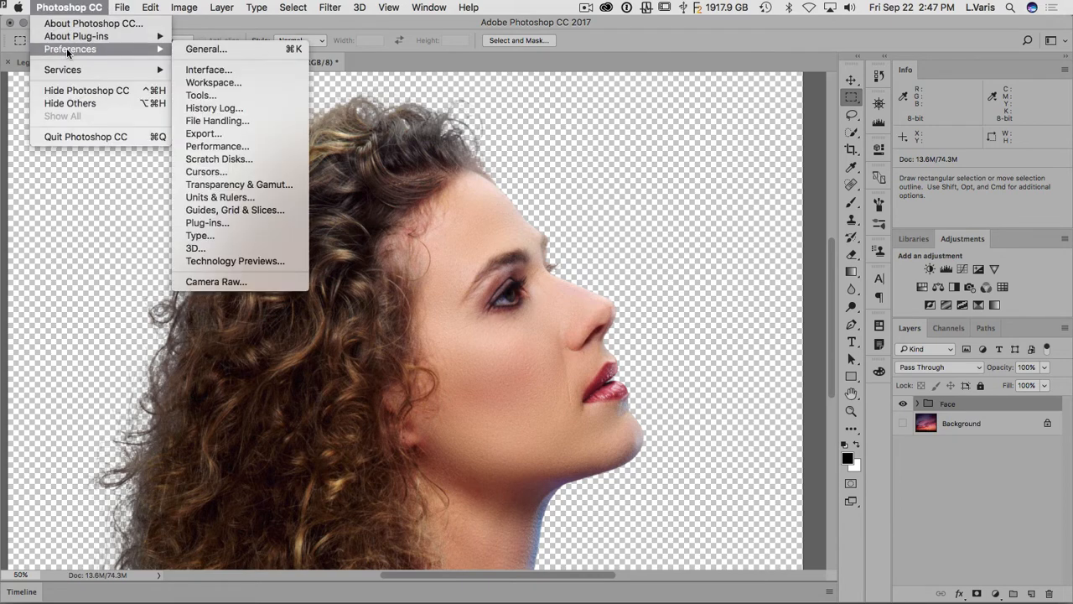
{"action": "mouse_move", "coordinate": [238, 182]}
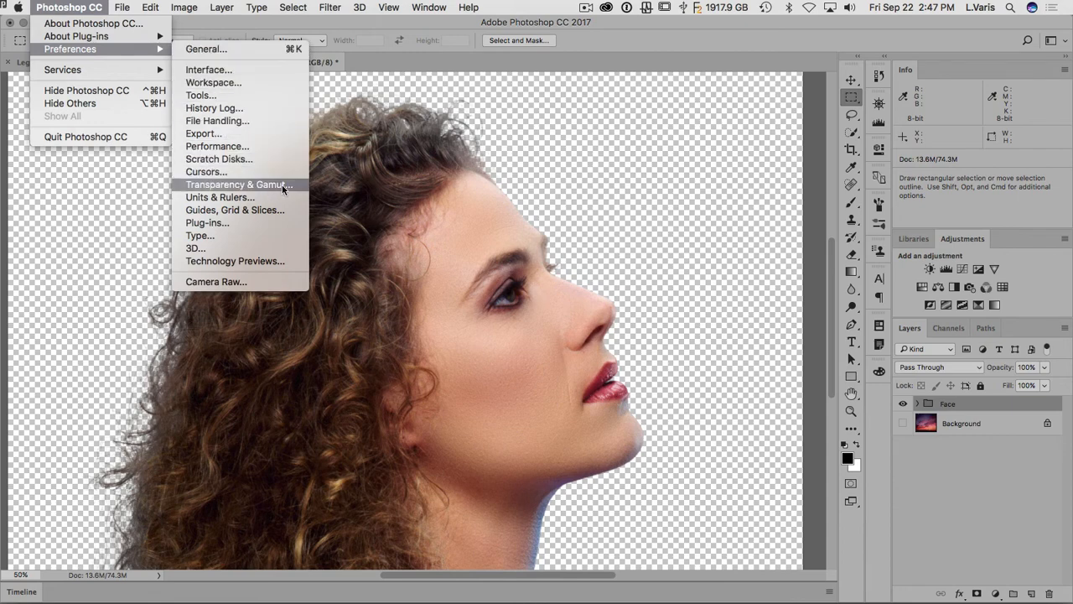
{"action": "left_click", "coordinate": [238, 184]}
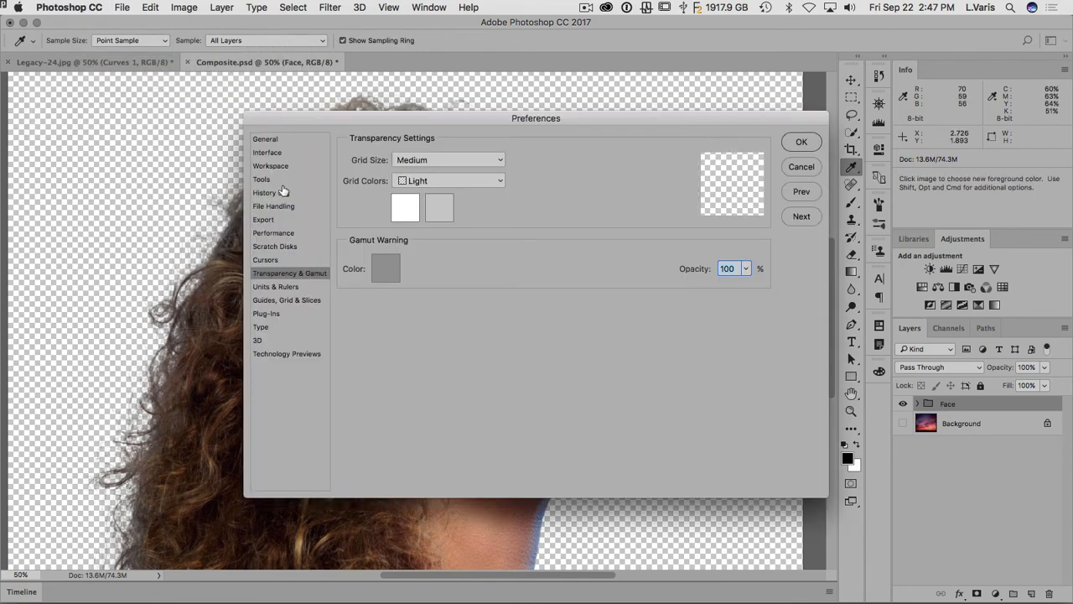
{"action": "left_click_drag", "start_coordinate": [537, 118], "coordinate": [613, 156]}
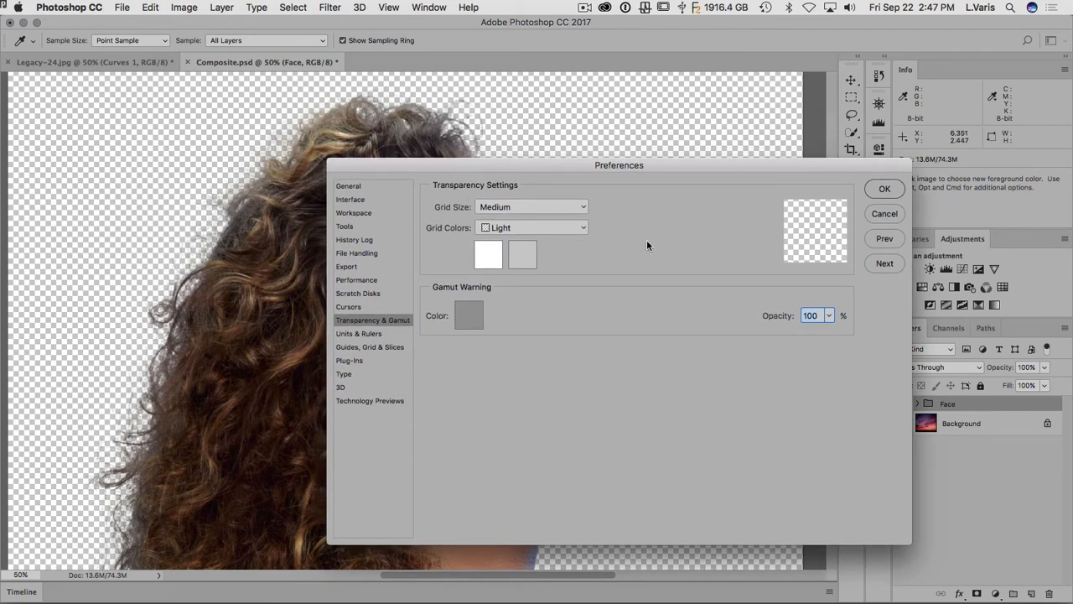
{"action": "mouse_move", "coordinate": [291, 141]}
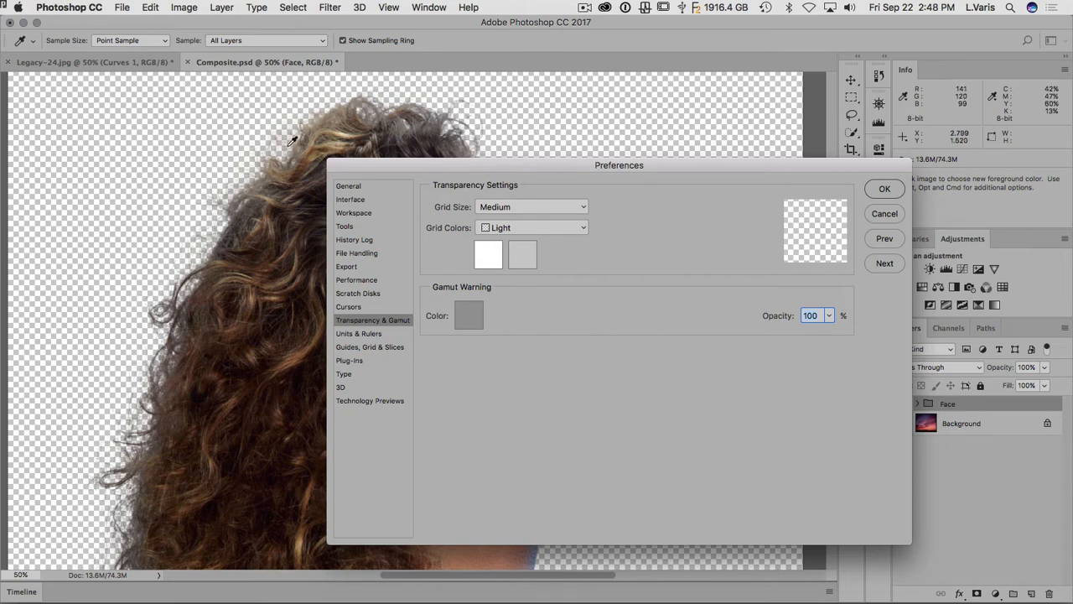
{"action": "mouse_move", "coordinate": [197, 181]}
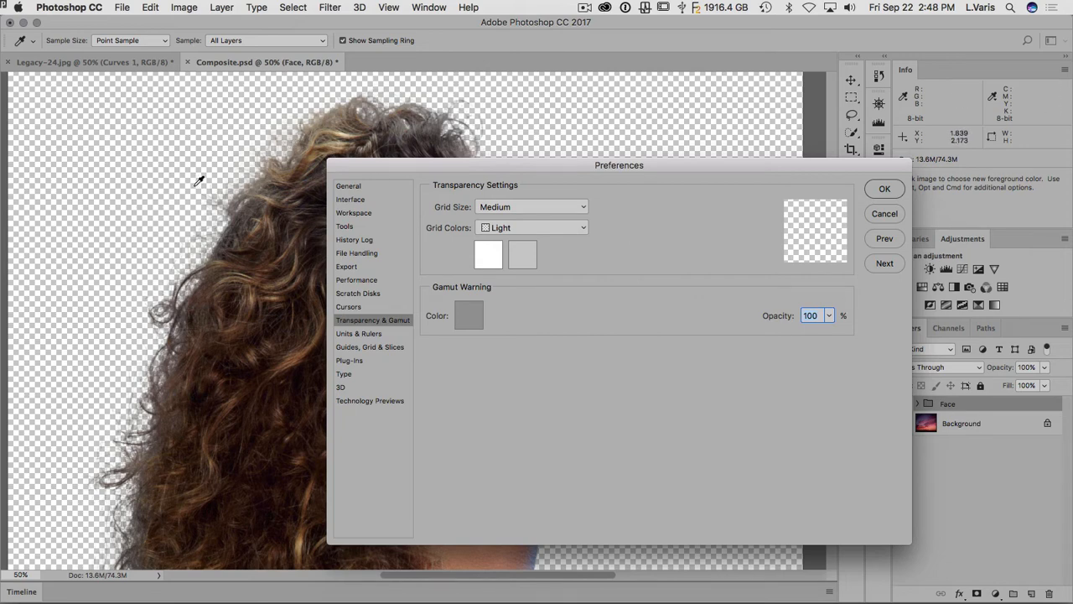
{"action": "mouse_move", "coordinate": [127, 173]}
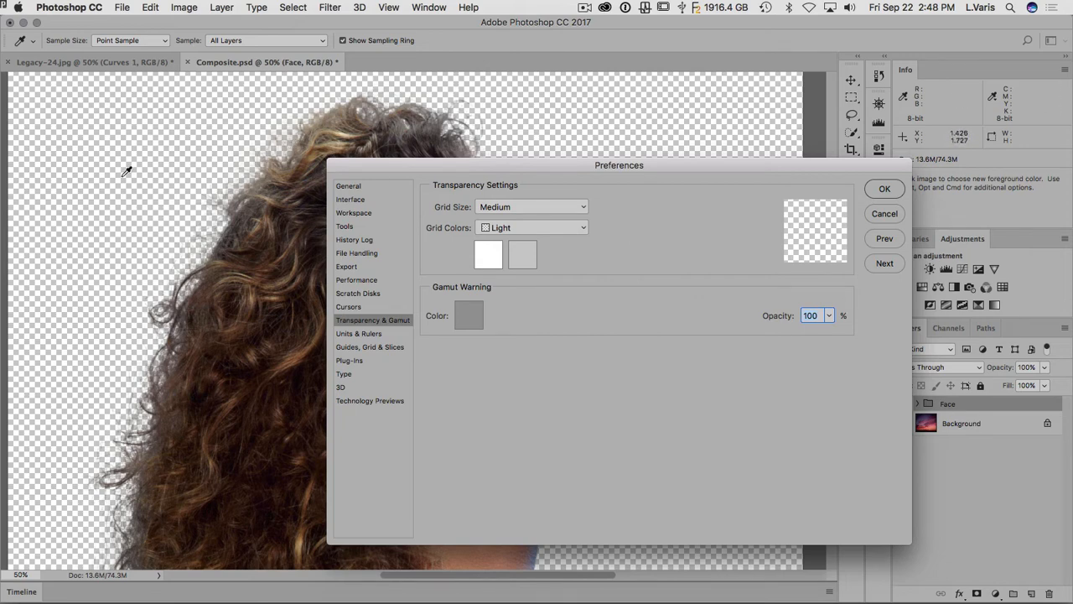
{"action": "mouse_move", "coordinate": [148, 171]}
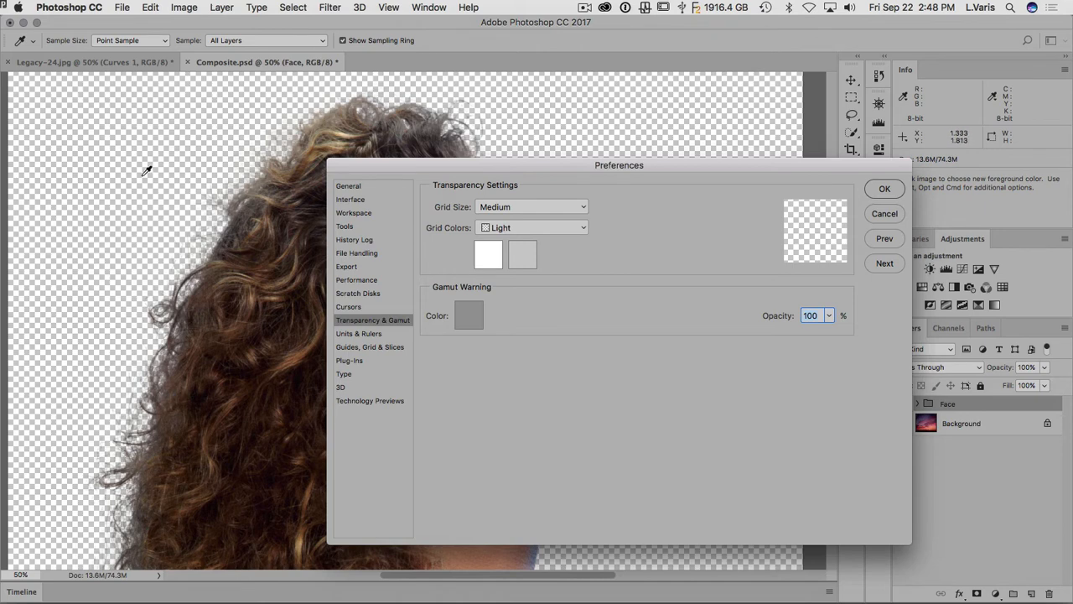
{"action": "mouse_move", "coordinate": [456, 159]}
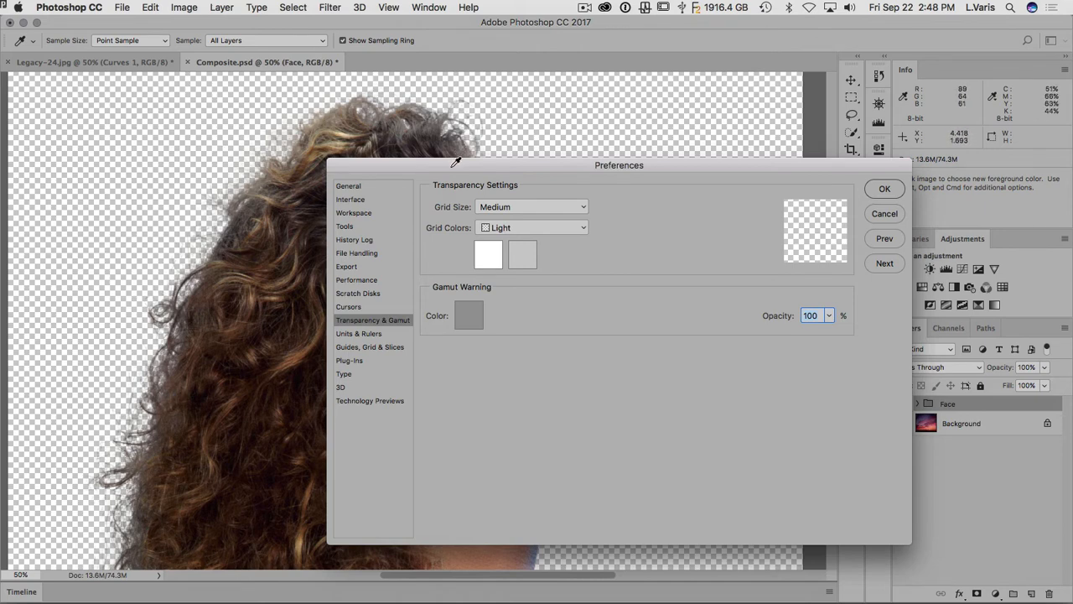
{"action": "mouse_move", "coordinate": [583, 208]}
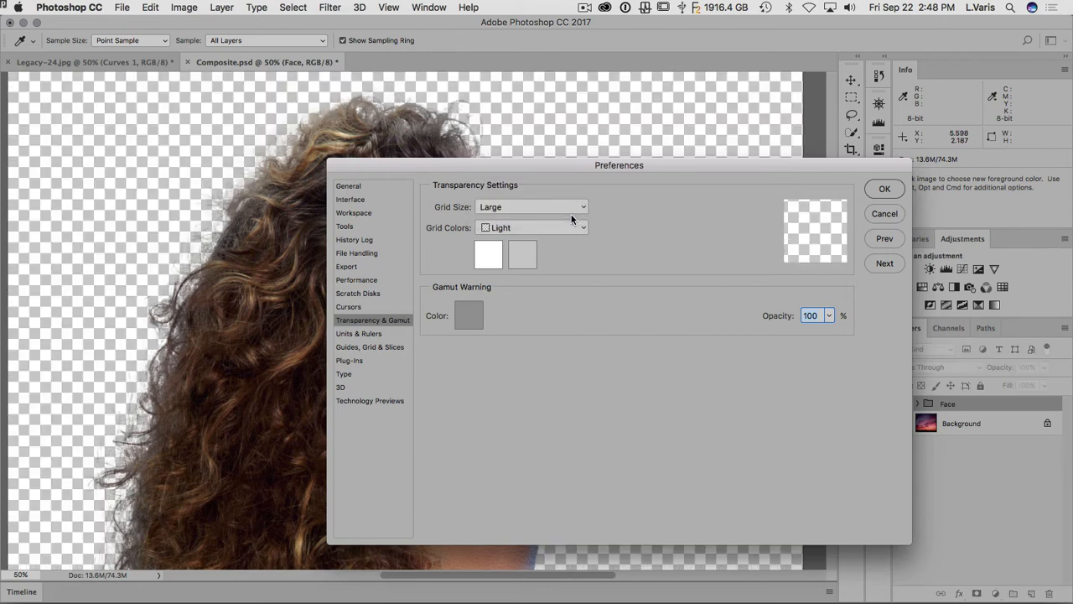
Set the transparency grid to Small size, trying Medium and Dark colours before returning to Light.
{"action": "left_click", "coordinate": [531, 206]}
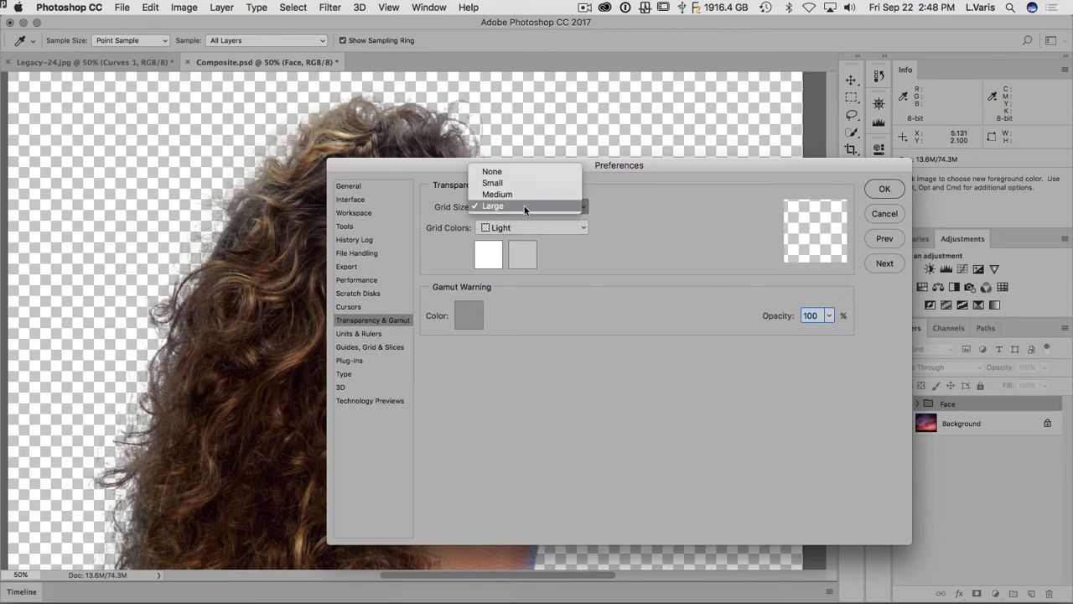
{"action": "left_click", "coordinate": [493, 183]}
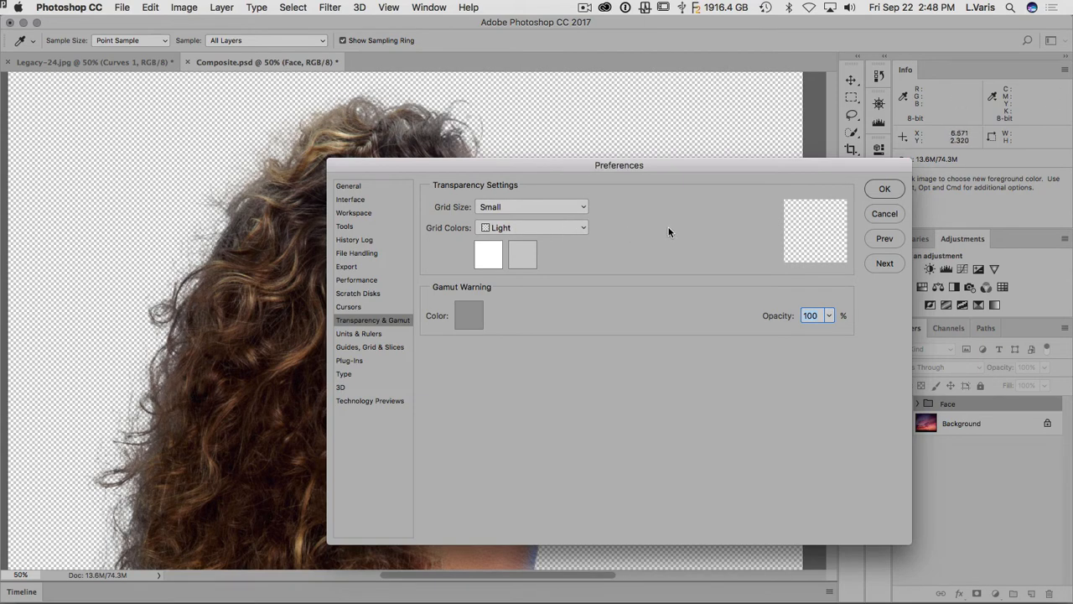
{"action": "mouse_move", "coordinate": [550, 233]}
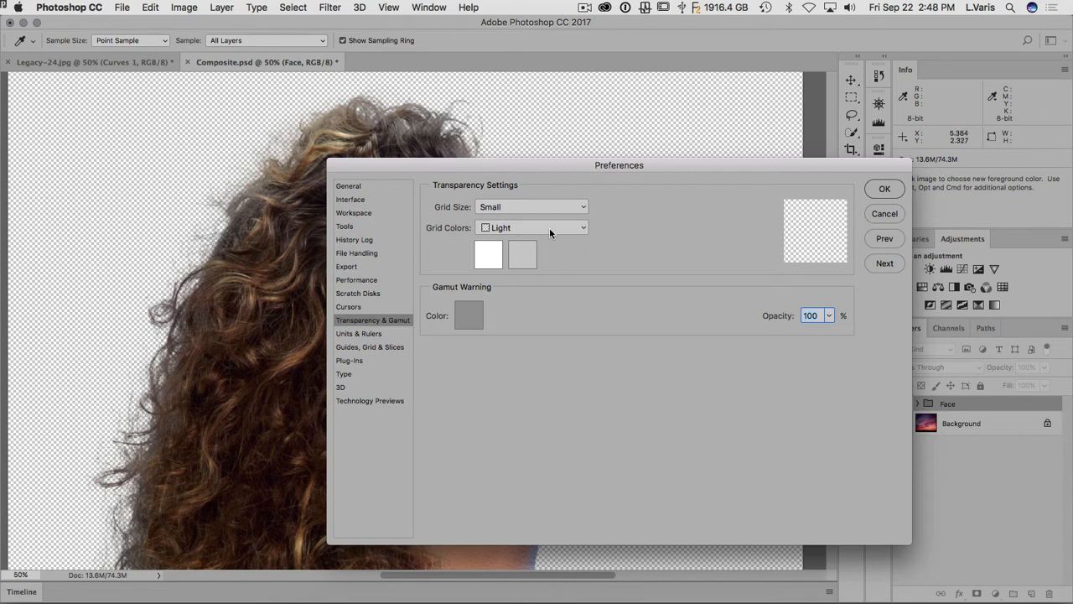
{"action": "left_click", "coordinate": [533, 228]}
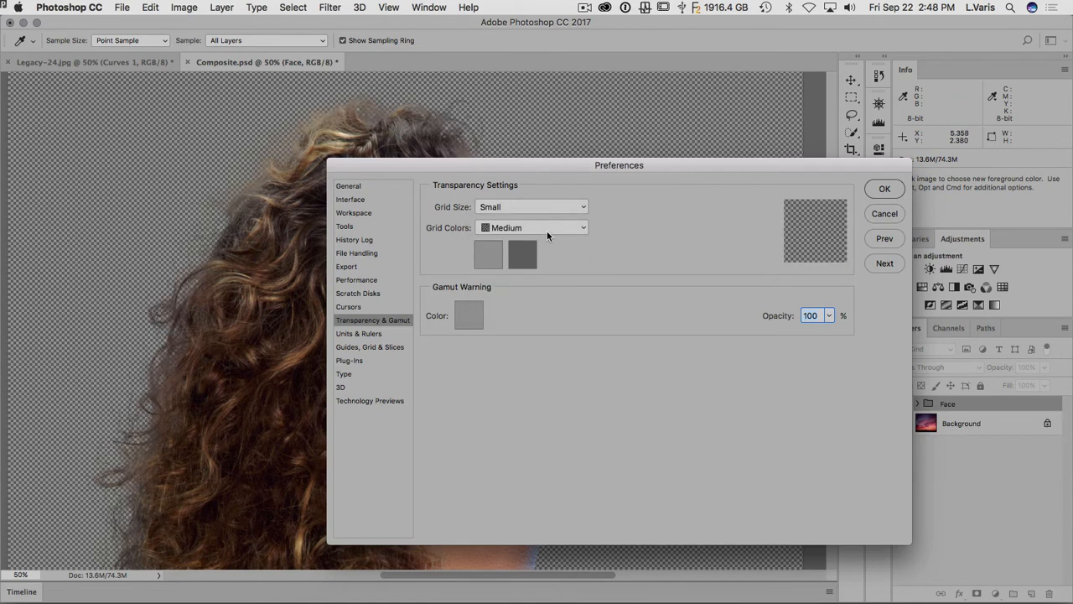
{"action": "left_click", "coordinate": [533, 228]}
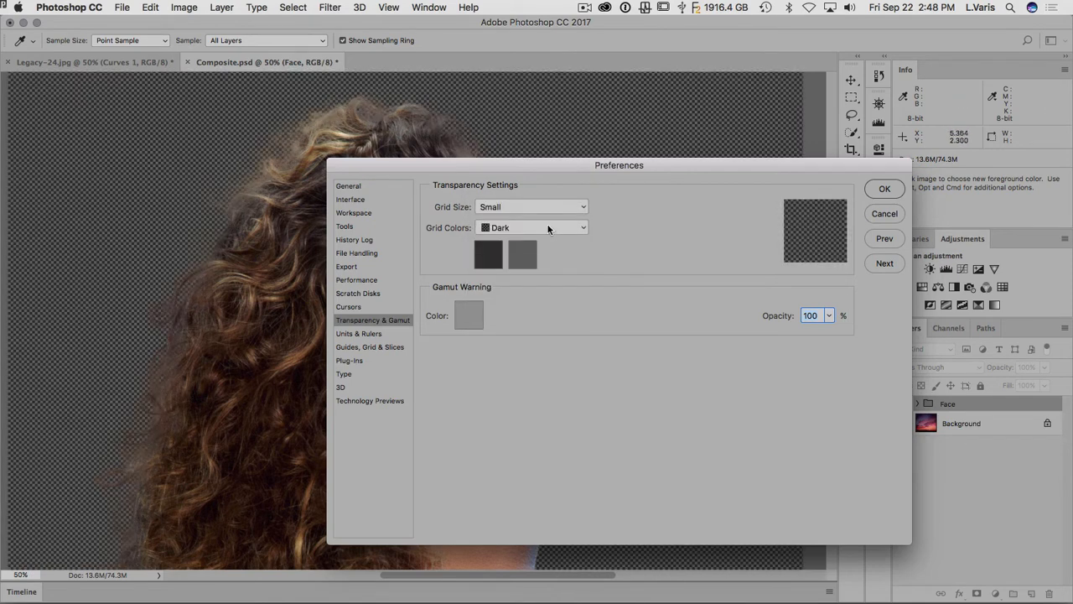
{"action": "left_click", "coordinate": [533, 228]}
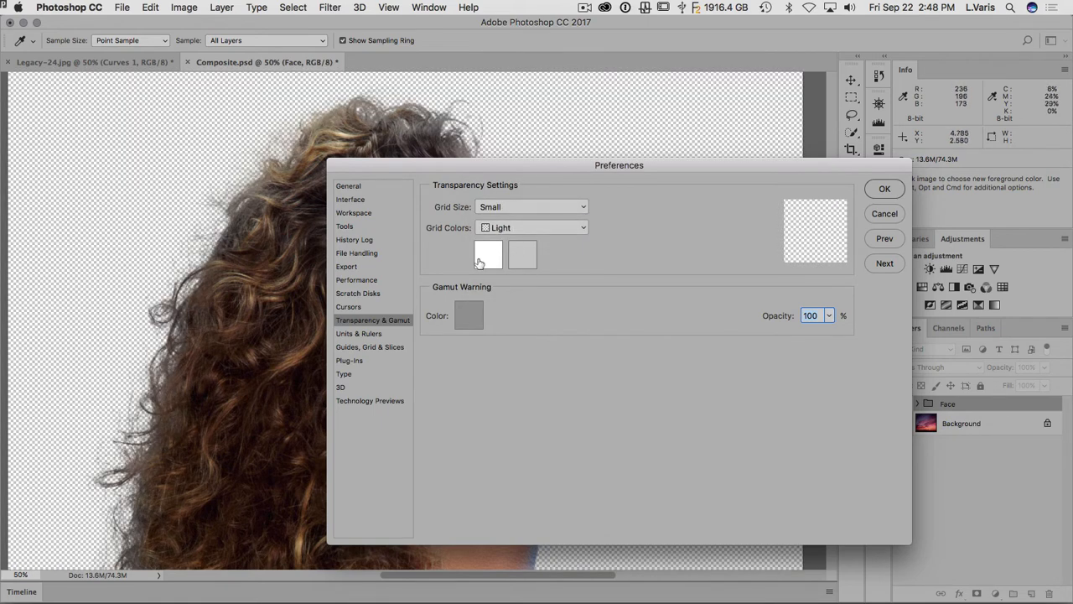
{"action": "mouse_move", "coordinate": [500, 252]}
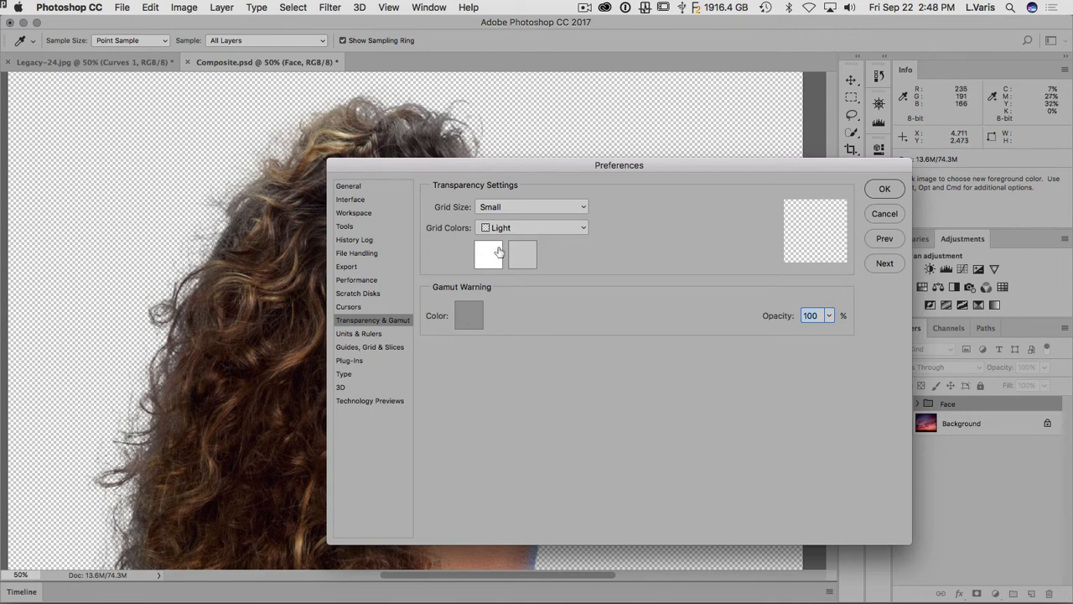
{"action": "mouse_move", "coordinate": [490, 254]}
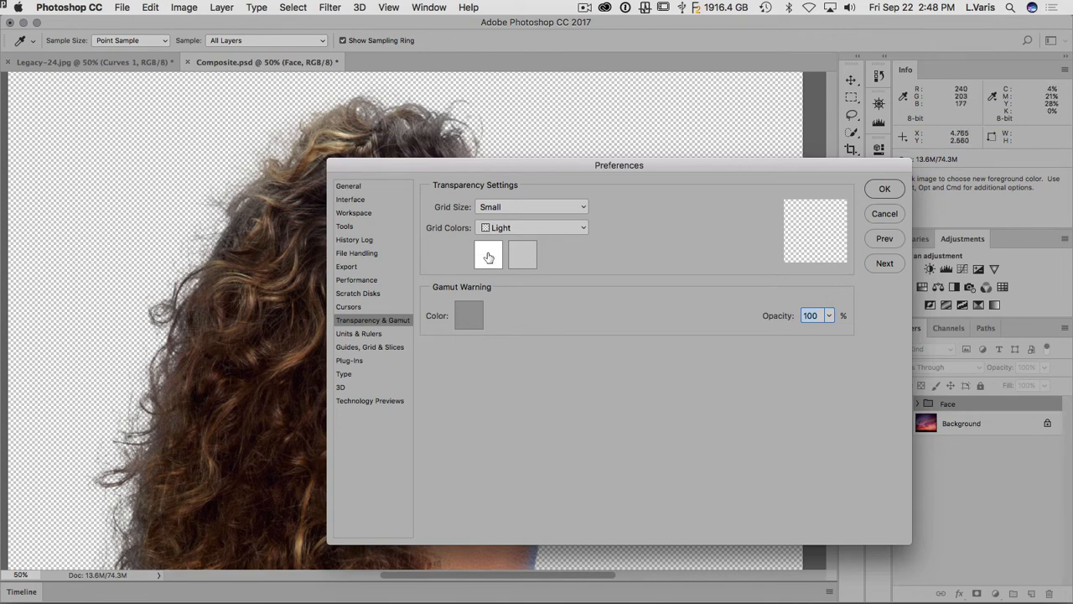
{"action": "mouse_move", "coordinate": [489, 254]}
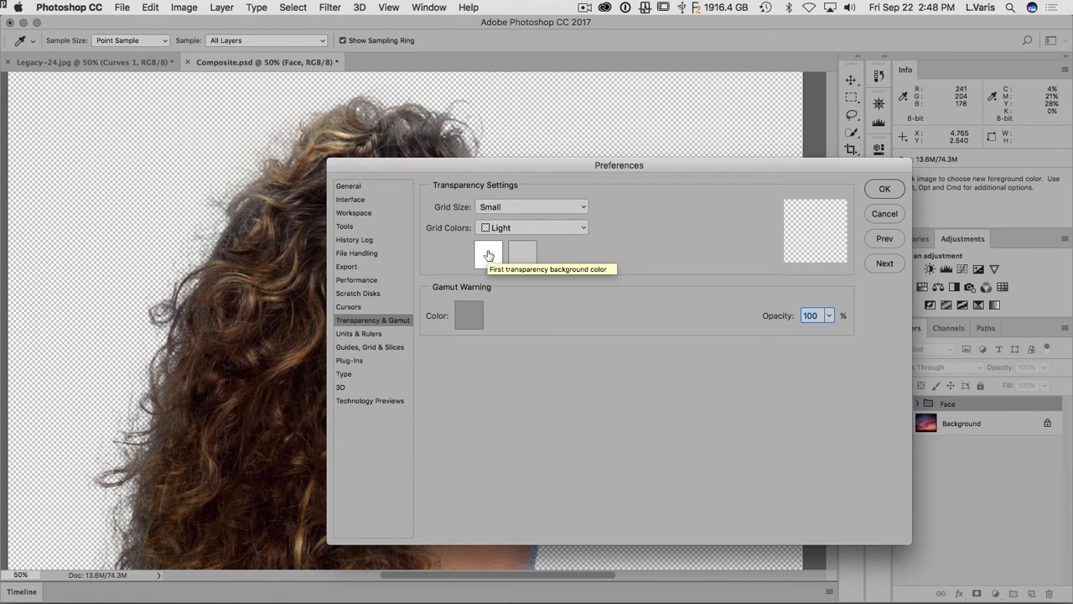
Set the first grid colour to a custom light gray (d1d1d1) sampled progressively darker, and confirm.
{"action": "left_click", "coordinate": [488, 255]}
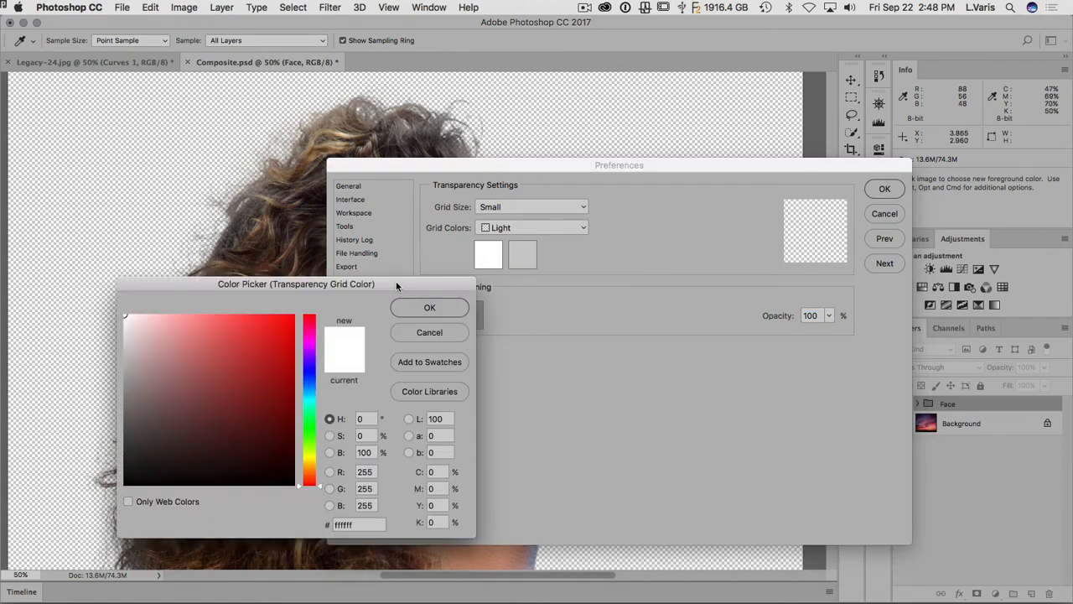
{"action": "left_click_drag", "start_coordinate": [295, 283], "coordinate": [362, 223]}
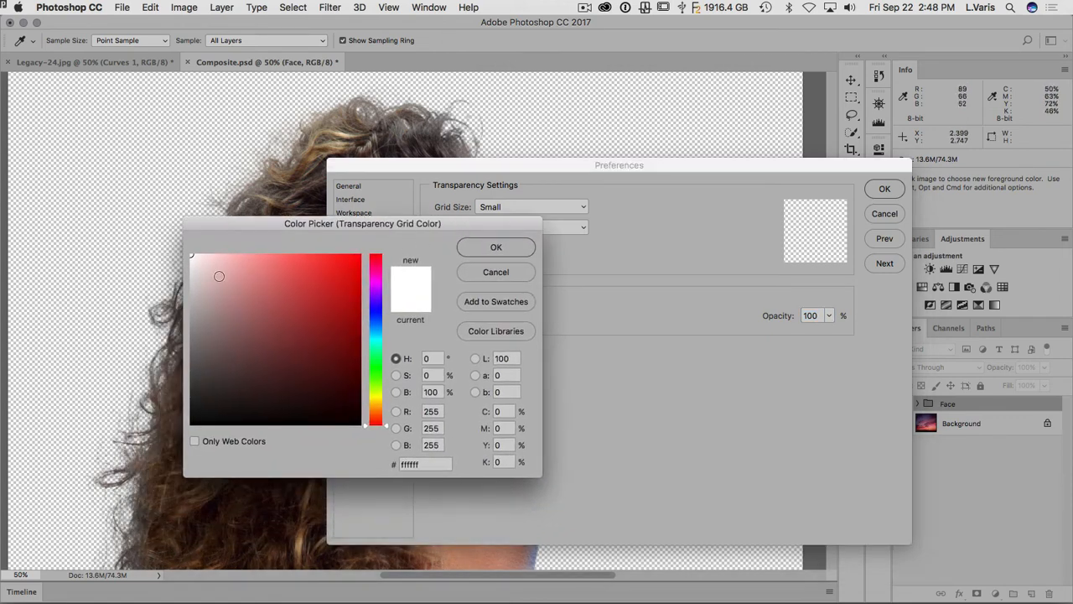
{"action": "left_click", "coordinate": [191, 260]}
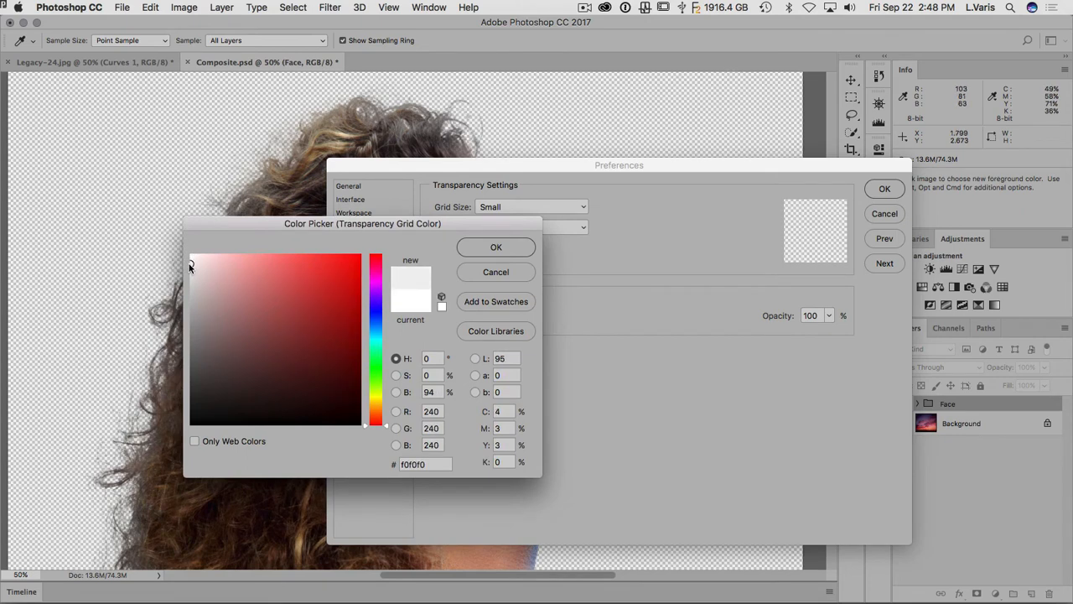
{"action": "left_click", "coordinate": [191, 273]}
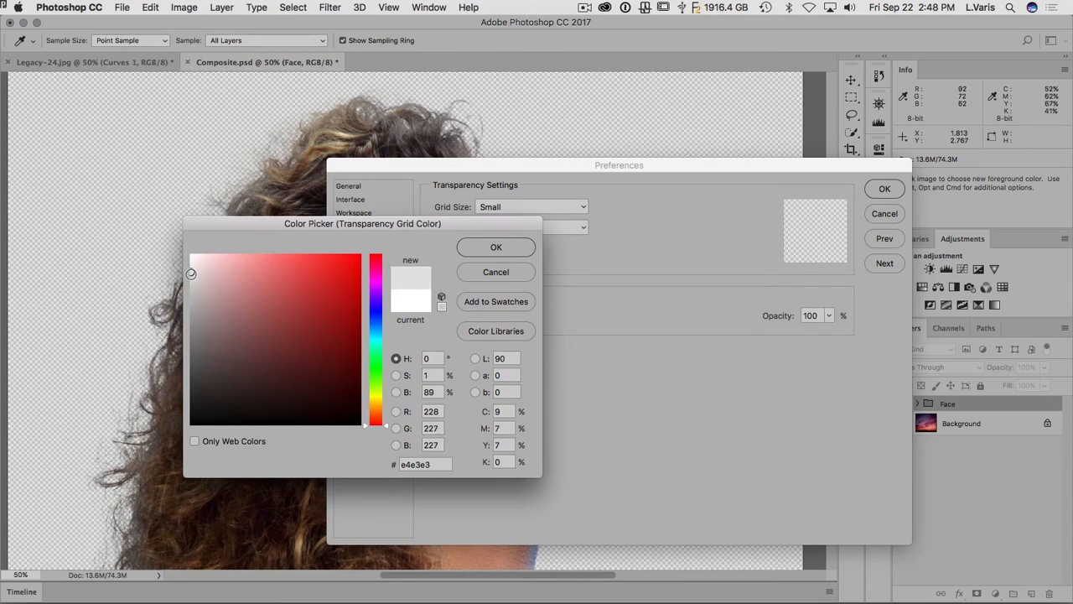
{"action": "left_click", "coordinate": [191, 282]}
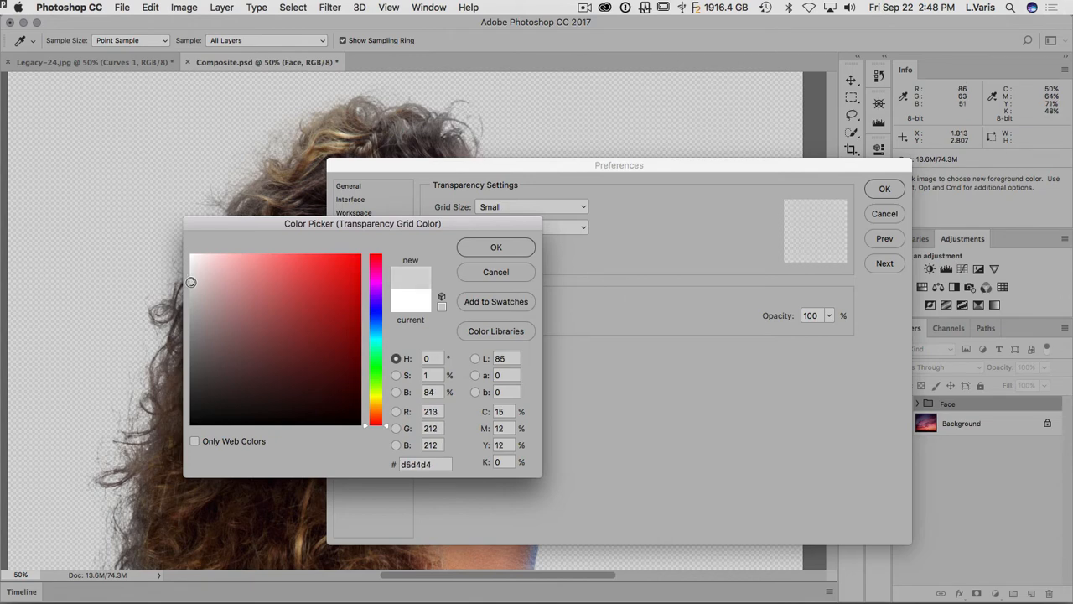
{"action": "left_click", "coordinate": [191, 285]}
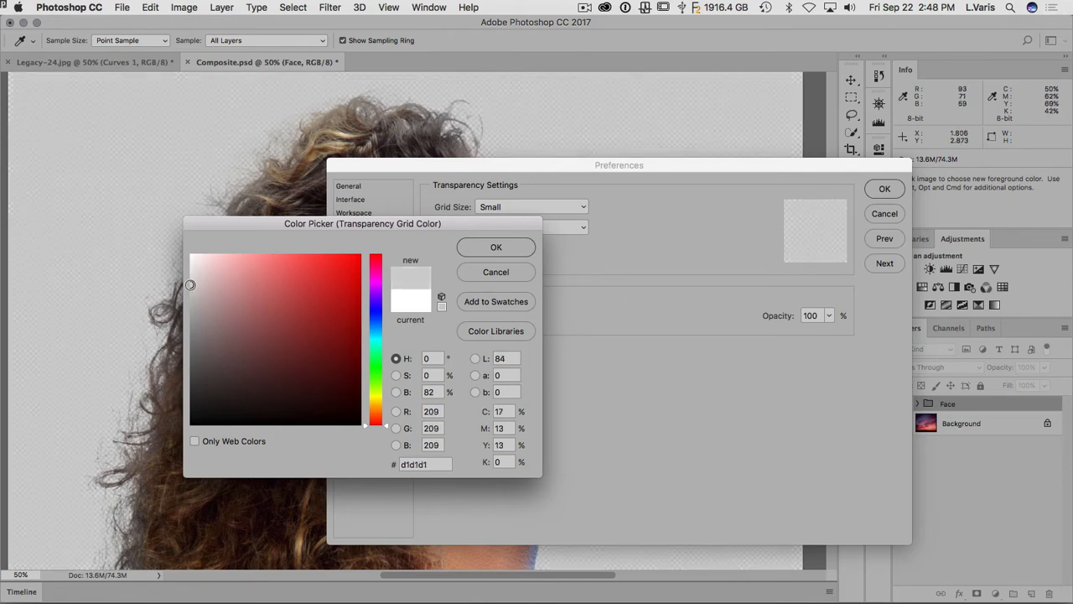
{"action": "mouse_move", "coordinate": [375, 241]}
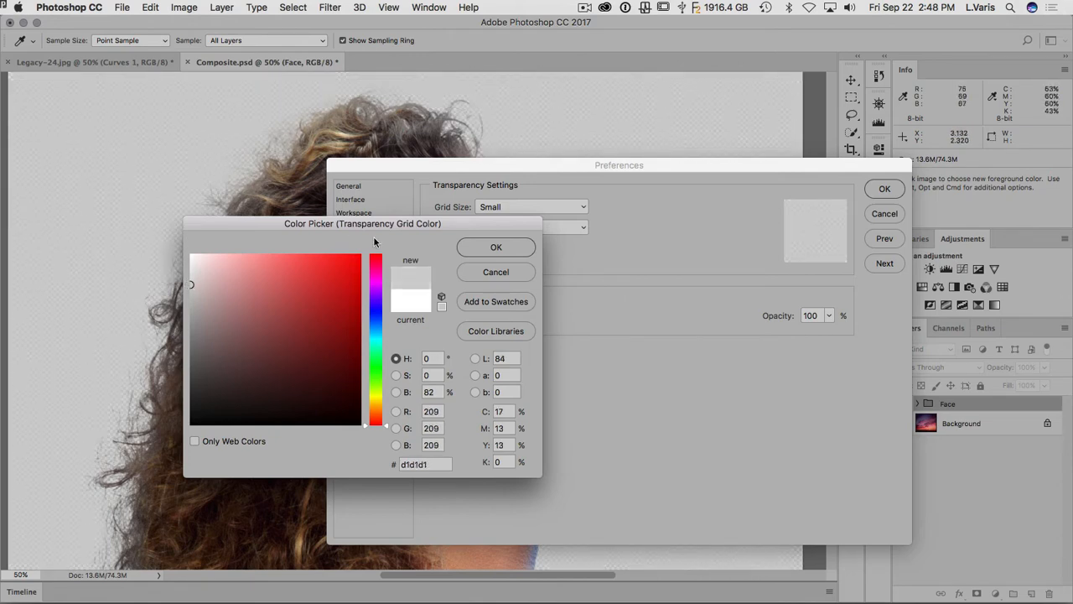
{"action": "left_click", "coordinate": [496, 247]}
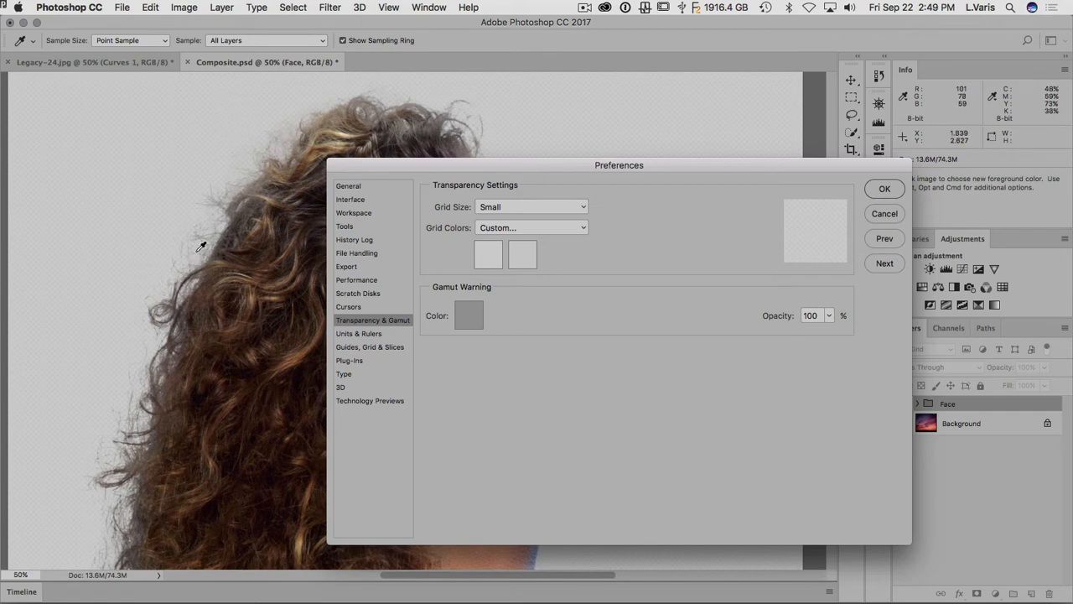
{"action": "mouse_move", "coordinate": [194, 255]}
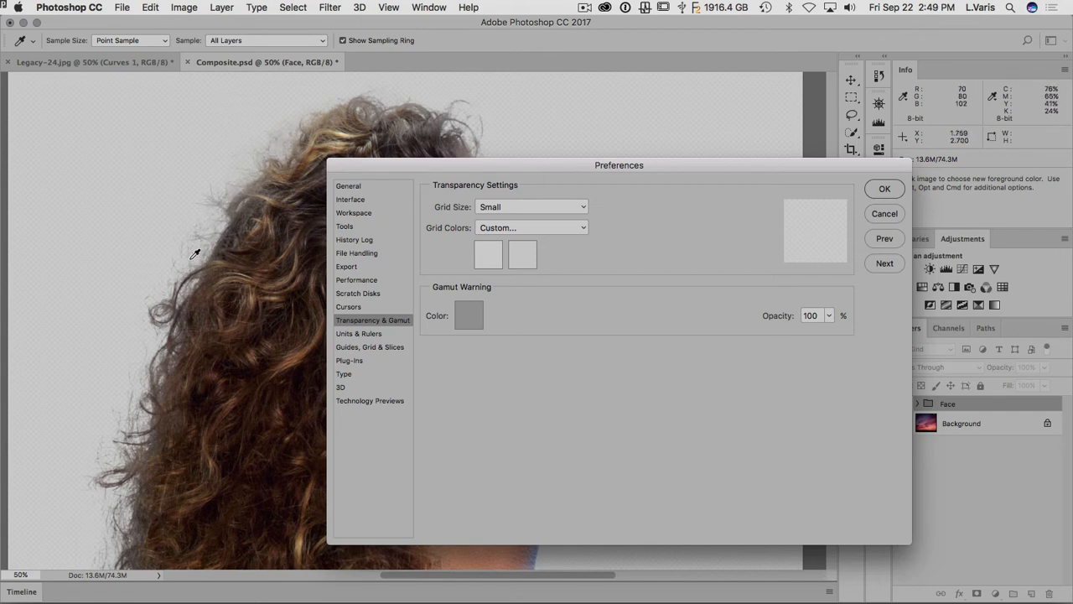
Reset grid colours to the Light preset and change the grid size to Medium.
{"action": "left_click", "coordinate": [531, 228]}
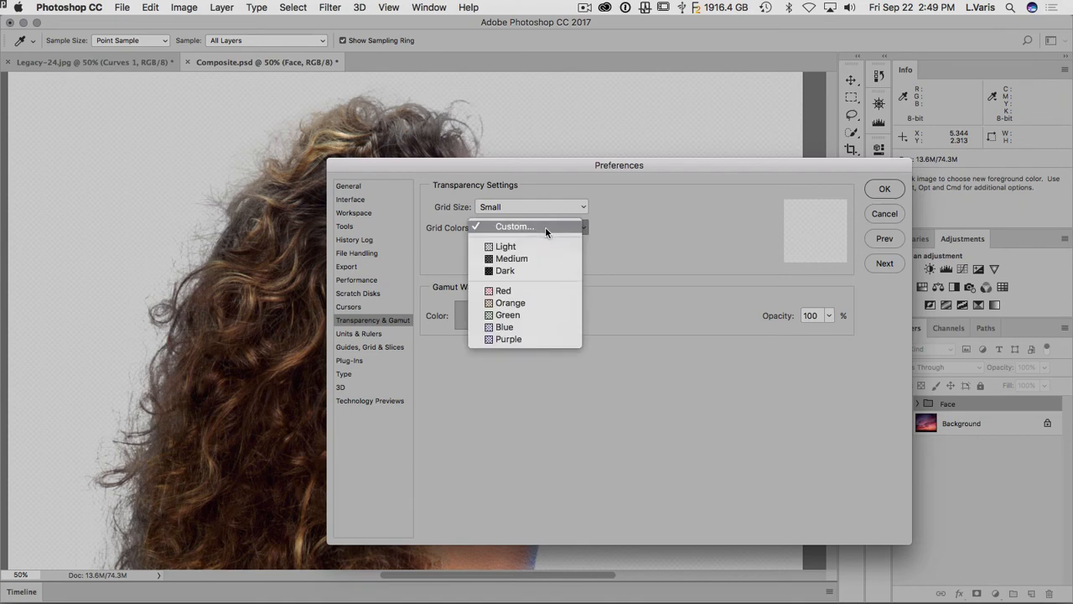
{"action": "left_click", "coordinate": [505, 244]}
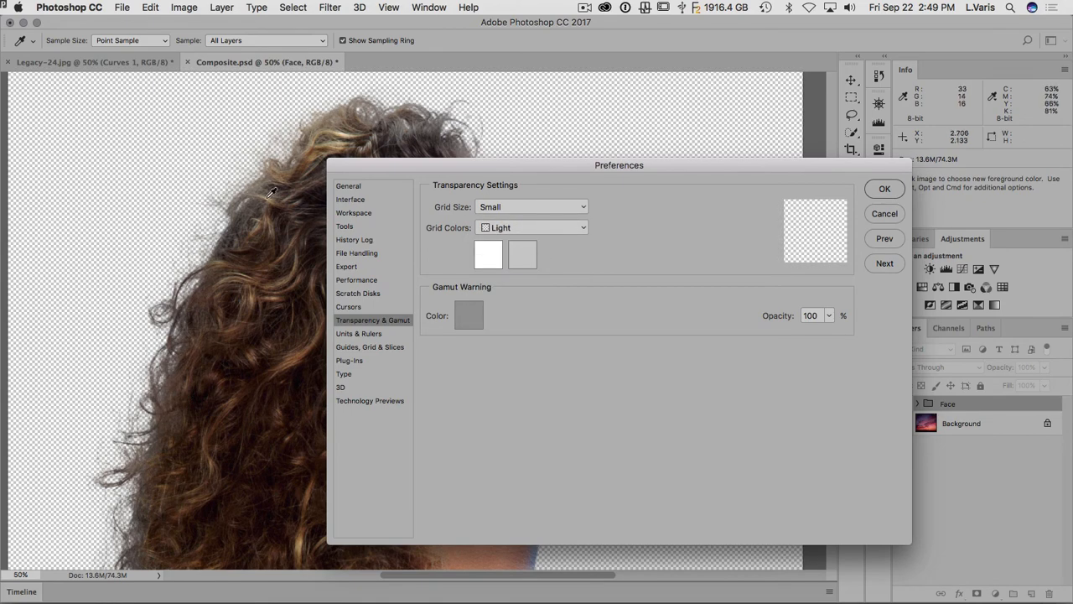
{"action": "mouse_move", "coordinate": [154, 166]}
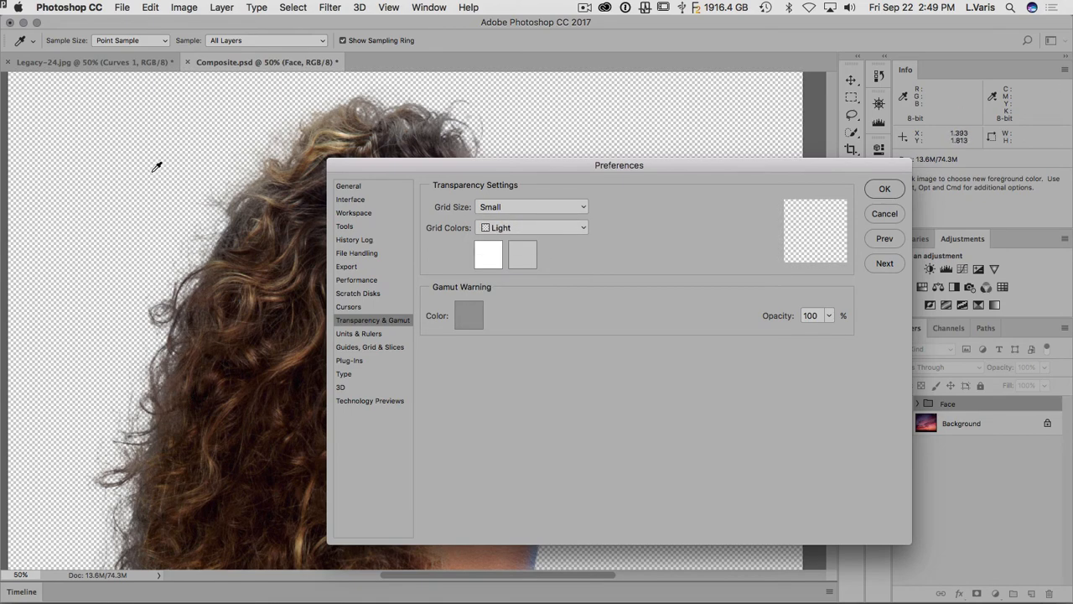
{"action": "mouse_move", "coordinate": [543, 221]}
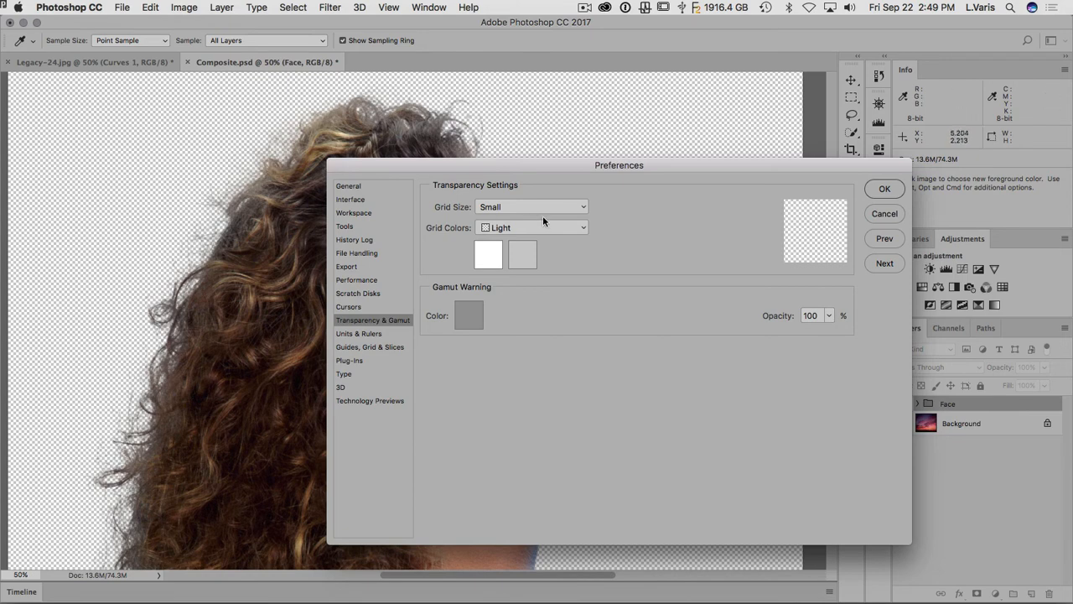
{"action": "left_click", "coordinate": [532, 206]}
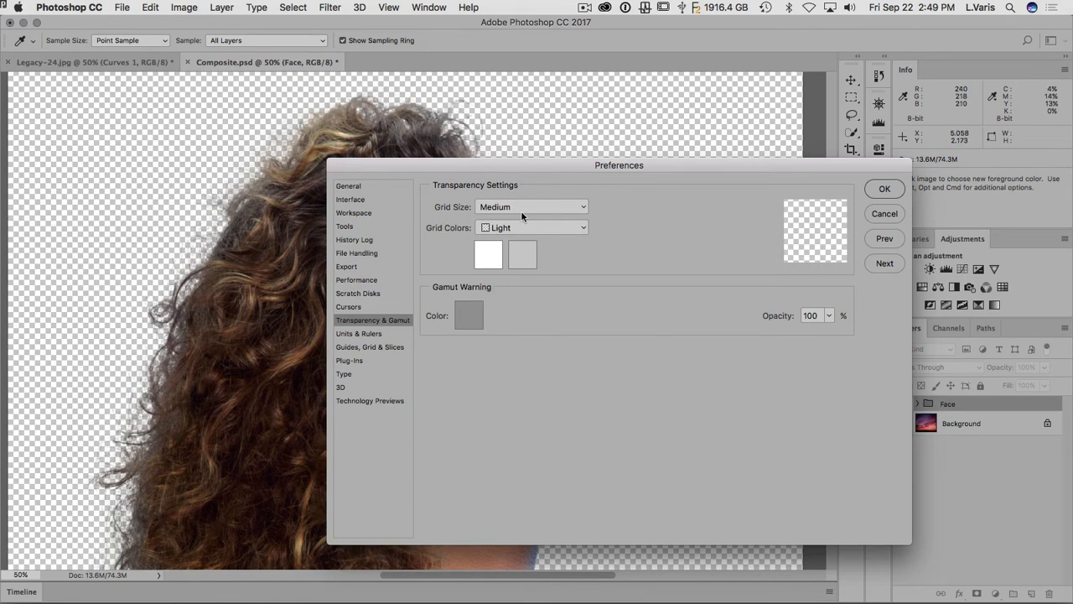
{"action": "mouse_move", "coordinate": [389, 216]}
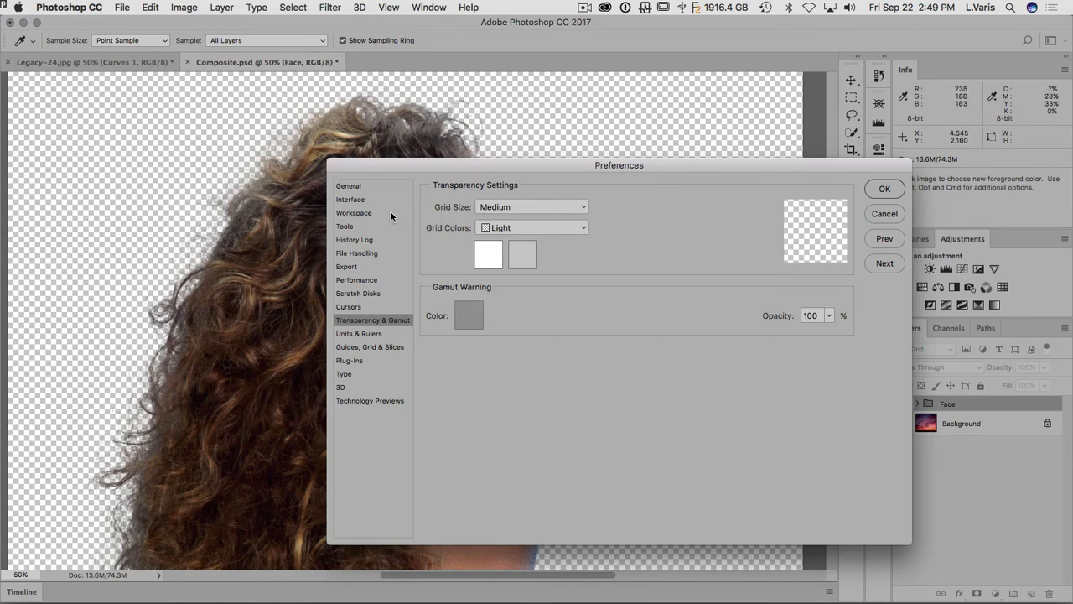
{"action": "mouse_move", "coordinate": [154, 304]}
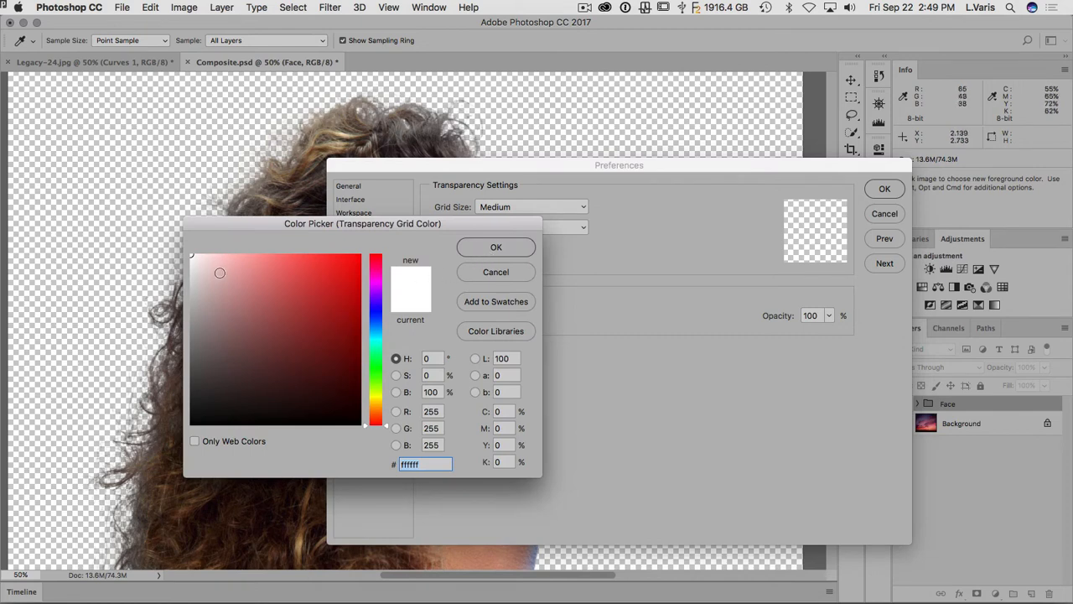
Sample a light gray (cfcfcf) from the canvas for the medium grid colour and confirm.
{"action": "left_click", "coordinate": [191, 279]}
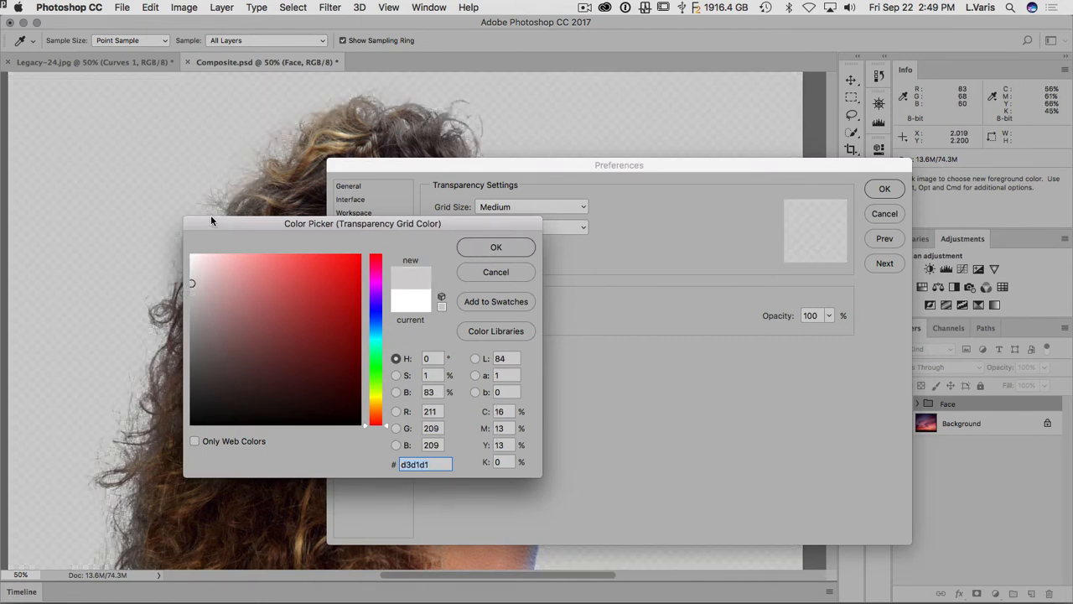
{"action": "left_click_drag", "start_coordinate": [362, 223], "coordinate": [520, 224]}
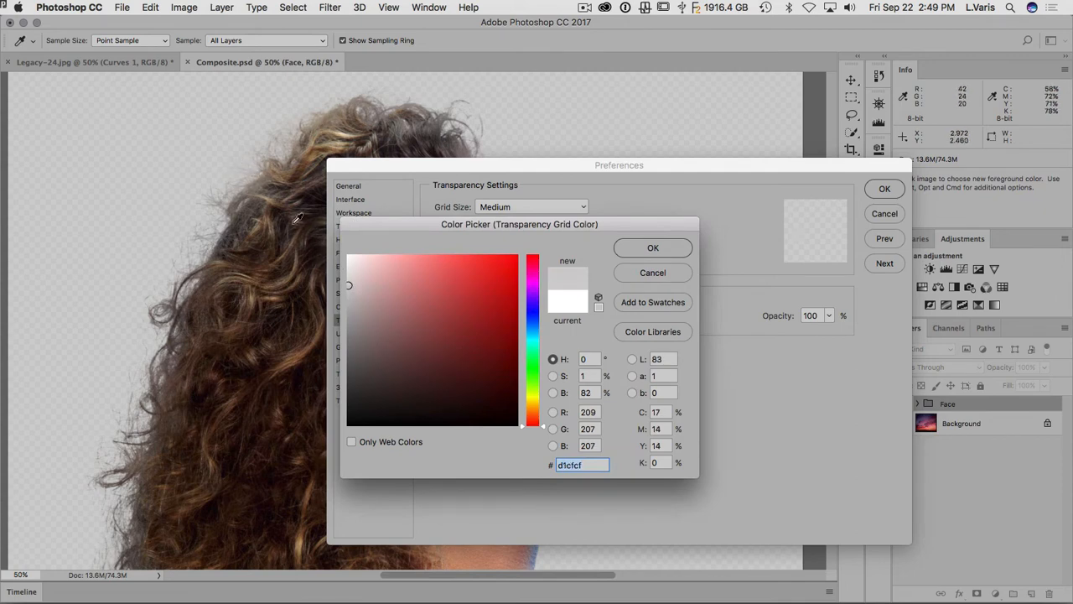
{"action": "mouse_move", "coordinate": [181, 137]}
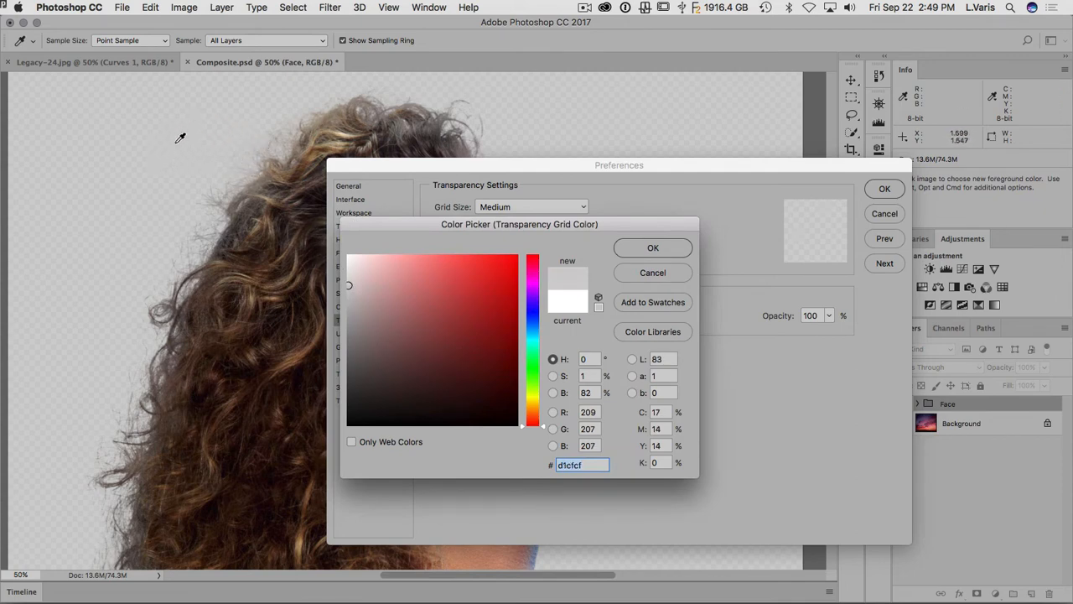
{"action": "mouse_move", "coordinate": [243, 171]}
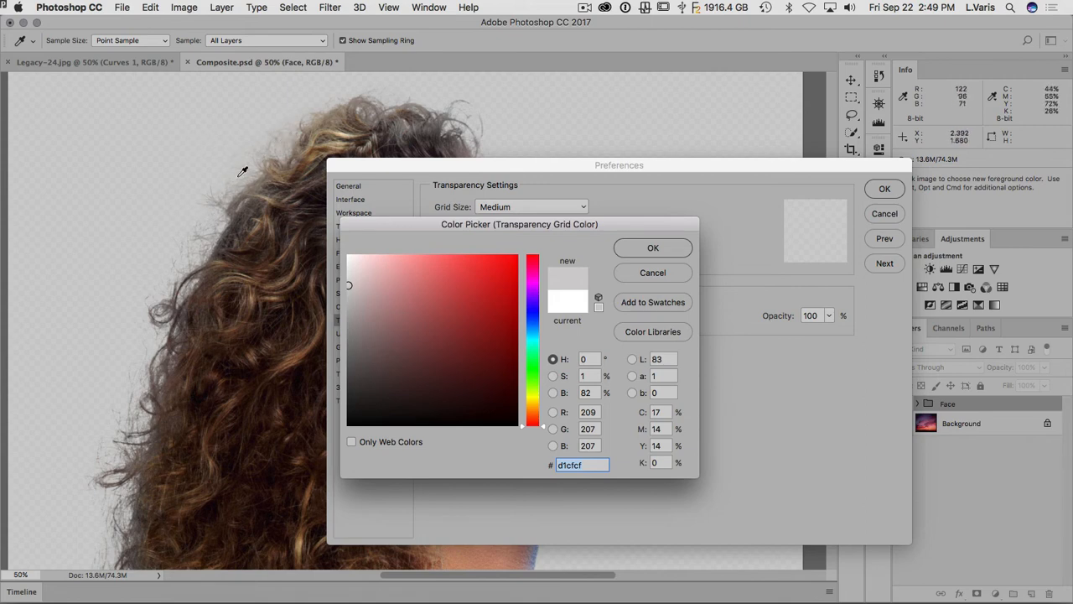
{"action": "mouse_move", "coordinate": [198, 250]}
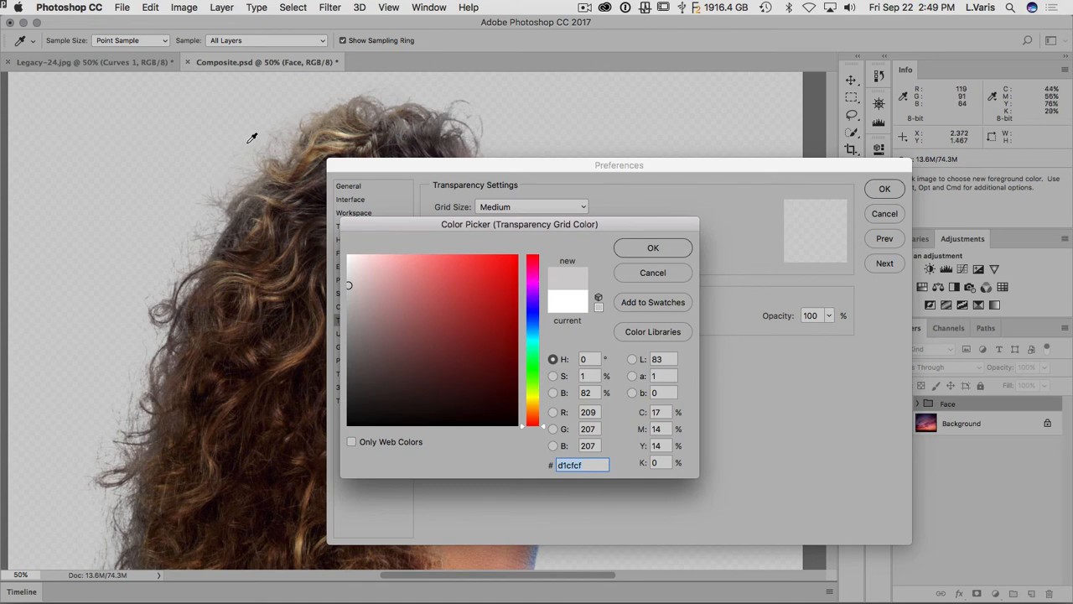
{"action": "left_click", "coordinate": [652, 248]}
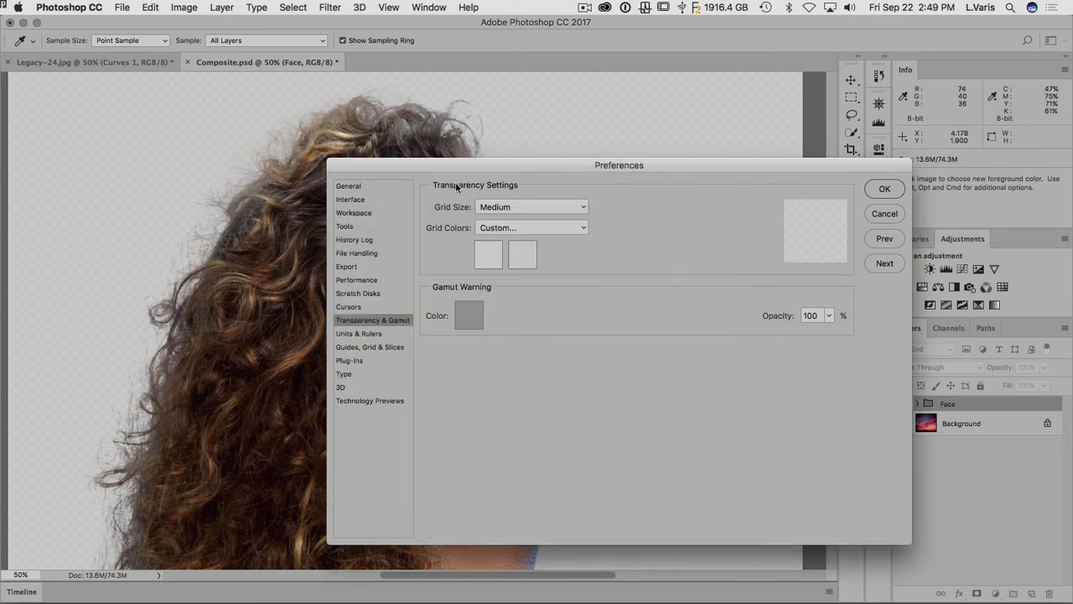
{"action": "mouse_move", "coordinate": [778, 188]}
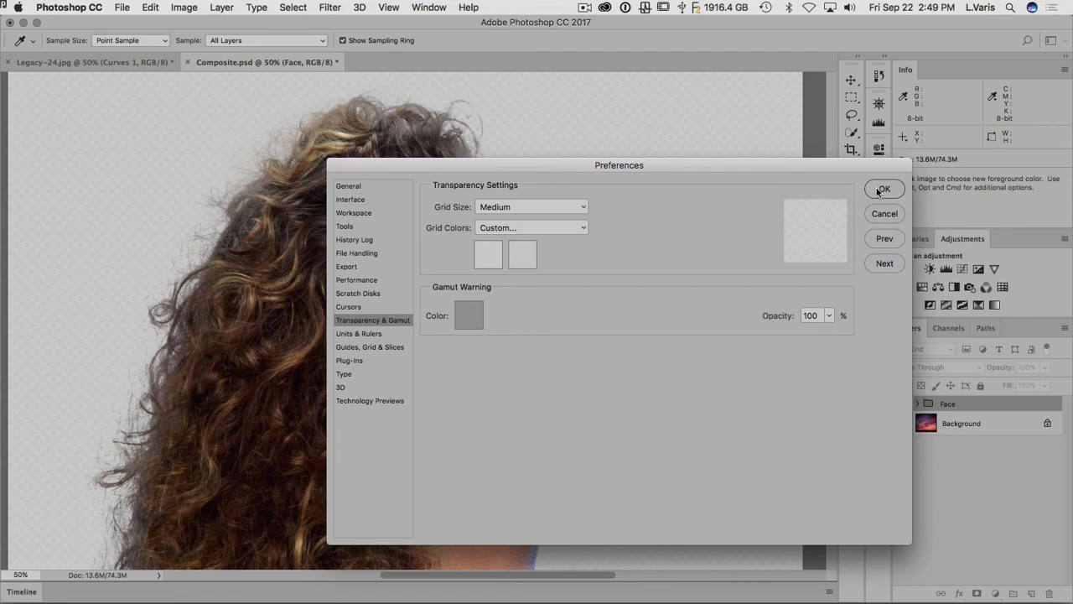
Apply the transparency preferences with OK and close the Legacy-24.jpg tab.
{"action": "left_click", "coordinate": [883, 187]}
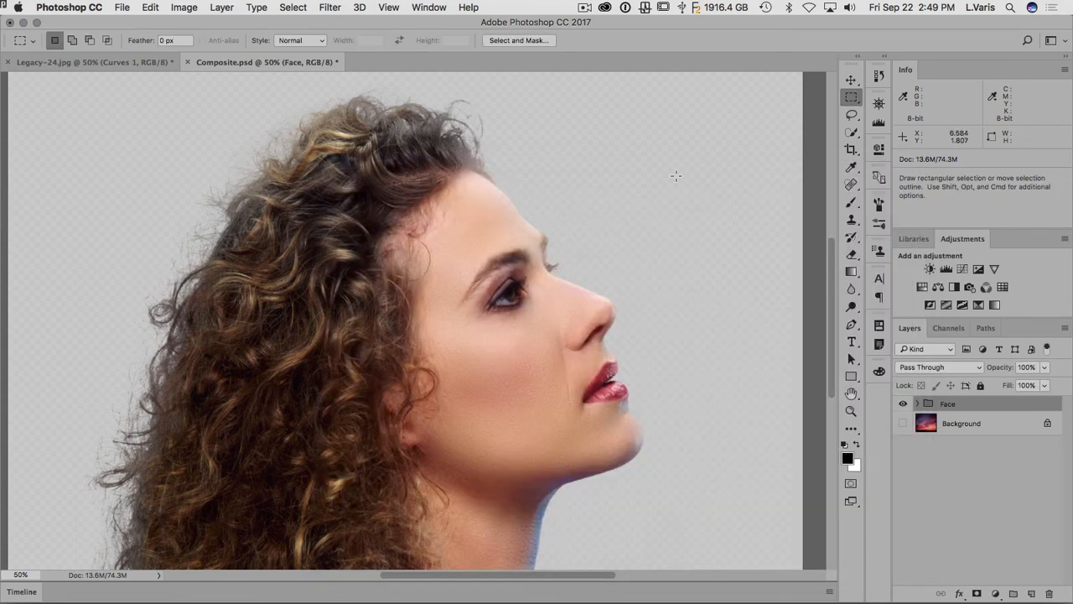
{"action": "mouse_move", "coordinate": [675, 176]}
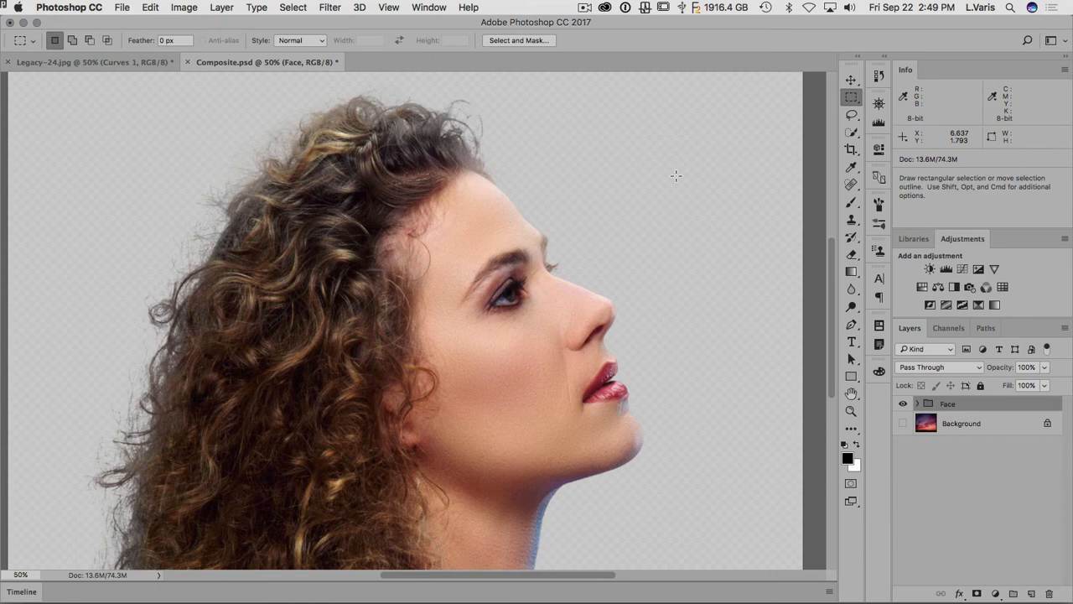
{"action": "mouse_move", "coordinate": [902, 67]}
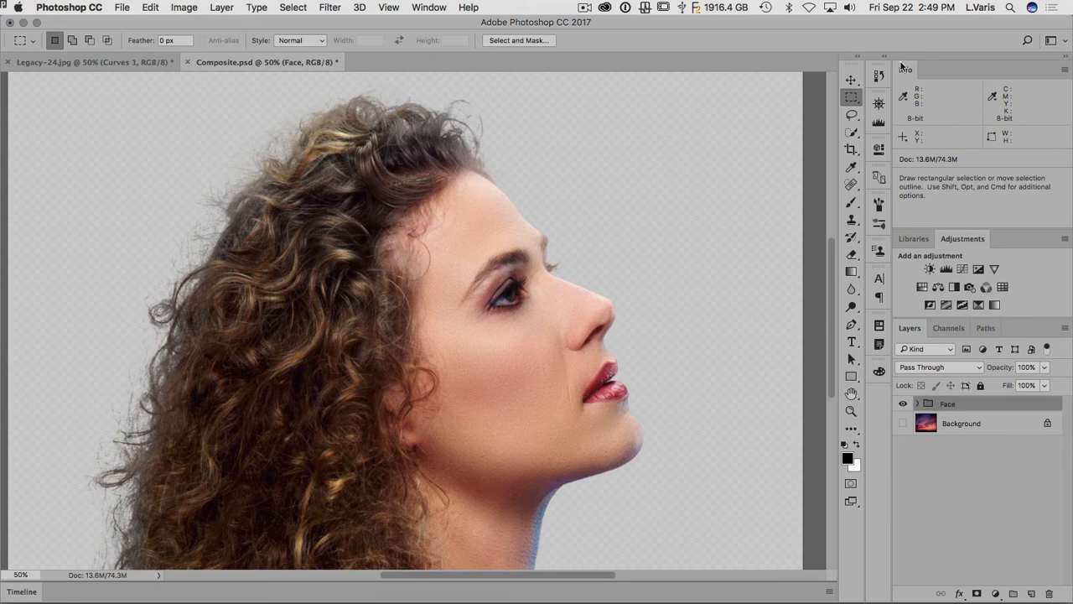
{"action": "mouse_move", "coordinate": [982, 101]}
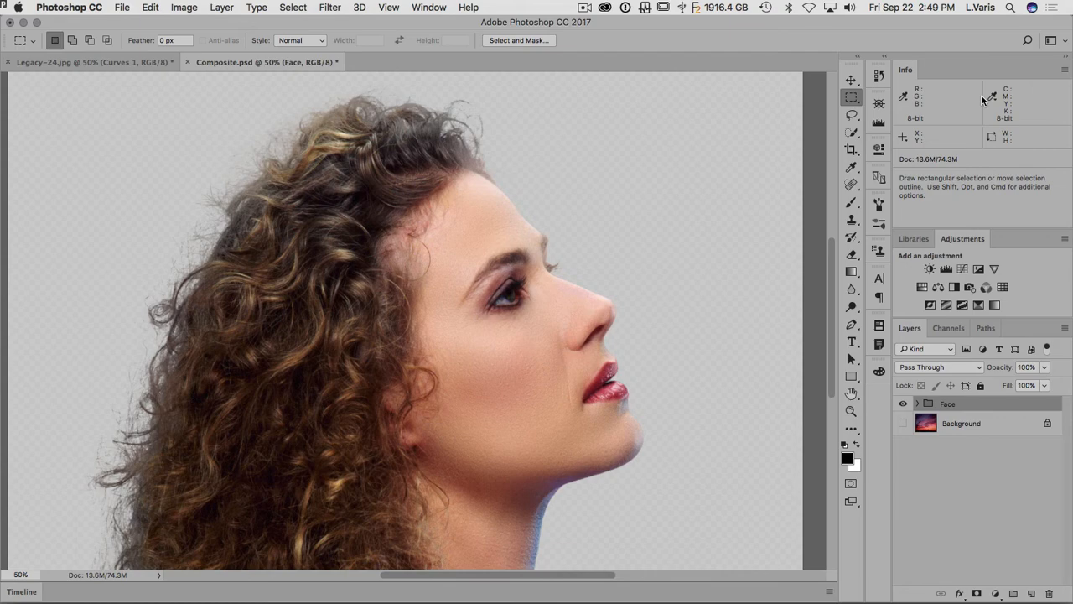
{"action": "left_click", "coordinate": [6, 60]}
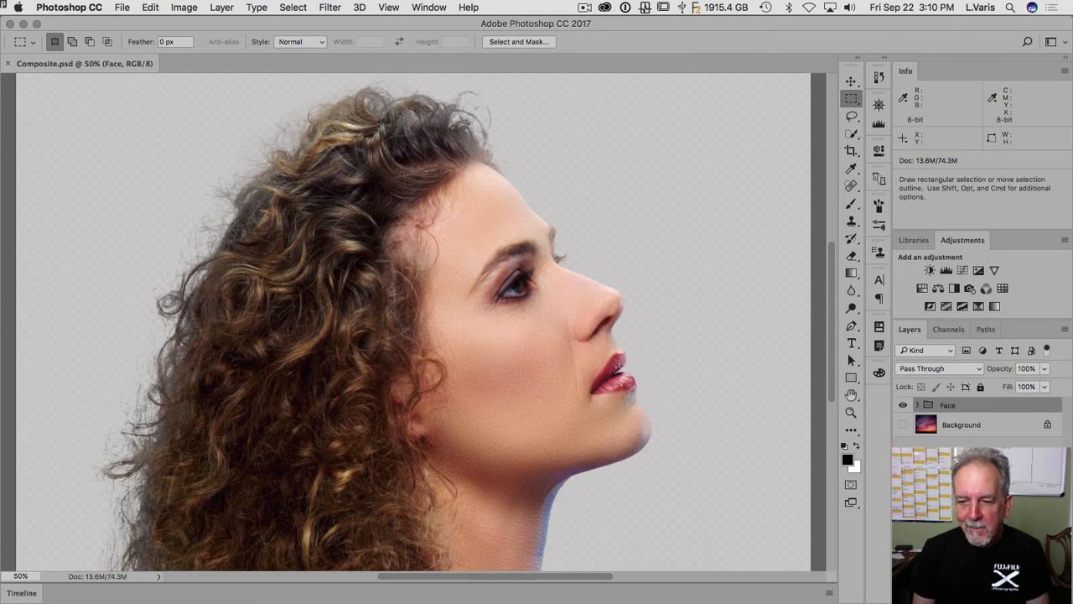
Expand the Face layer group and bring up the Window menu to add the Navigator panel.
{"action": "left_click", "coordinate": [917, 404]}
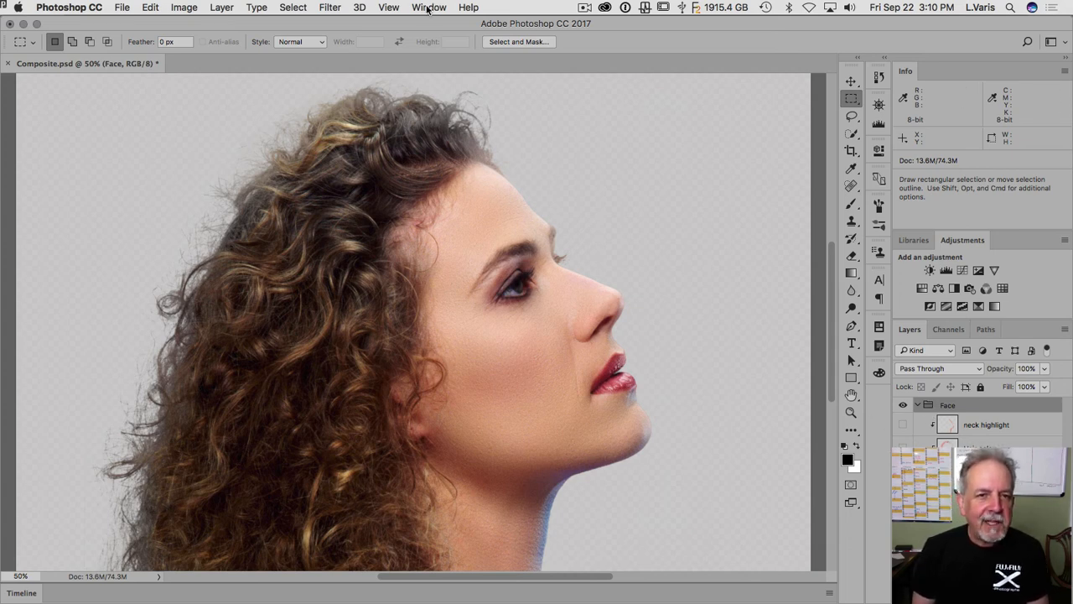
{"action": "left_click", "coordinate": [429, 7]}
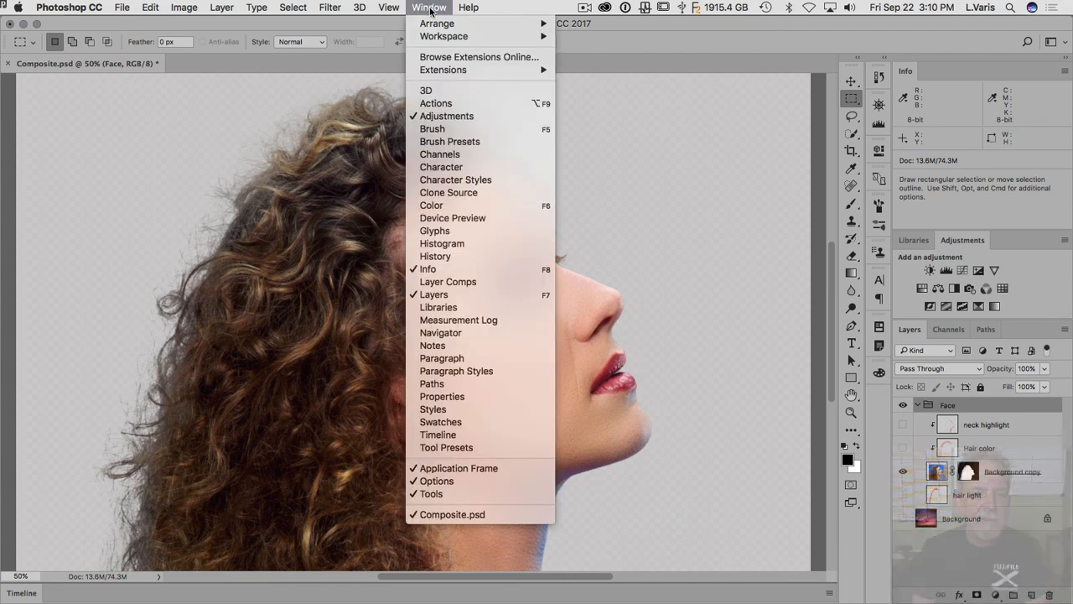
{"action": "mouse_move", "coordinate": [442, 37]}
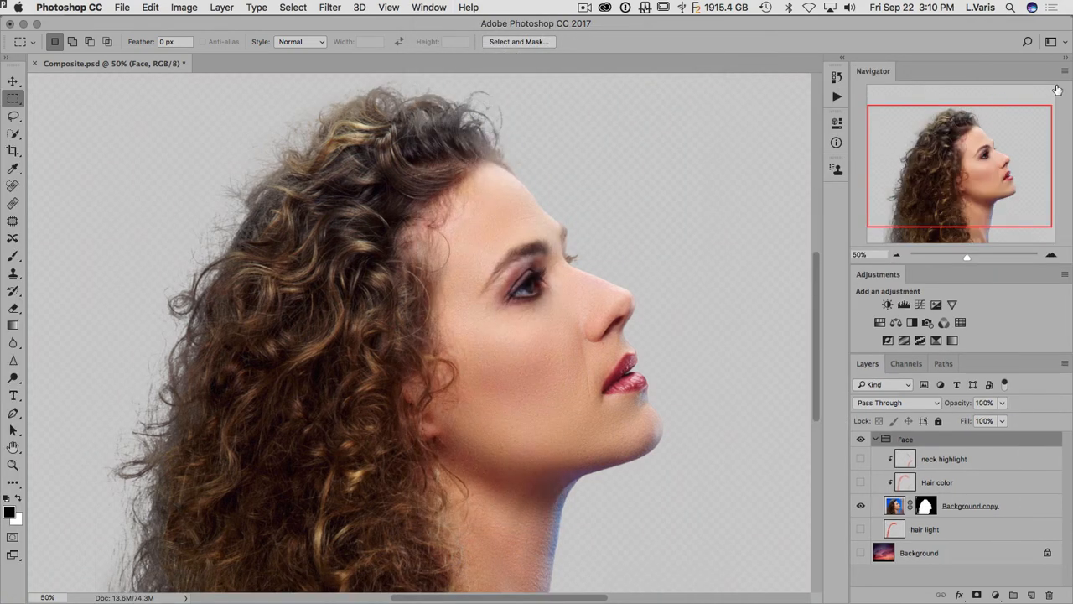
{"action": "mouse_move", "coordinate": [879, 198]}
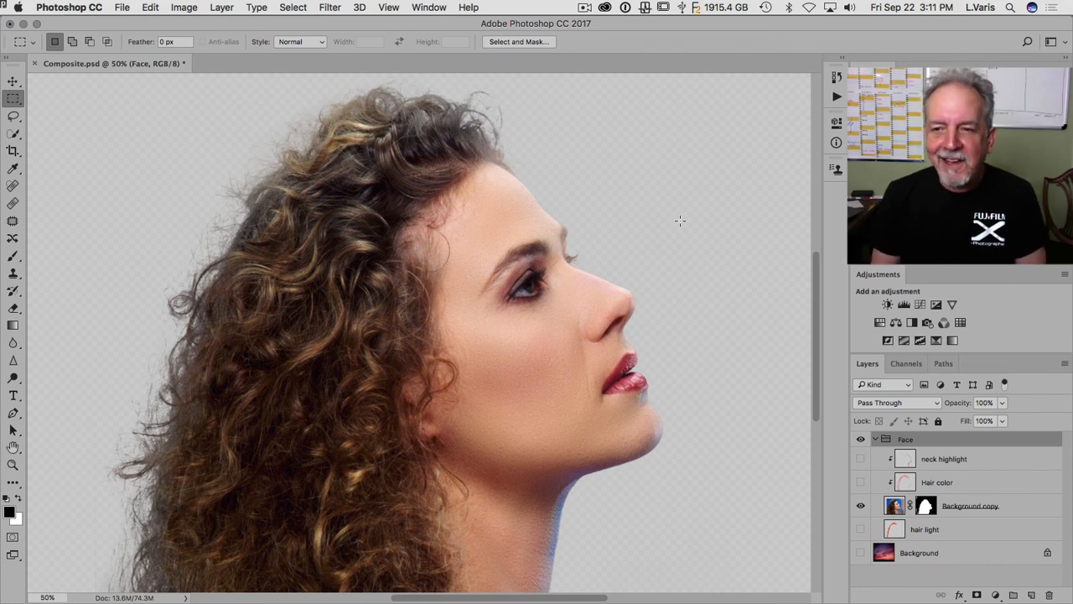
Reopen the Window menu listing the panels that can be shown or hidden.
{"action": "left_click", "coordinate": [429, 7]}
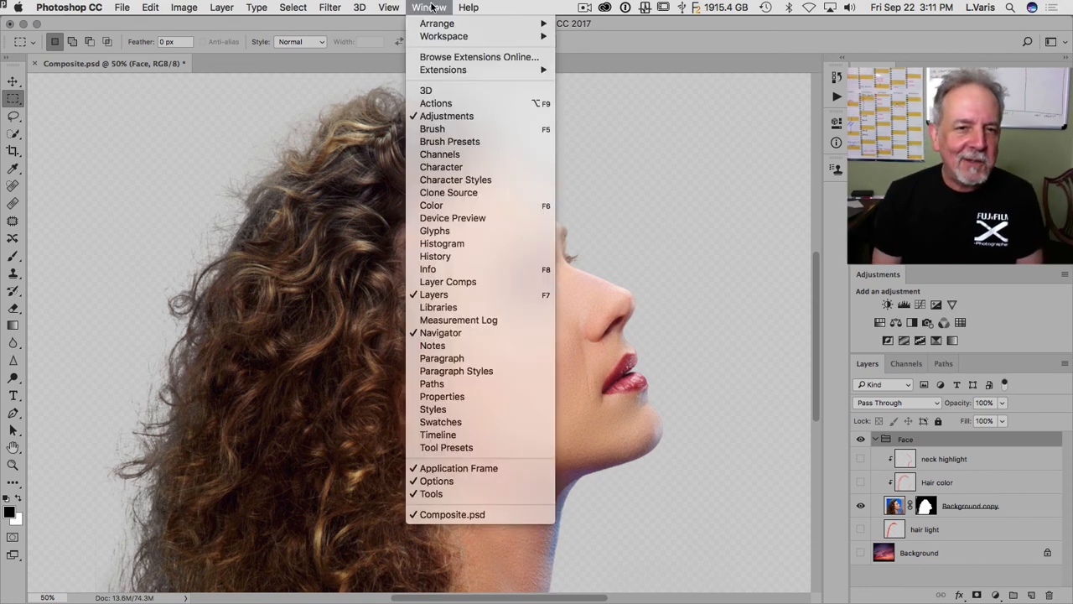